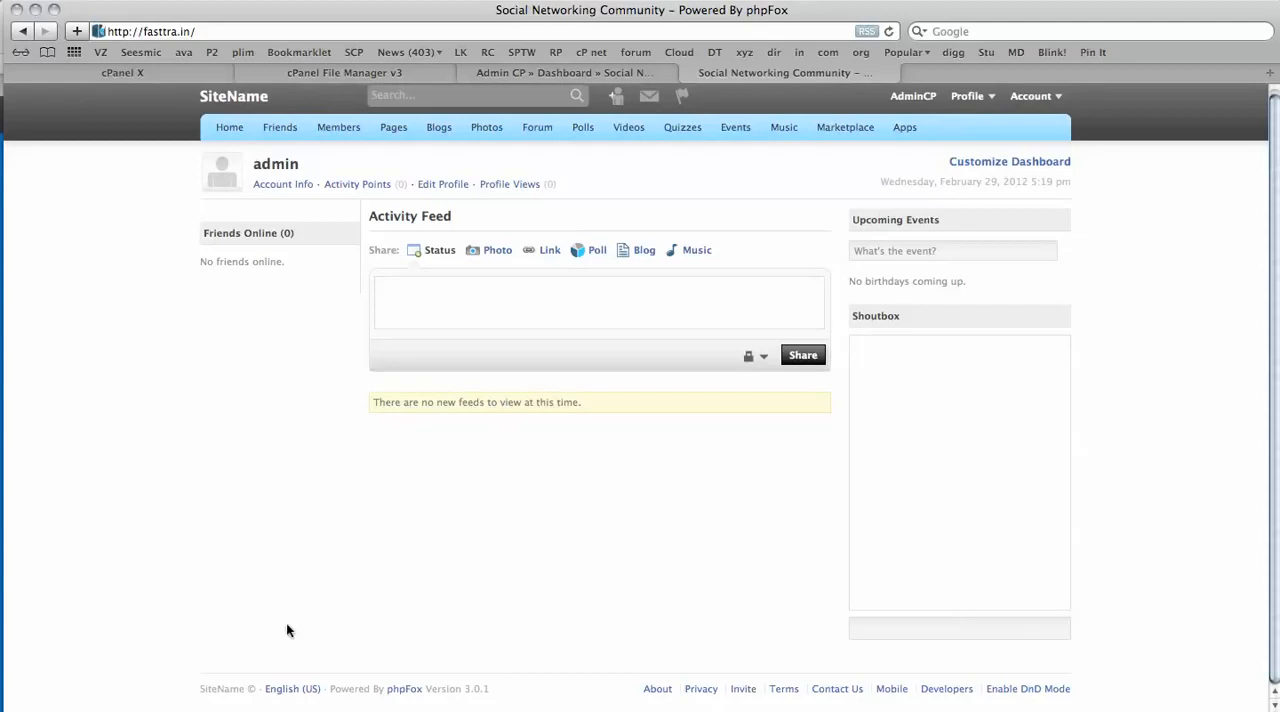
mouse_move(420, 564)
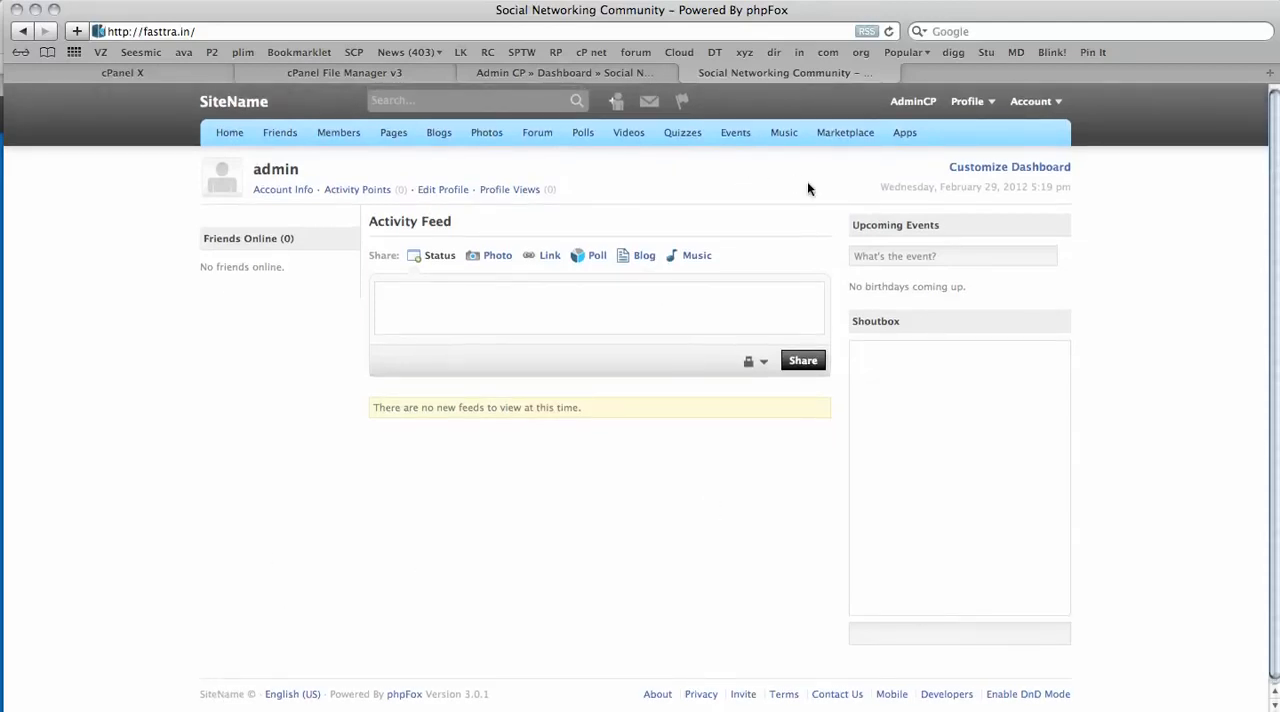
mouse_move(708, 508)
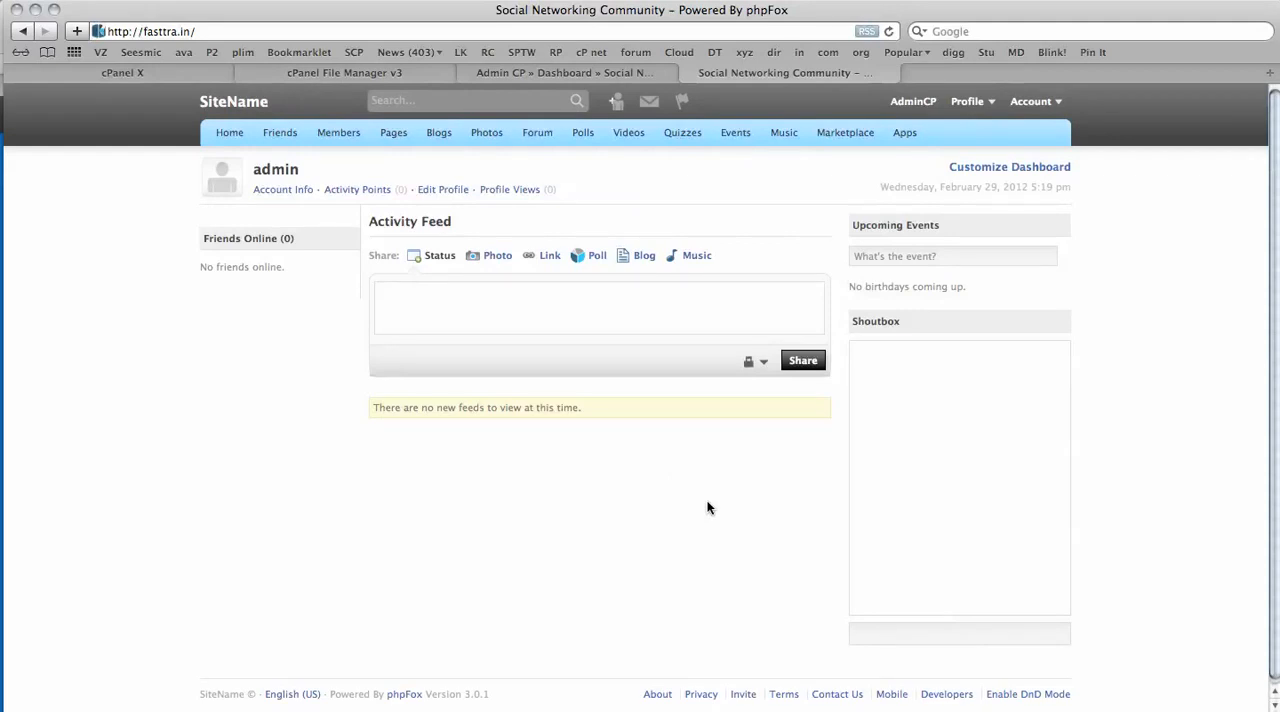
mouse_move(876, 156)
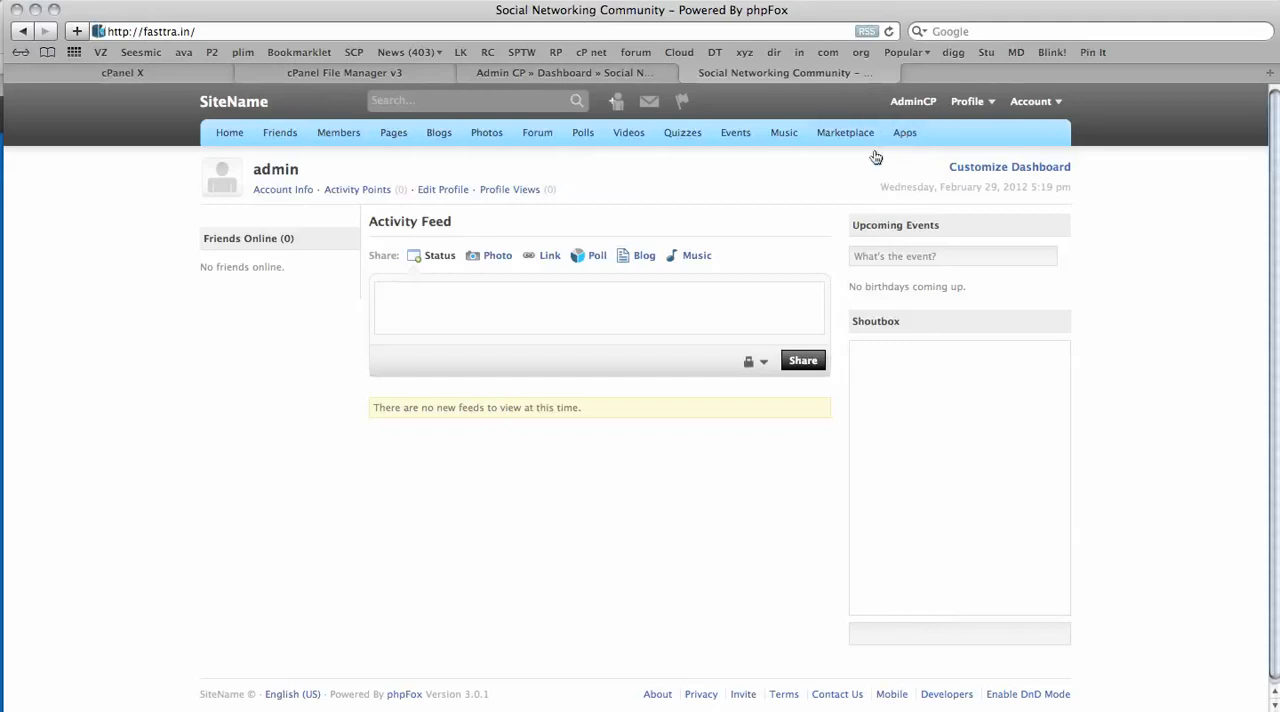
mouse_move(906, 124)
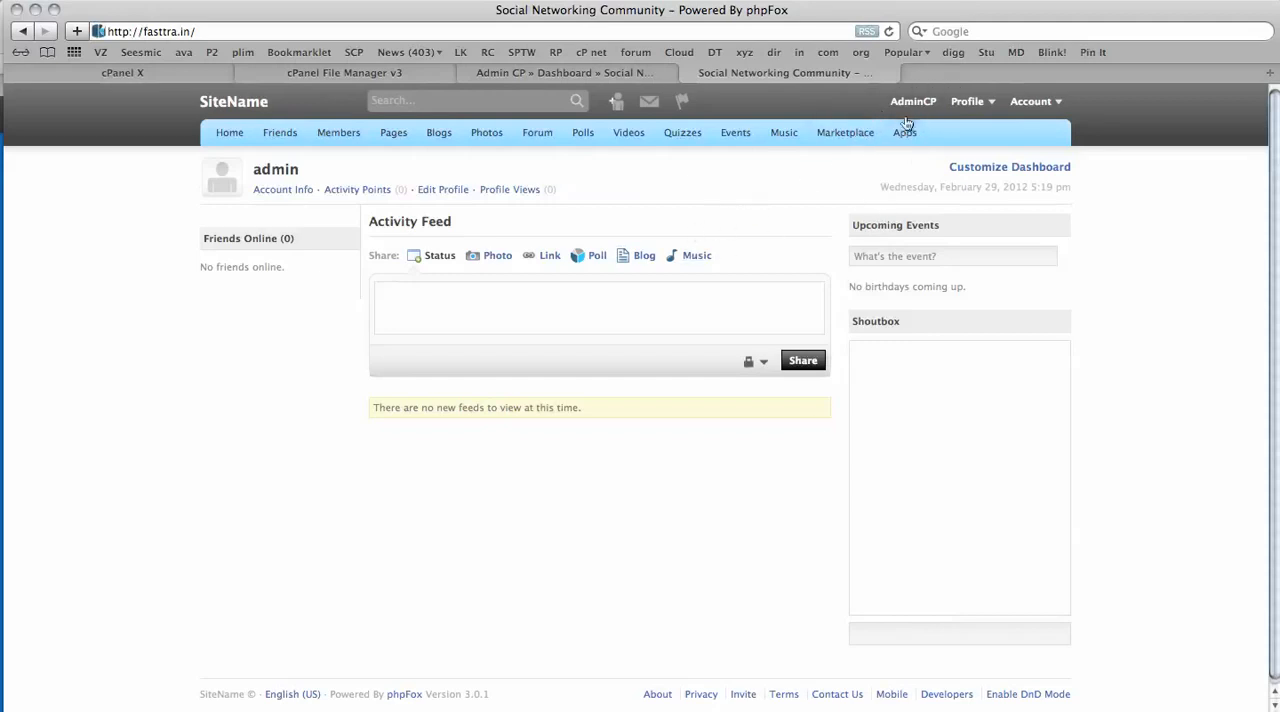
- Enter the AdminCP and go to Settings > Manage Settings to list all setting groups
left_click(912, 102)
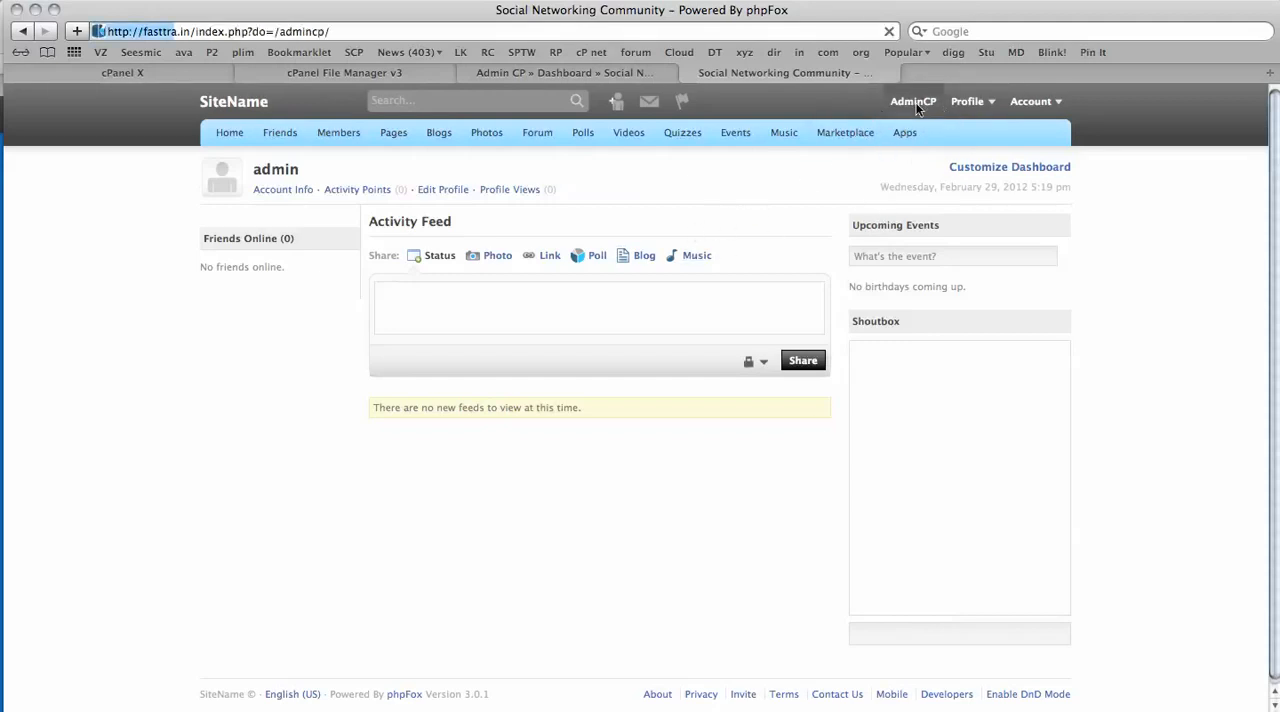
left_click(912, 102)
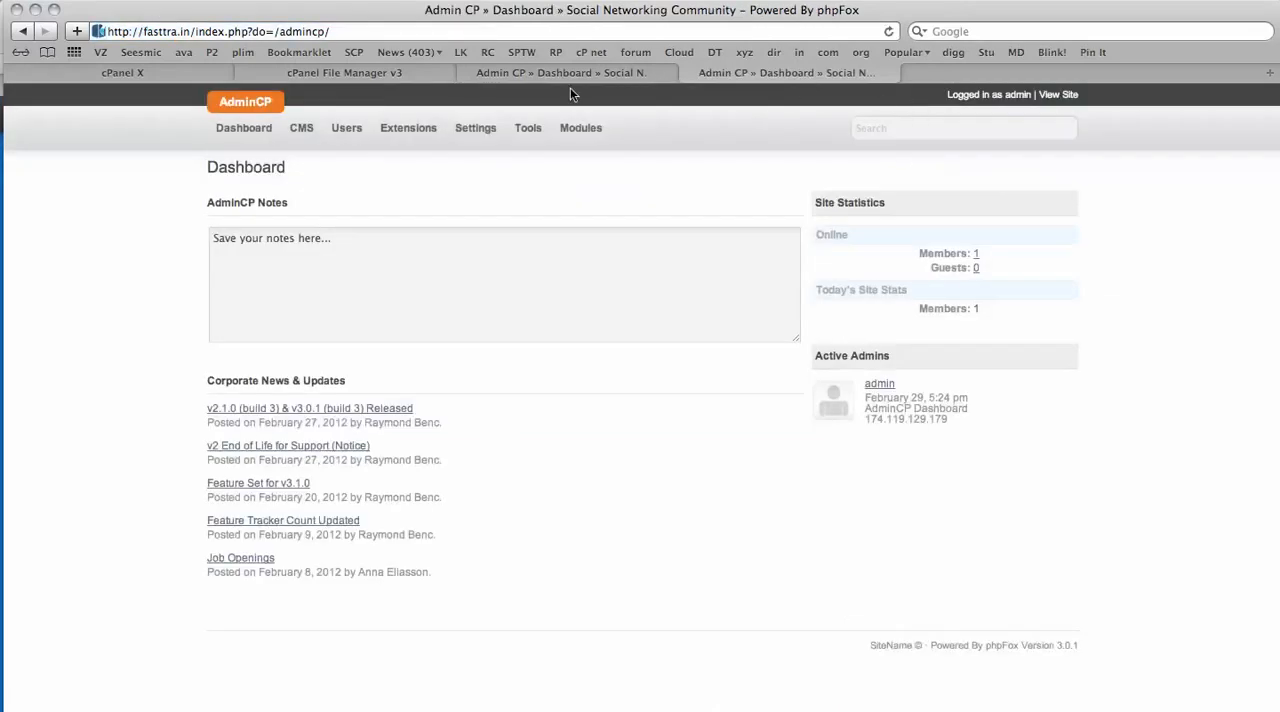
mouse_move(480, 164)
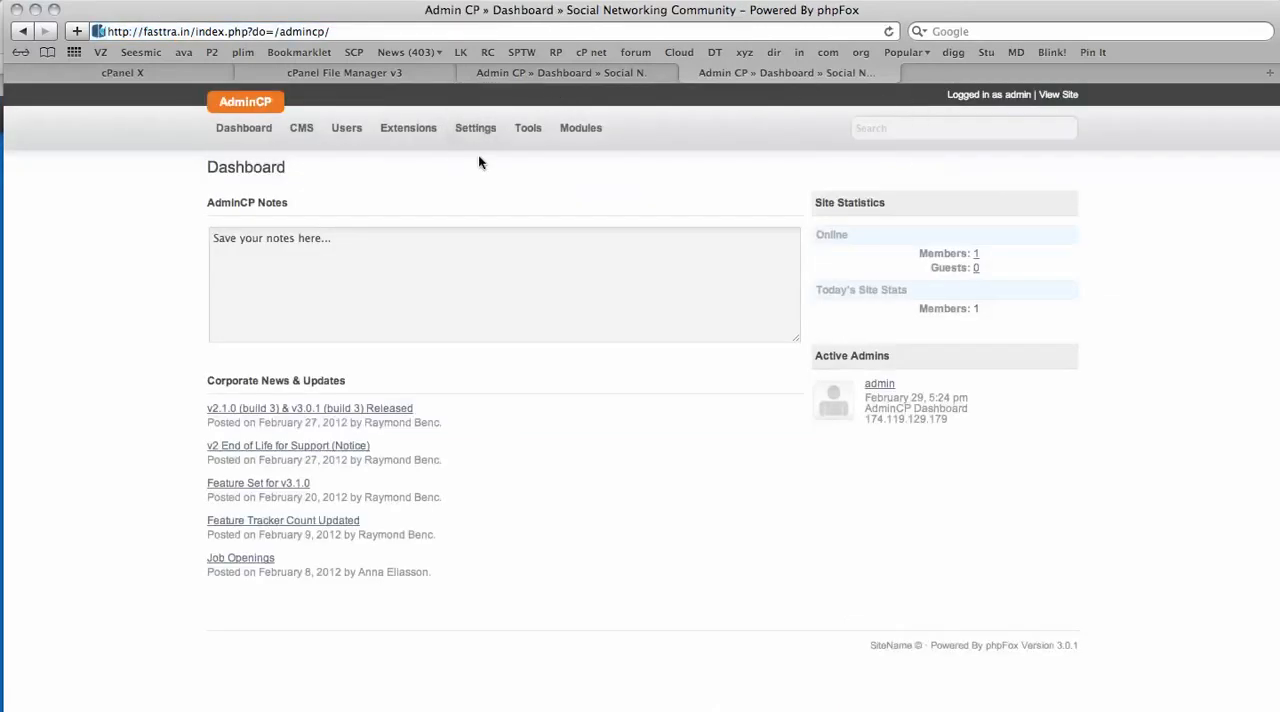
left_click(476, 128)
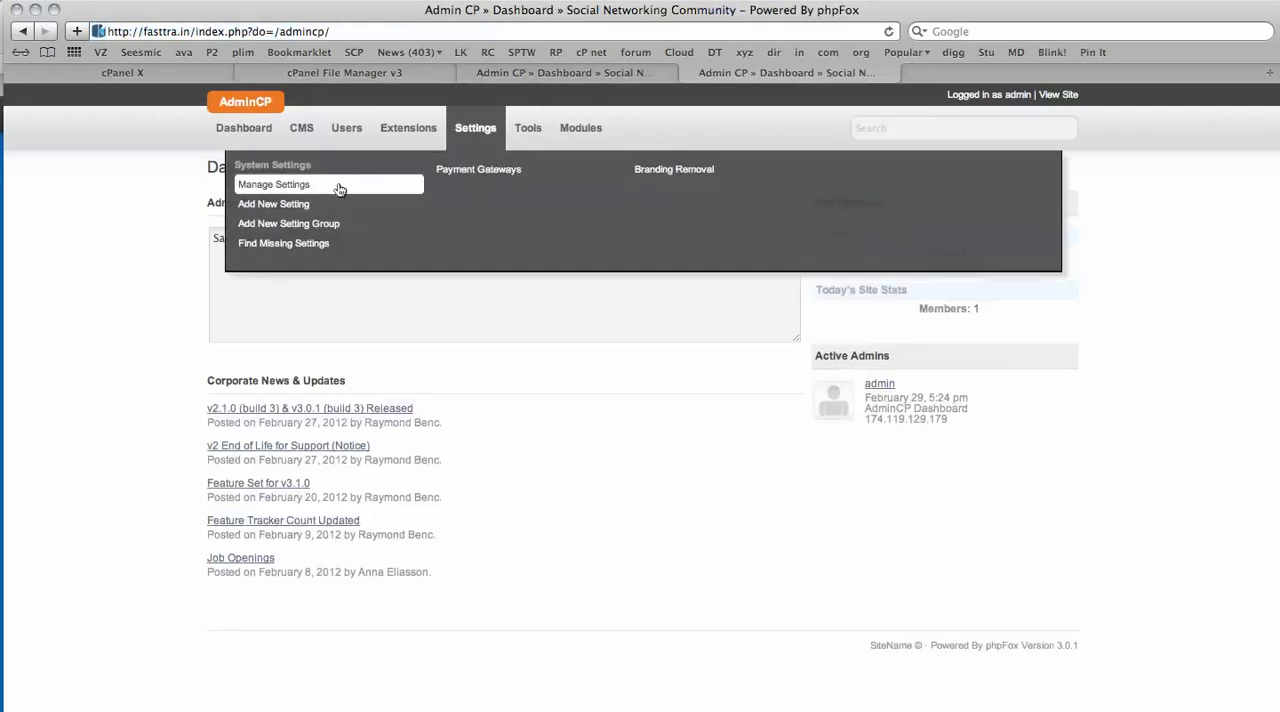
left_click(274, 184)
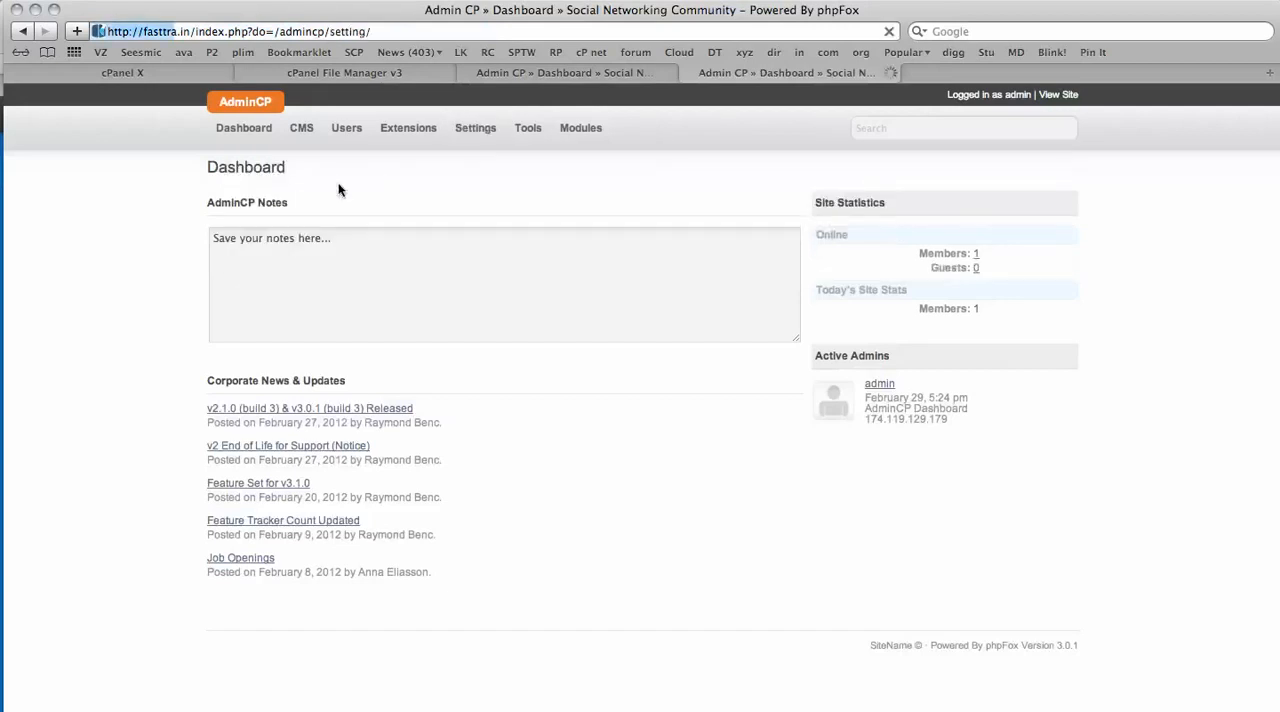
left_click(476, 128)
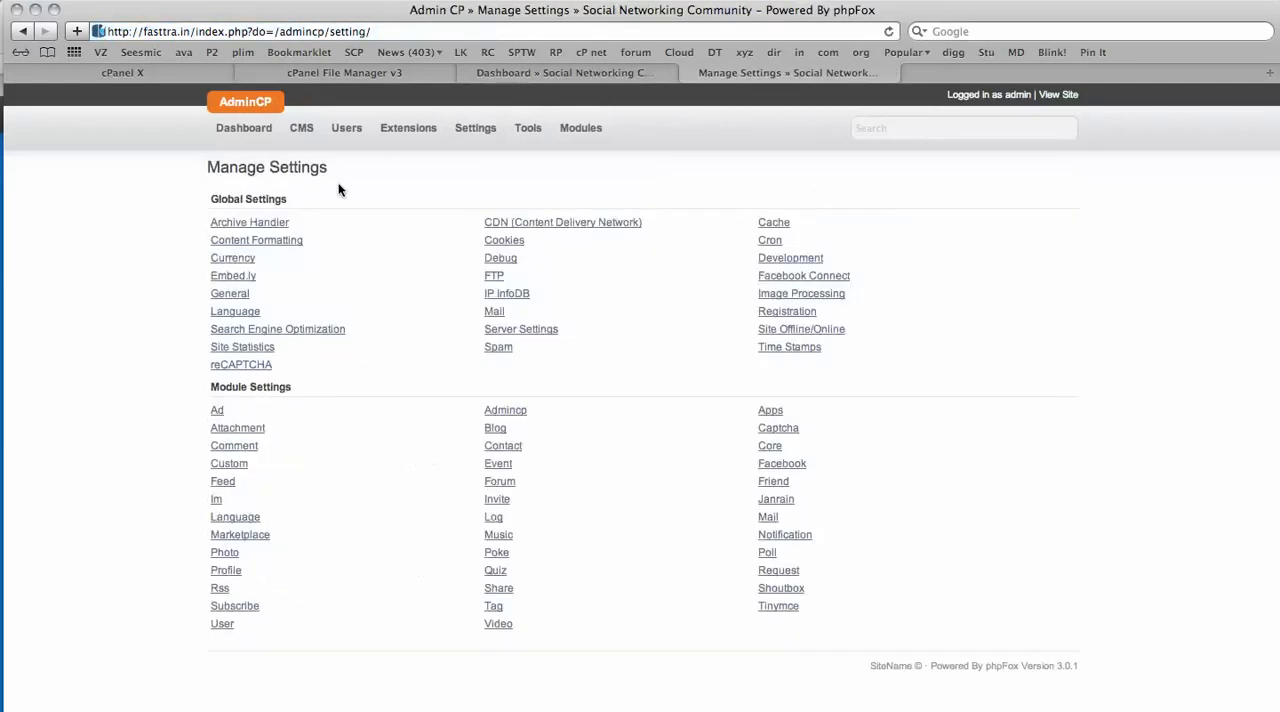
mouse_move(270, 388)
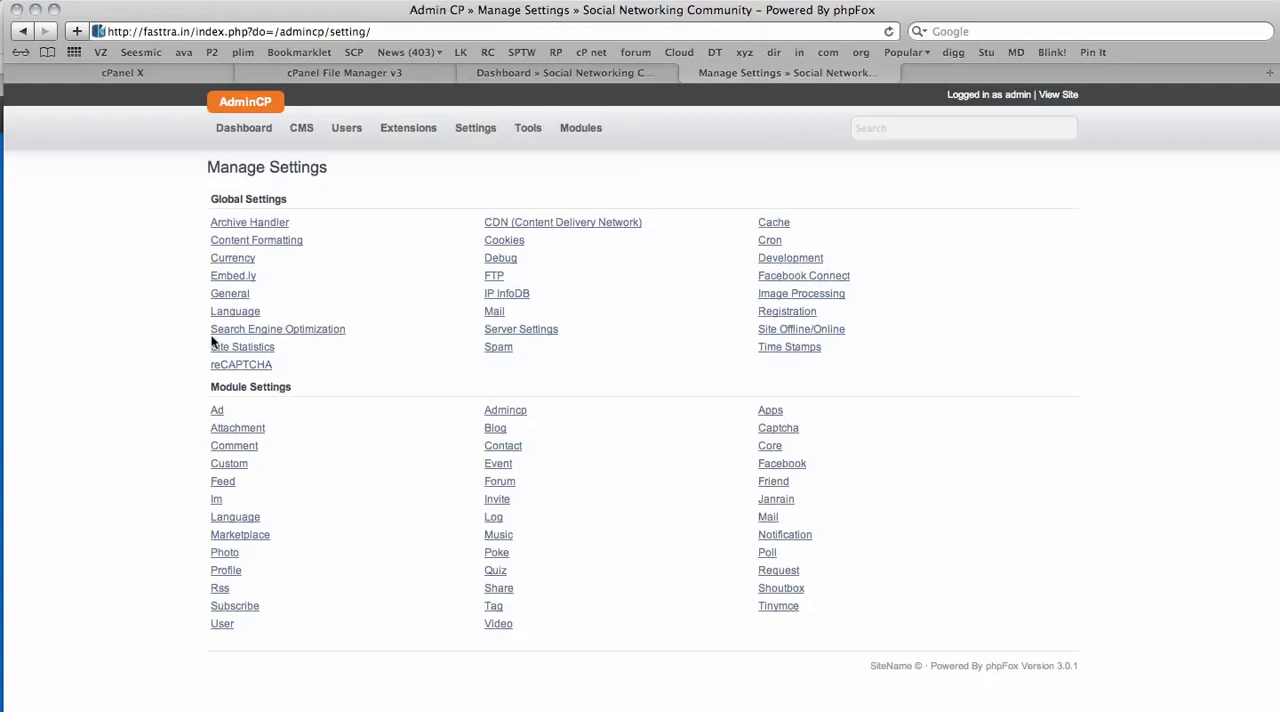
mouse_move(208, 428)
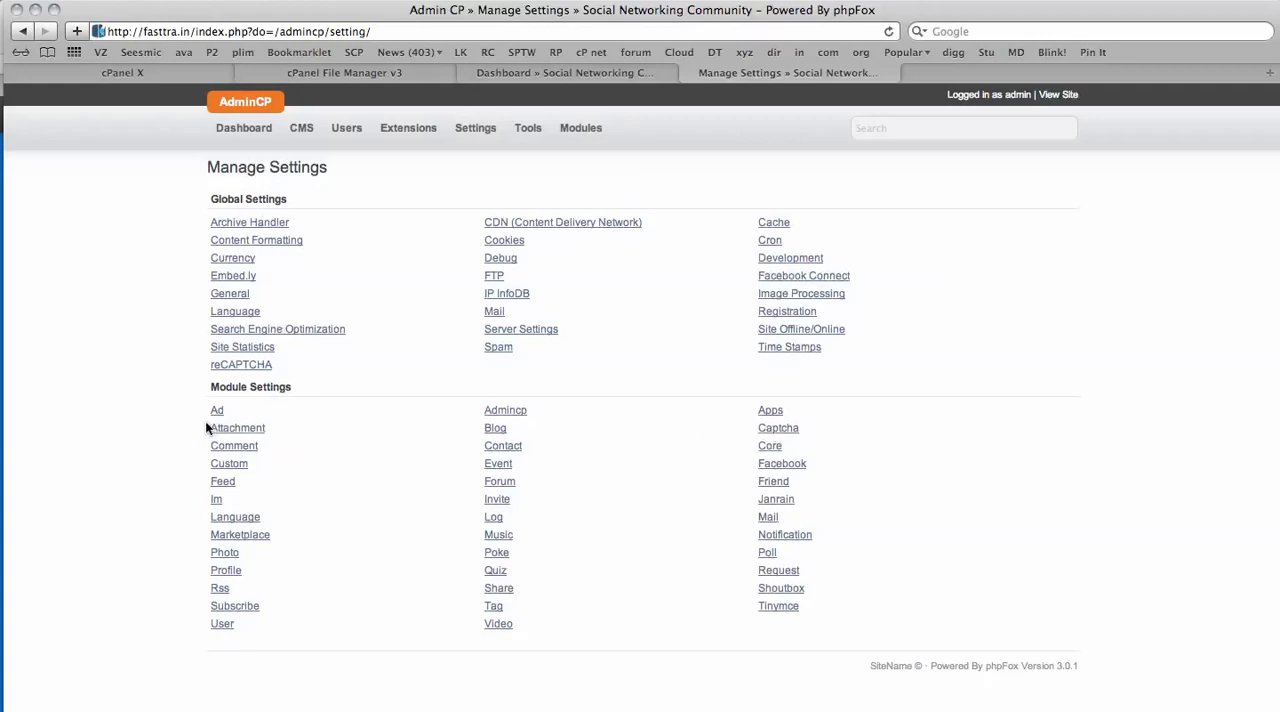
mouse_move(248, 288)
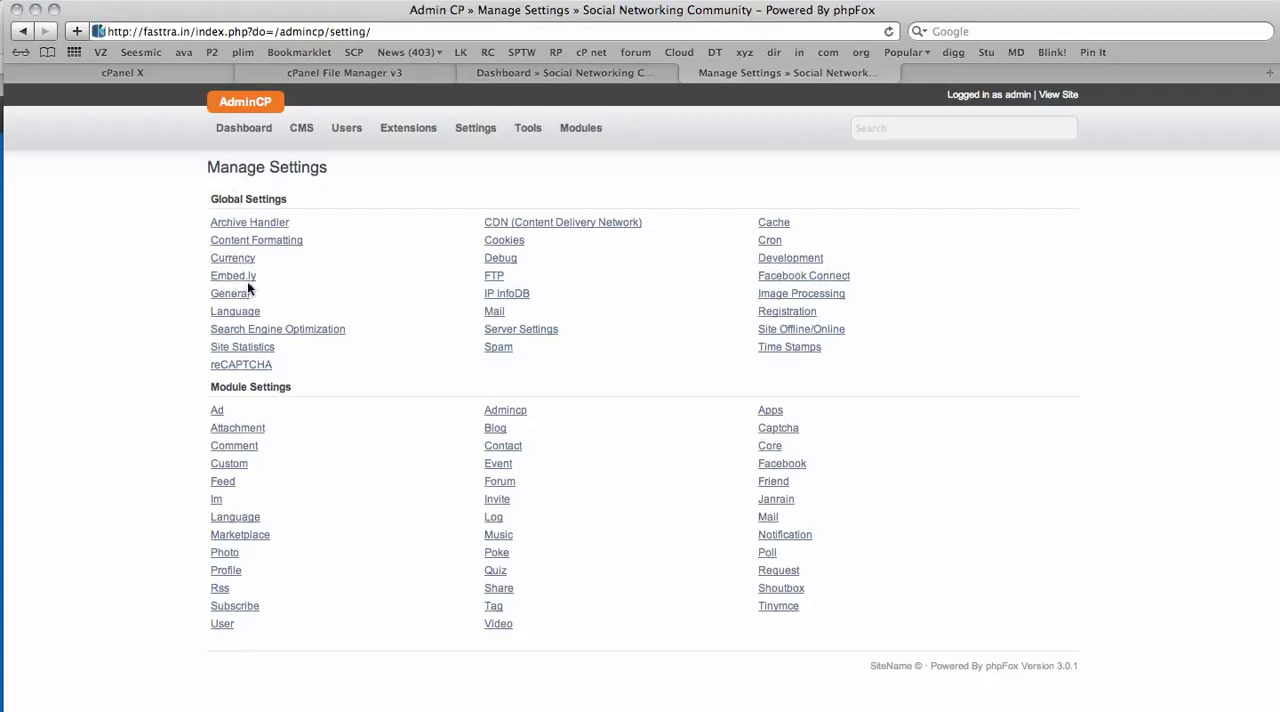
- In General settings, set Site Name to 'Fast Train', prefix the title with 'Development' and copyright 'Fast Train ©'
left_click(228, 292)
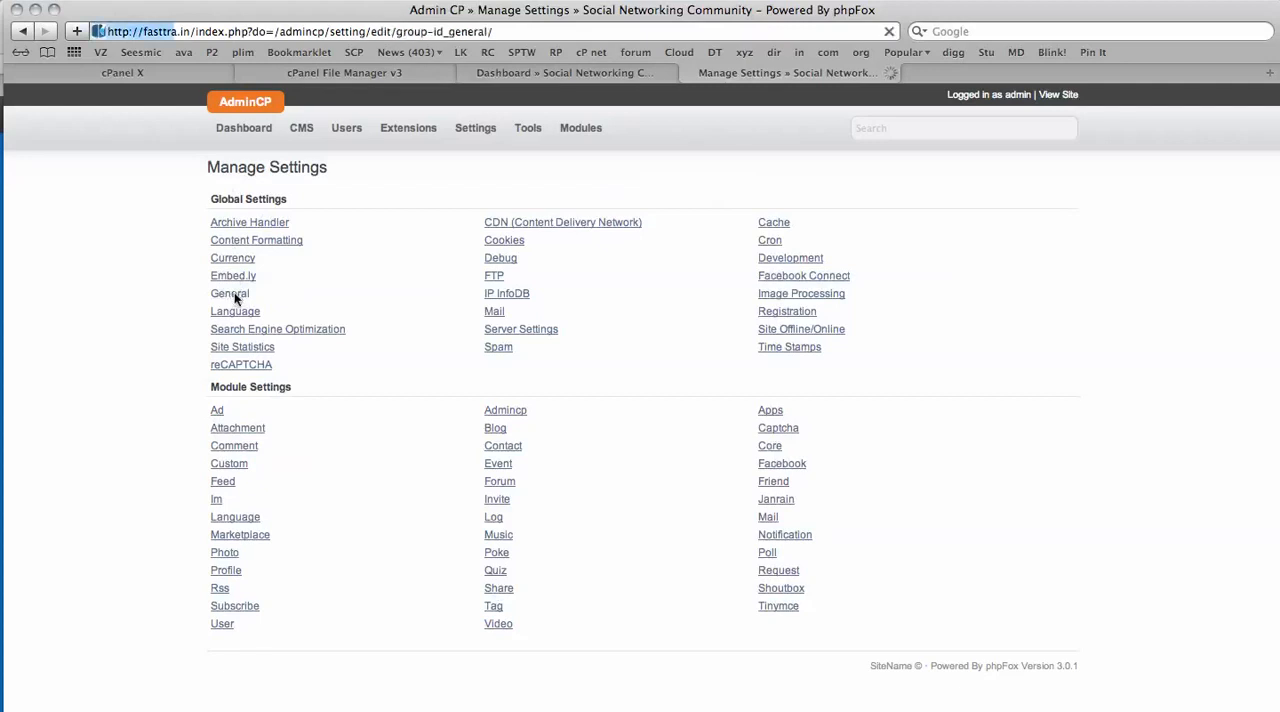
left_click(228, 292)
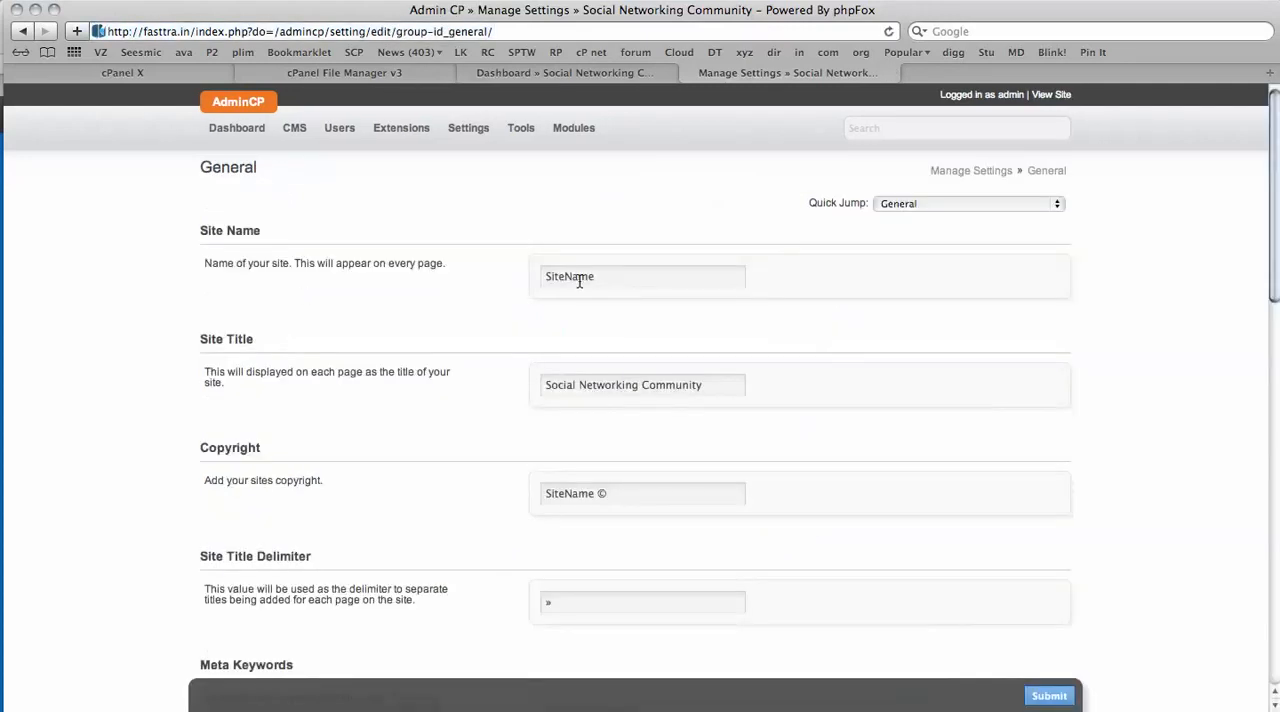
type("Fast")
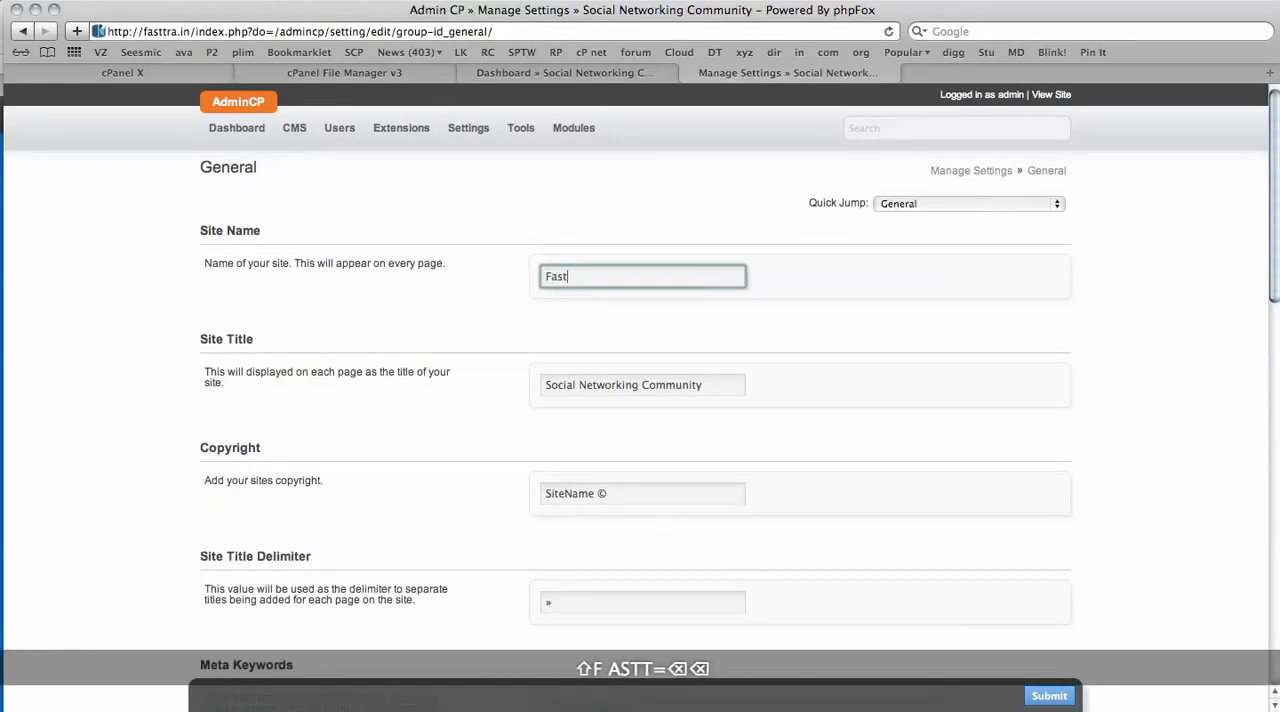
type("Train")
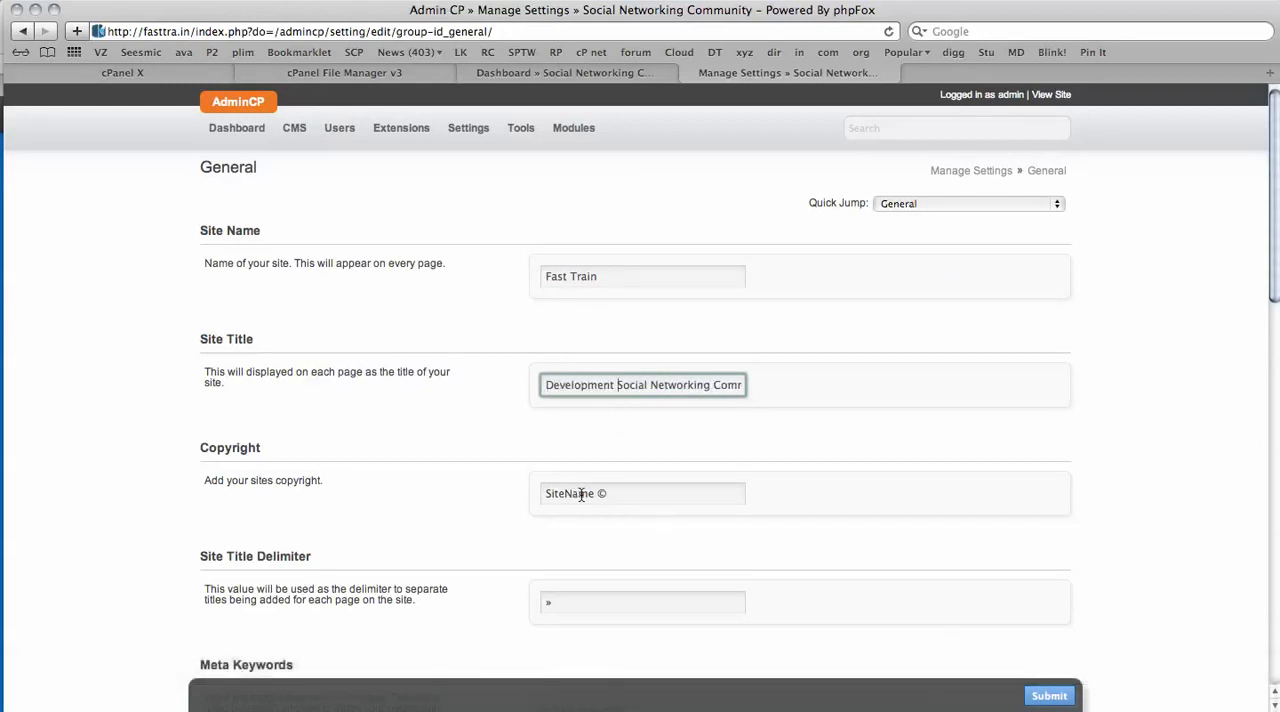
type("Fast Trai ©")
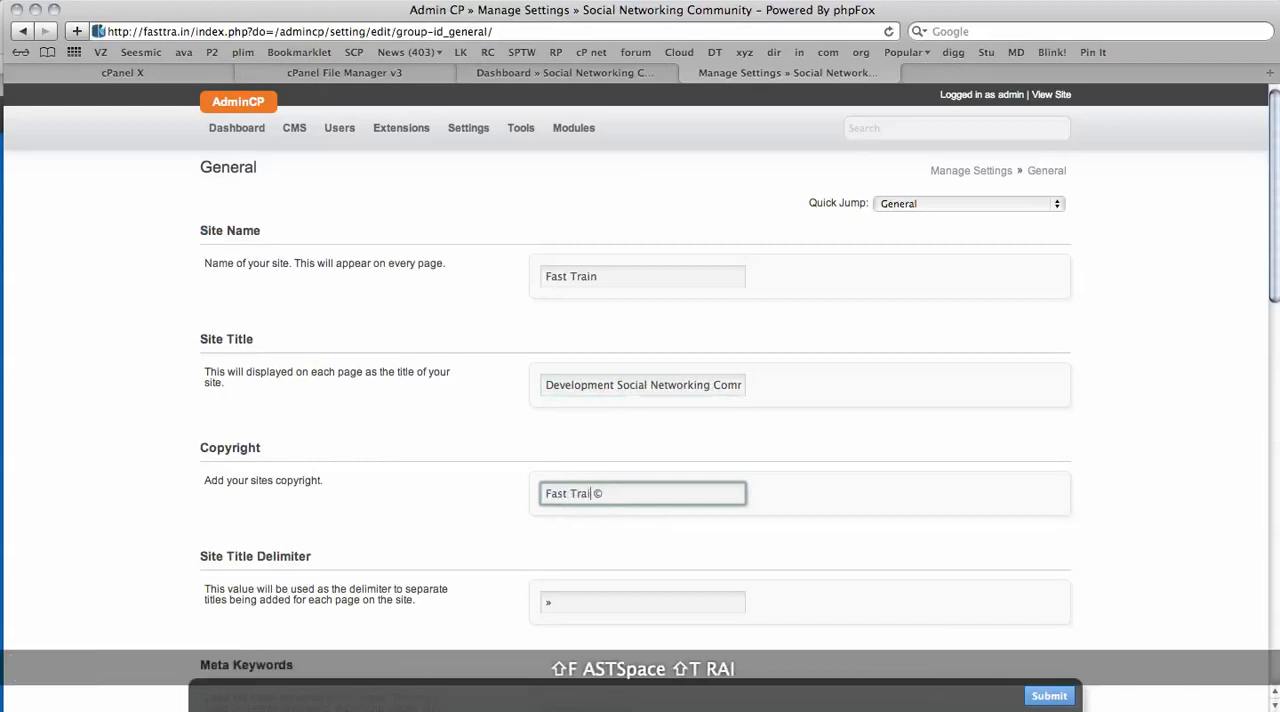
scroll("down", 3)
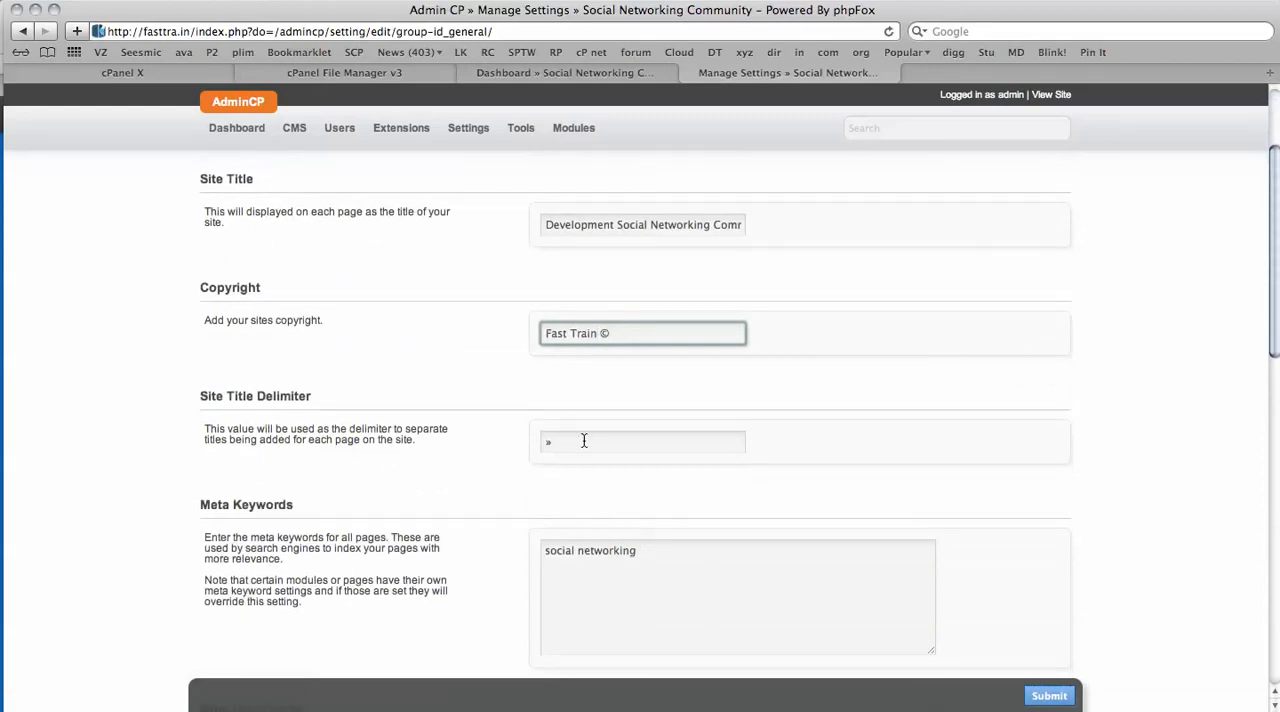
left_click(642, 440)
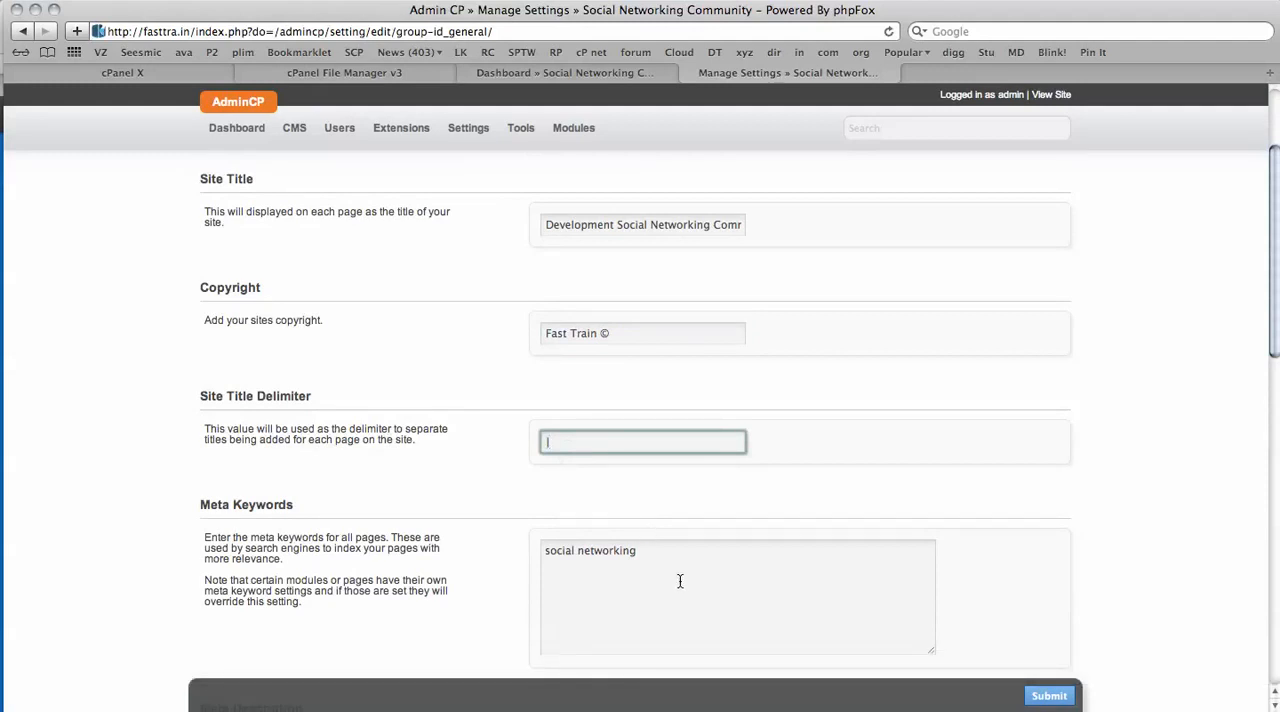
- Add 'thexyz', 'server' and 'phpfox' to the meta keywords
scroll("down", 3)
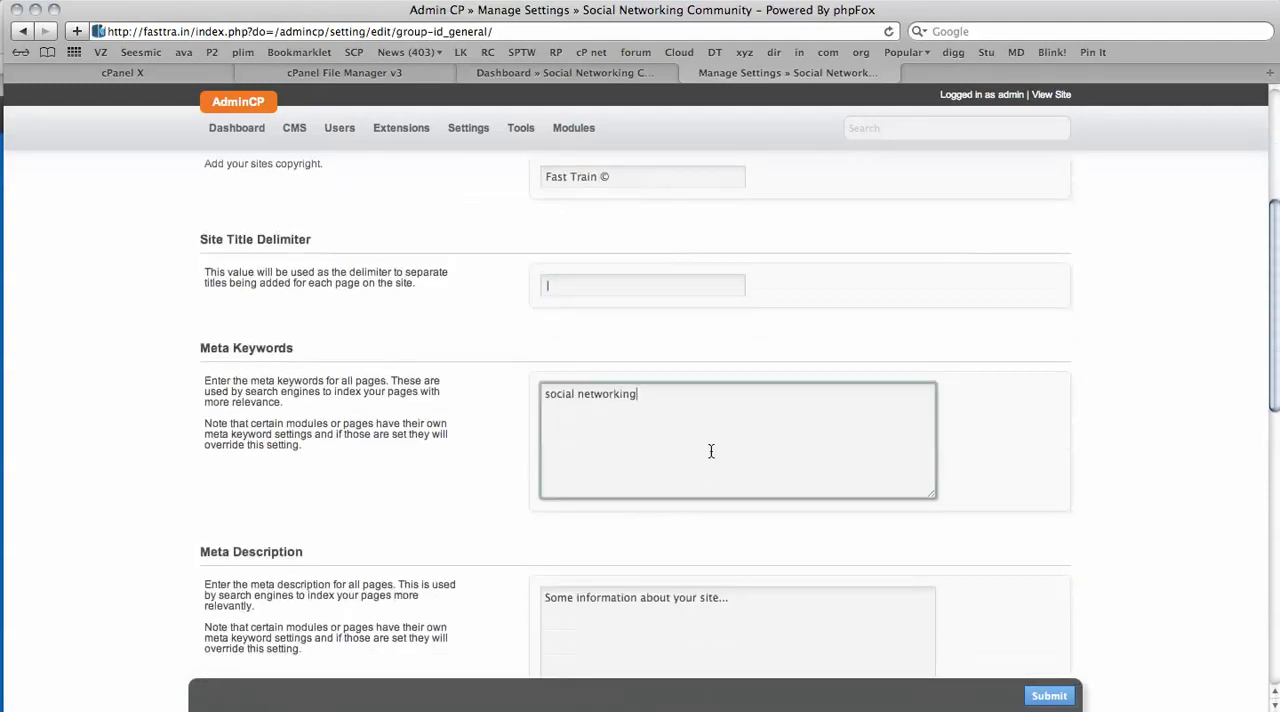
type(", thexyz,")
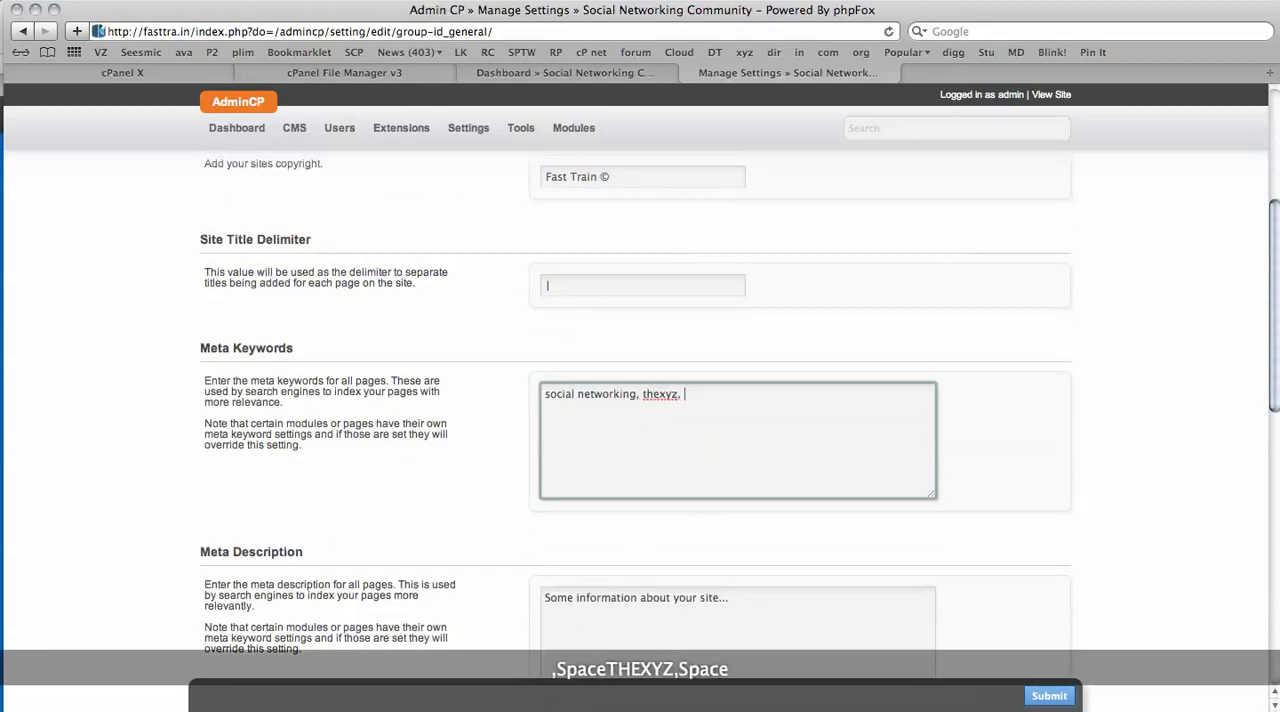
type("server, ph")
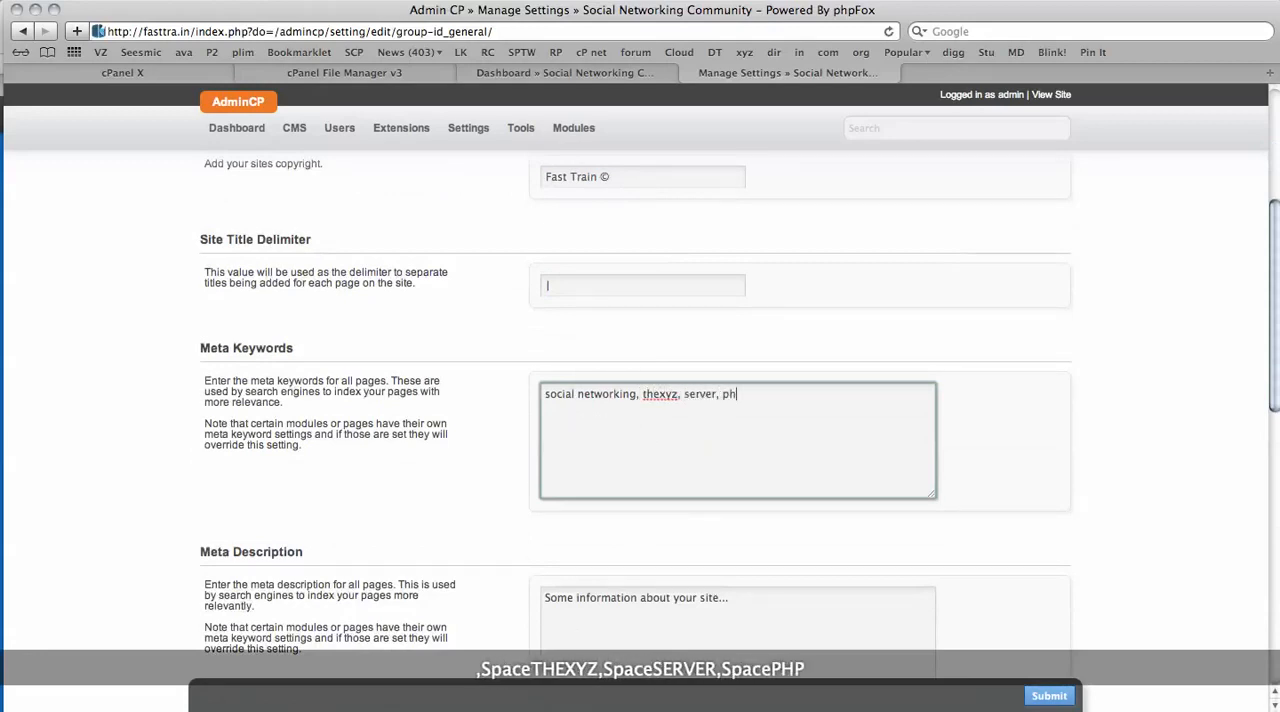
scroll("down", 3)
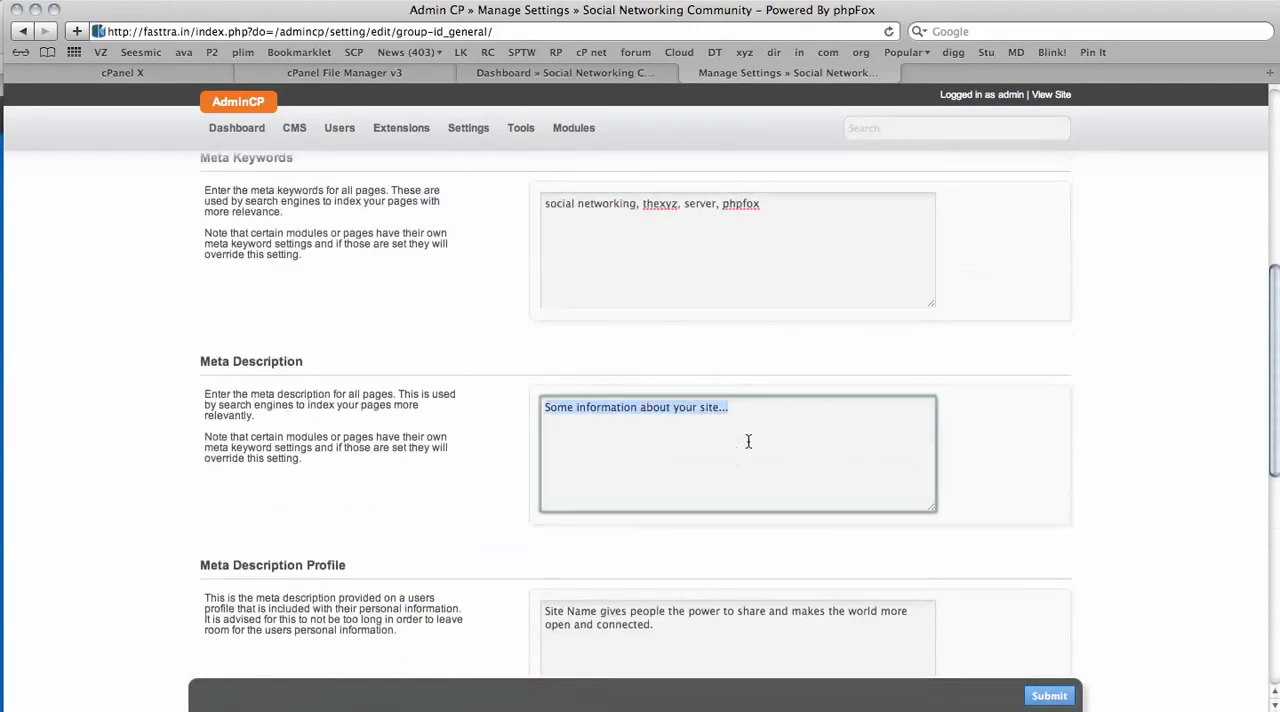
- Set Meta Description to 'This is test install of phpfox for Thexyz Server' and start the profile description with 'Phpfox'
type("This is")
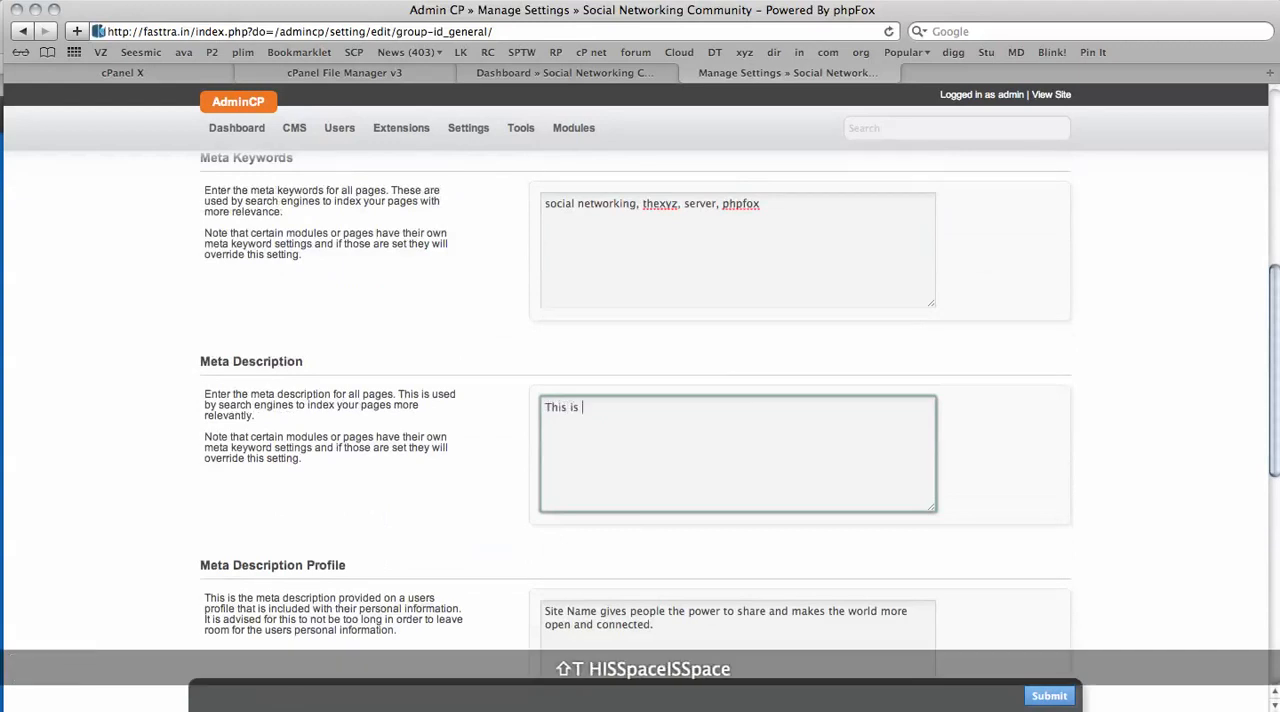
type("test")
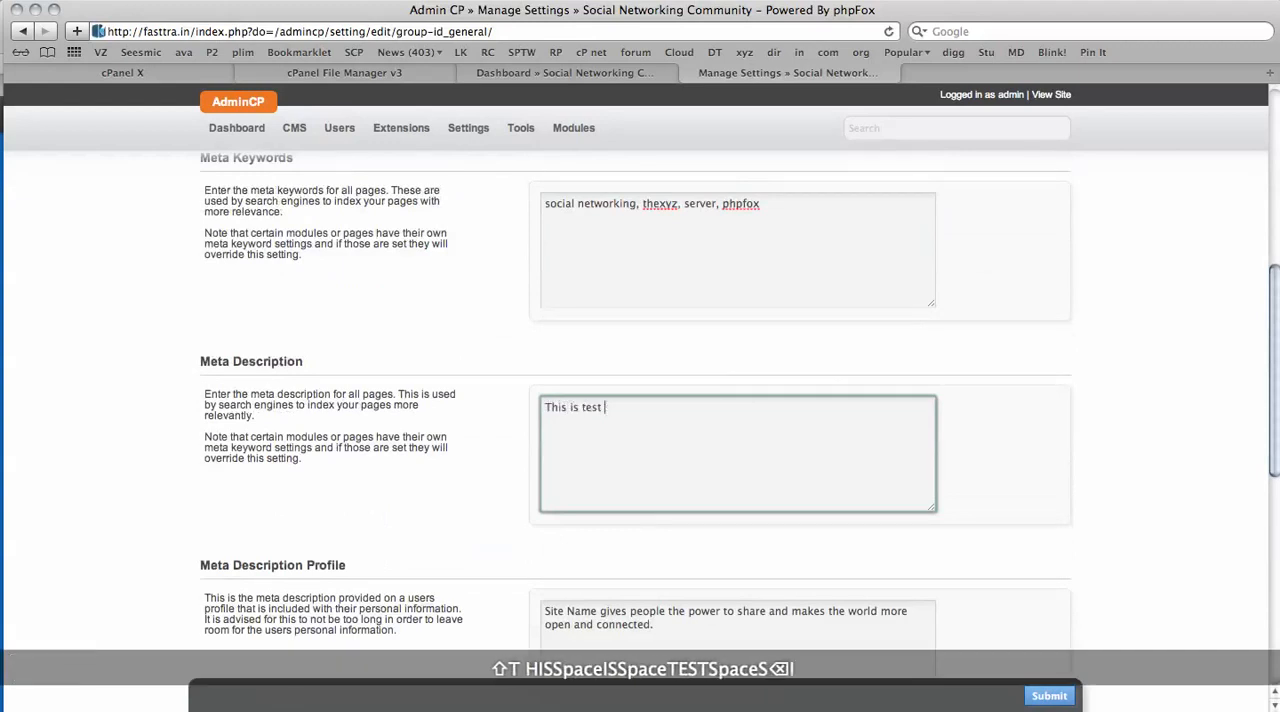
type("install of p")
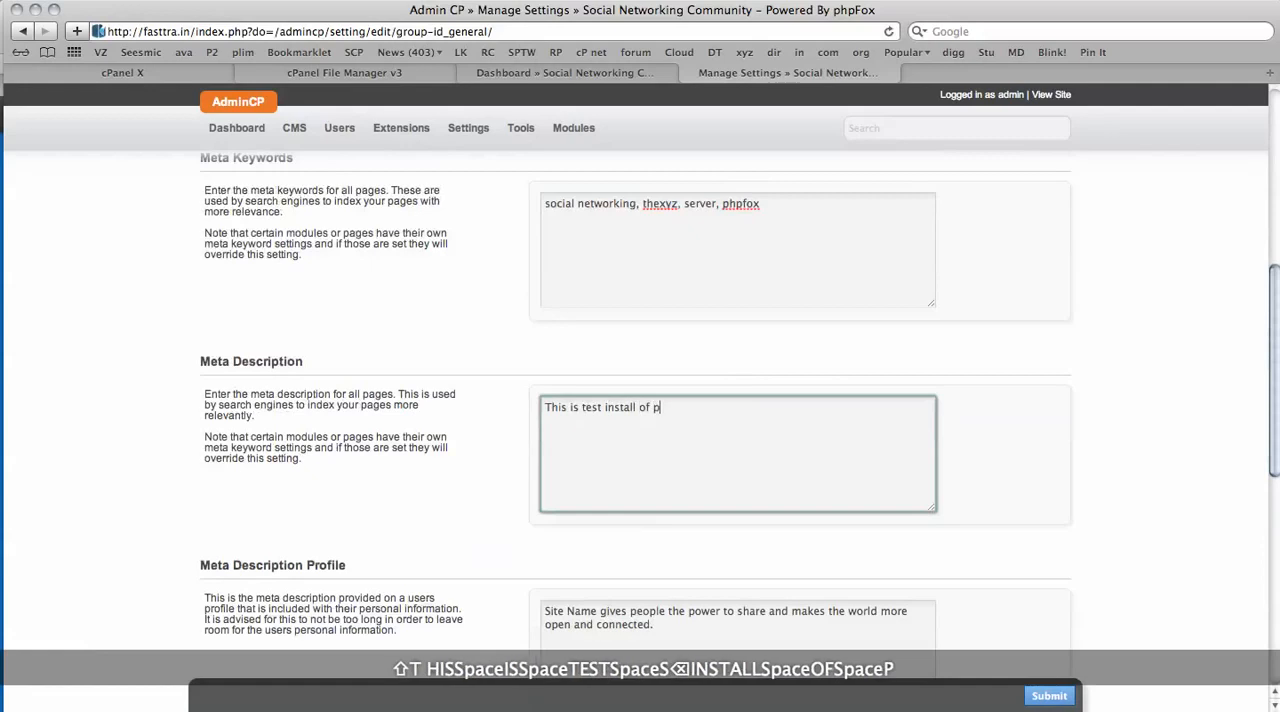
type("hpfox for")
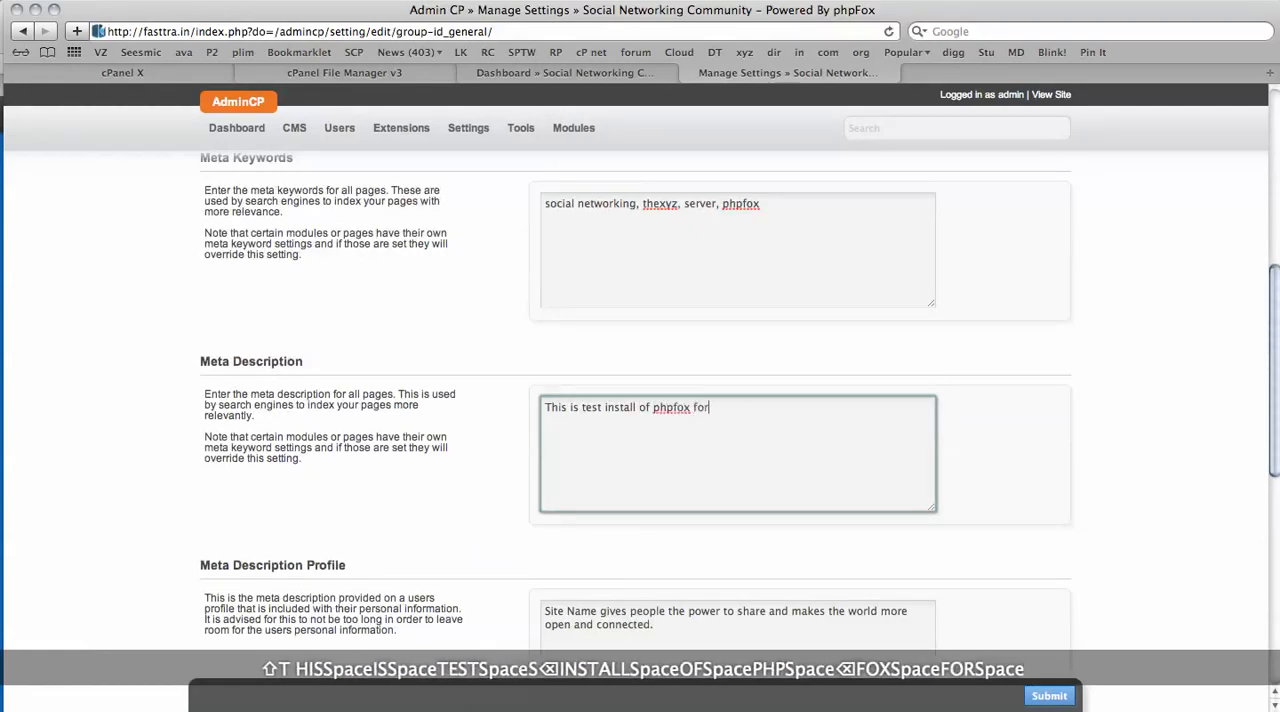
type("Thexyz Server")
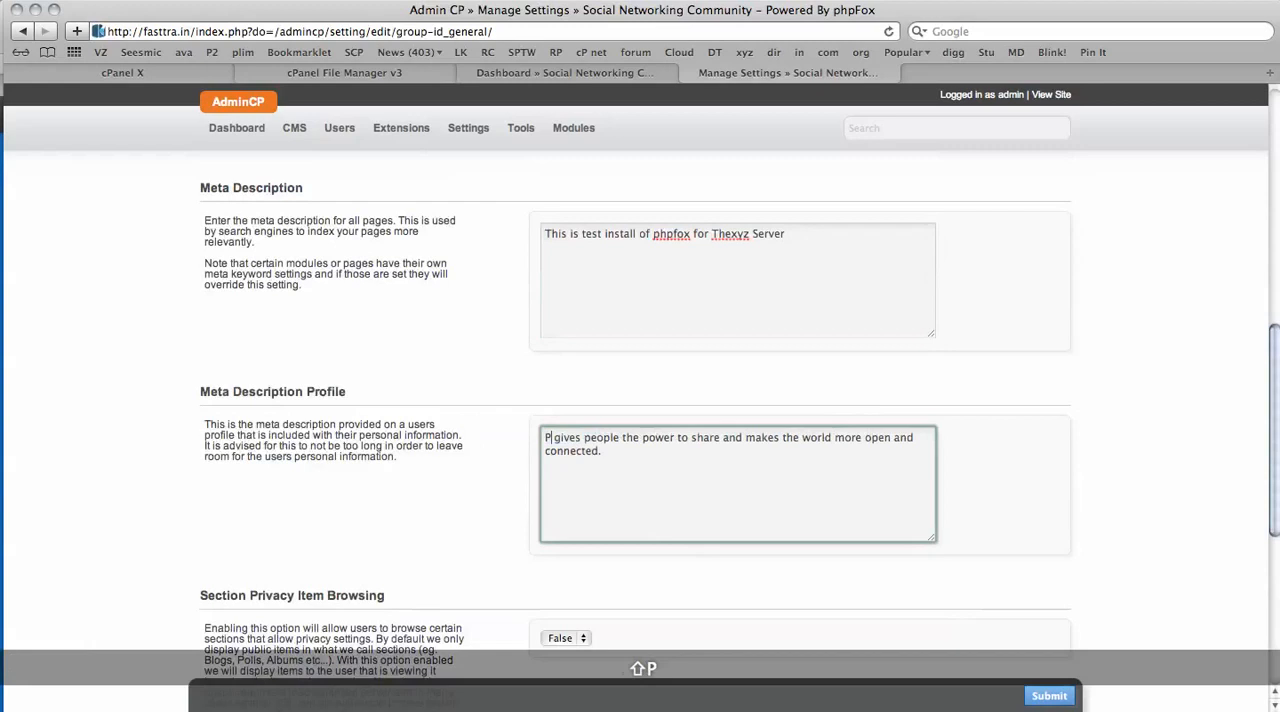
type("hpfox")
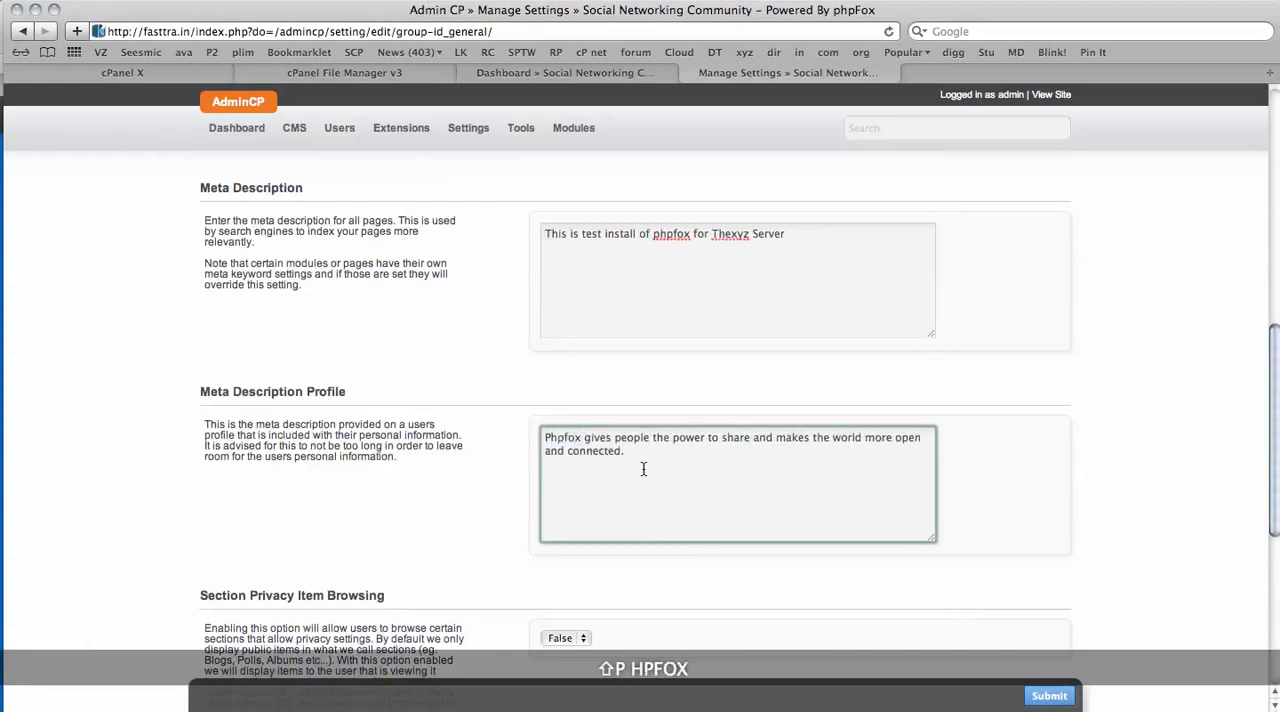
- Submit the General settings so the page reports them as updated
scroll("down", 3)
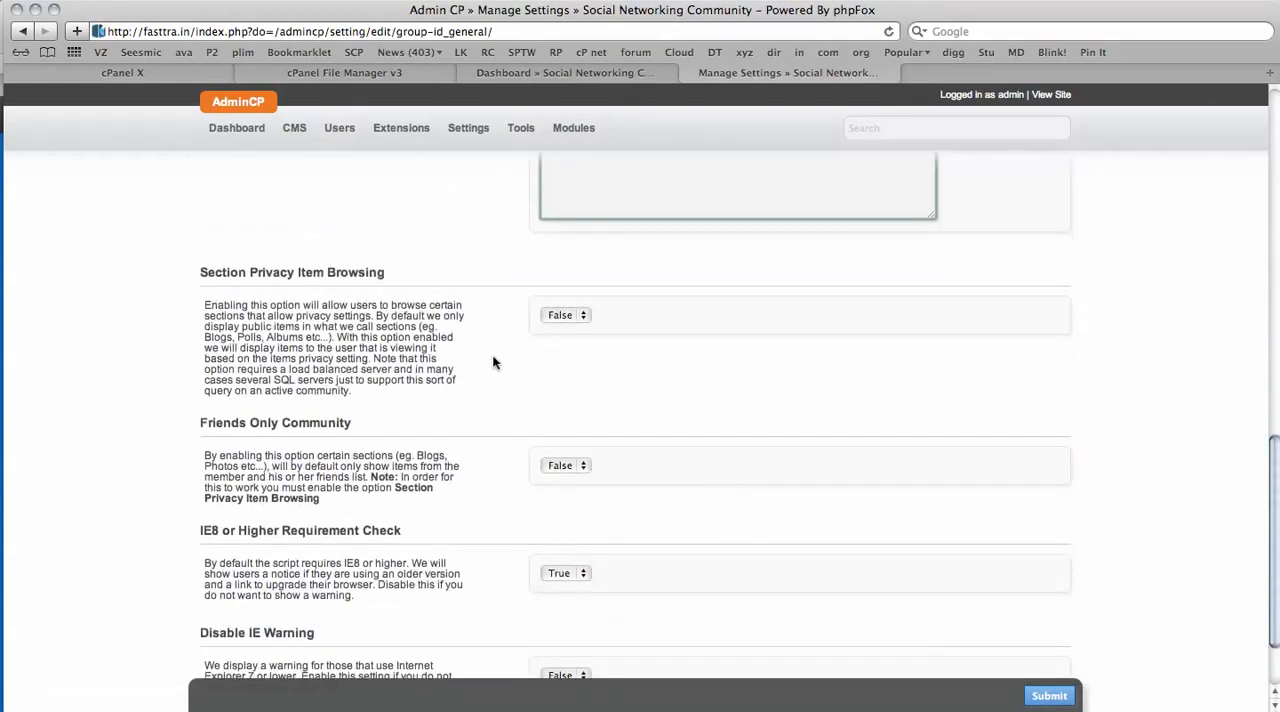
scroll("down", 3)
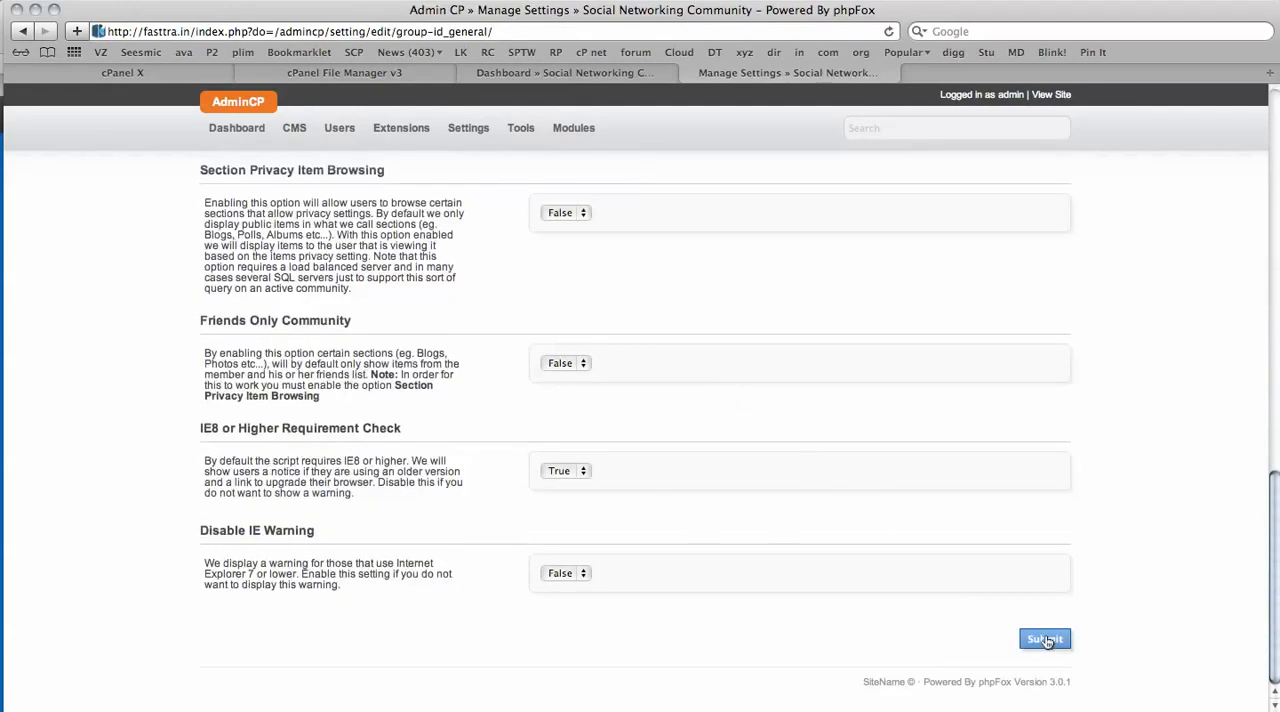
left_click(1044, 640)
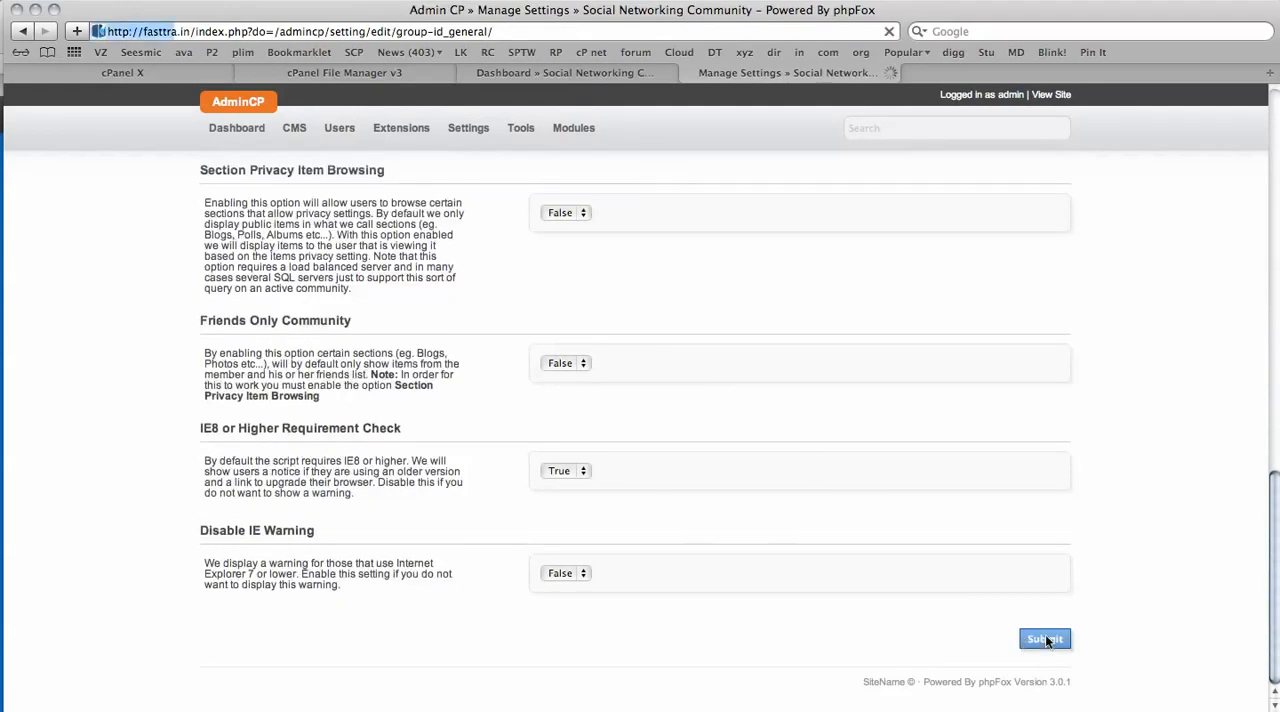
left_click(1044, 638)
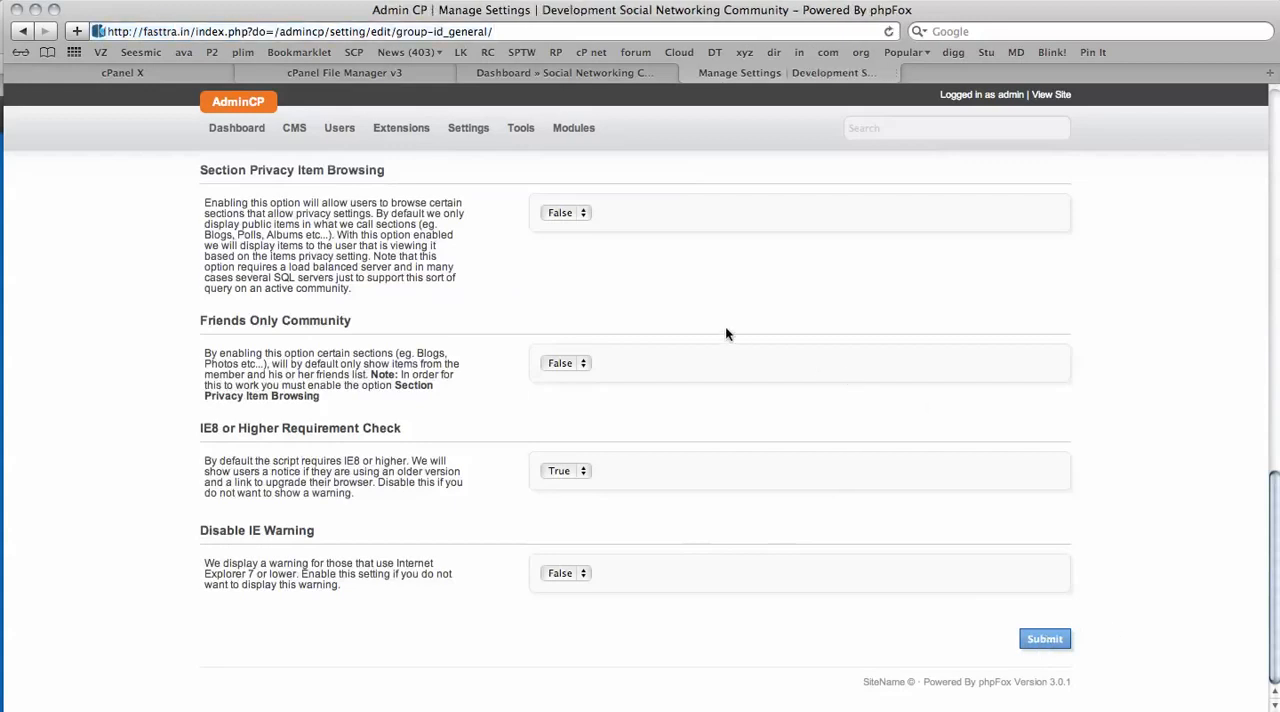
left_click(1044, 638)
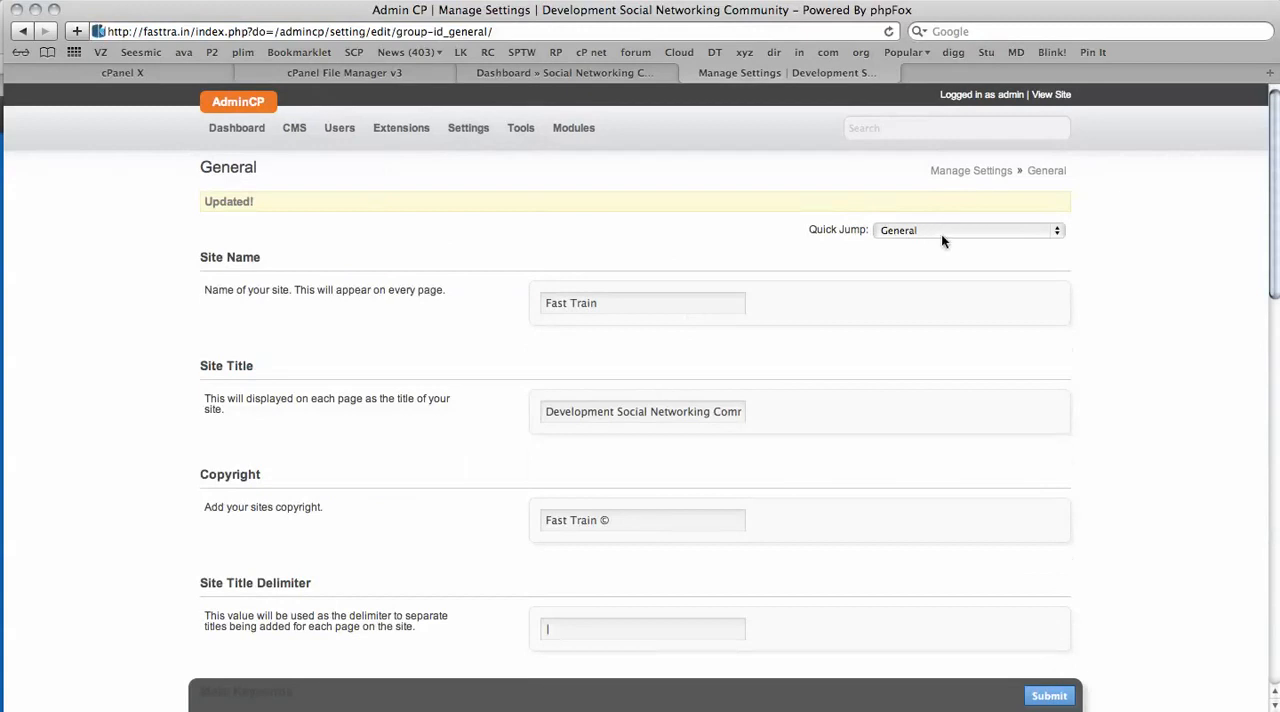
- Jump to Mail settings and set the sender name and address to the contact address, signature 'Kind Regards, Fast Train'
left_click(964, 230)
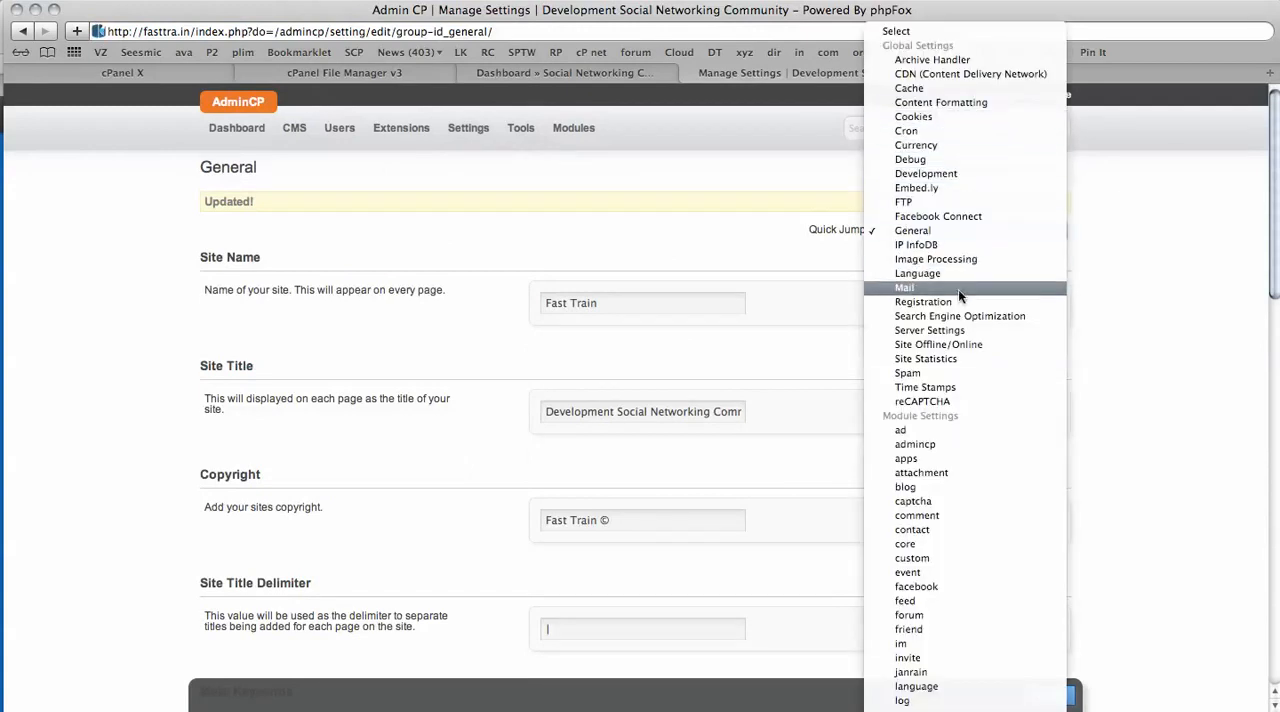
left_click(904, 288)
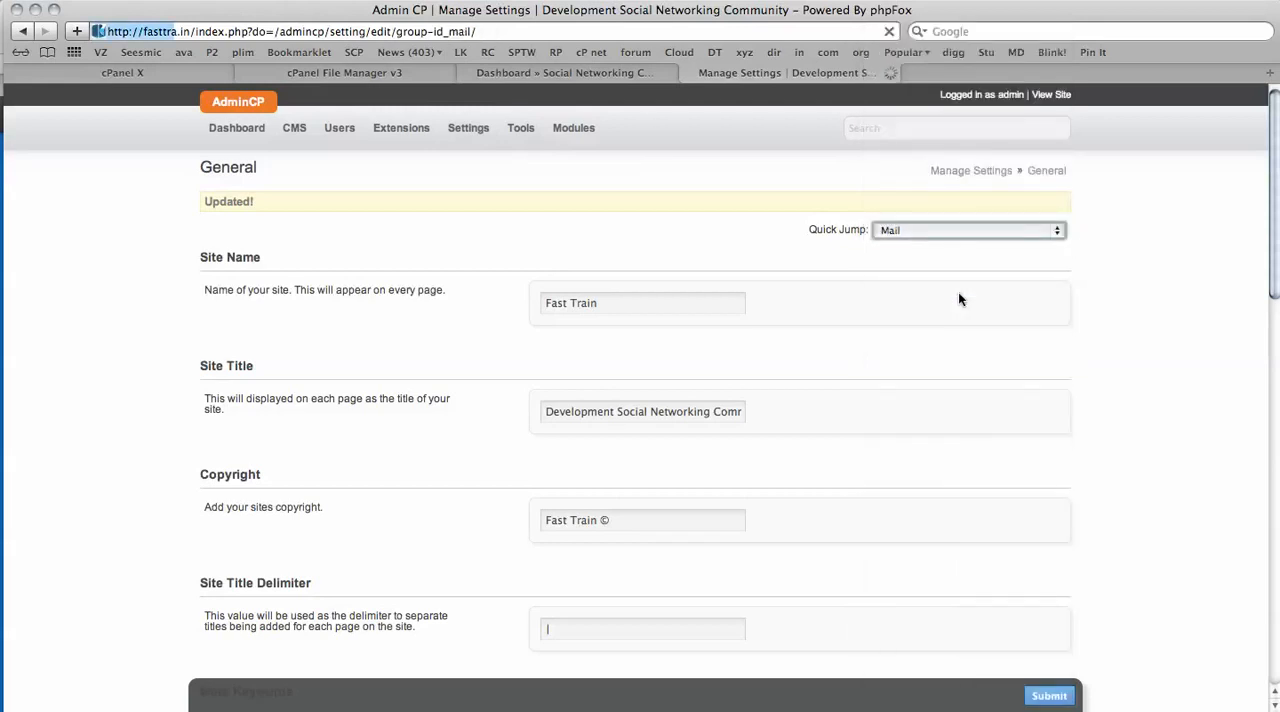
left_click(968, 230)
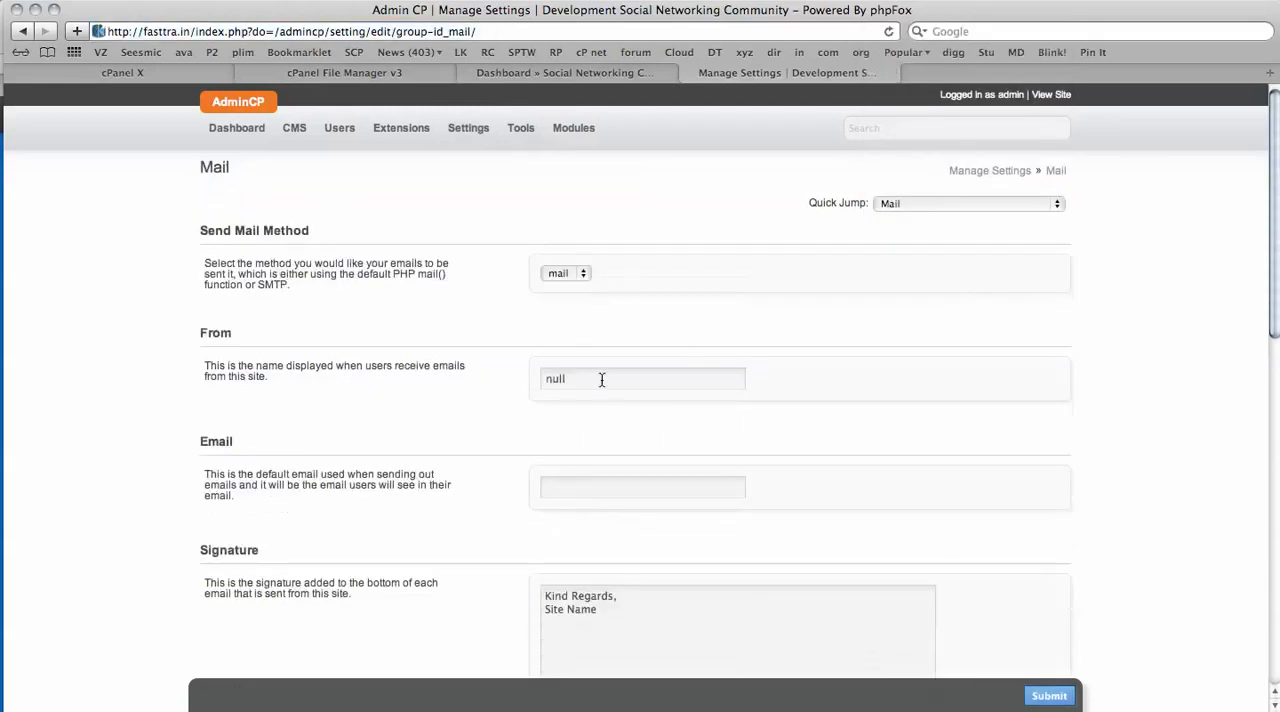
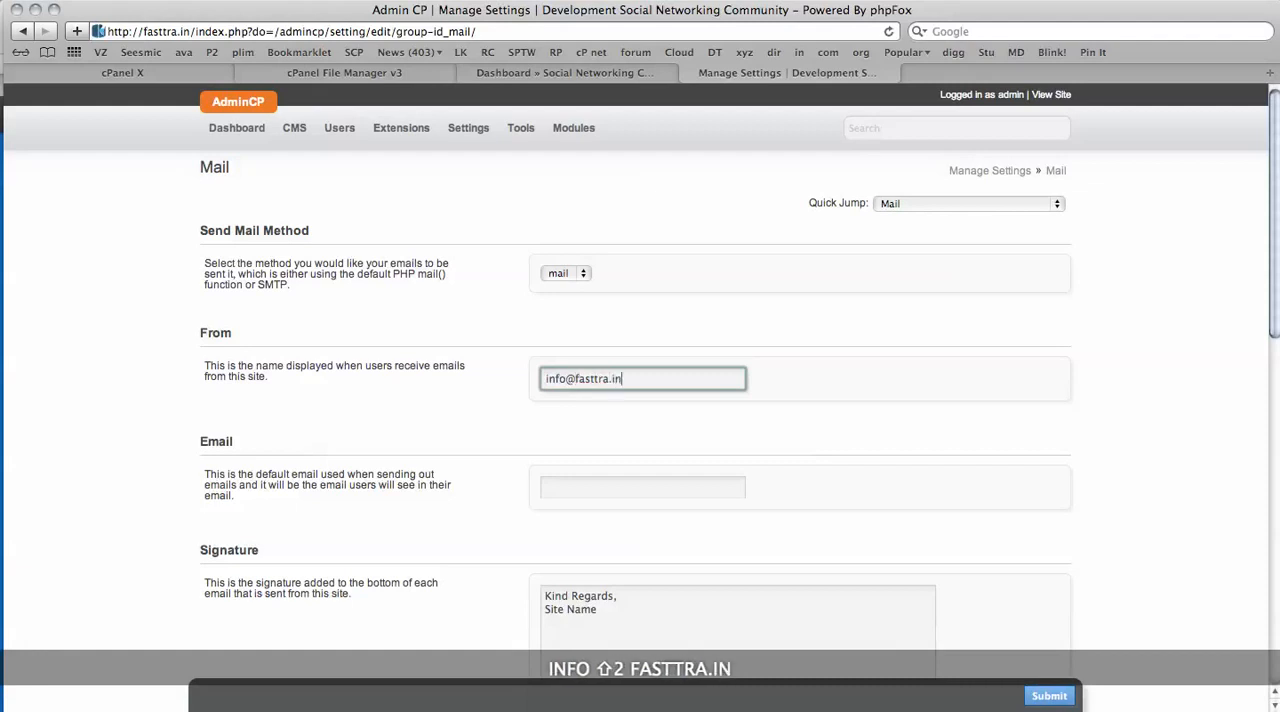
key("cmd+a")
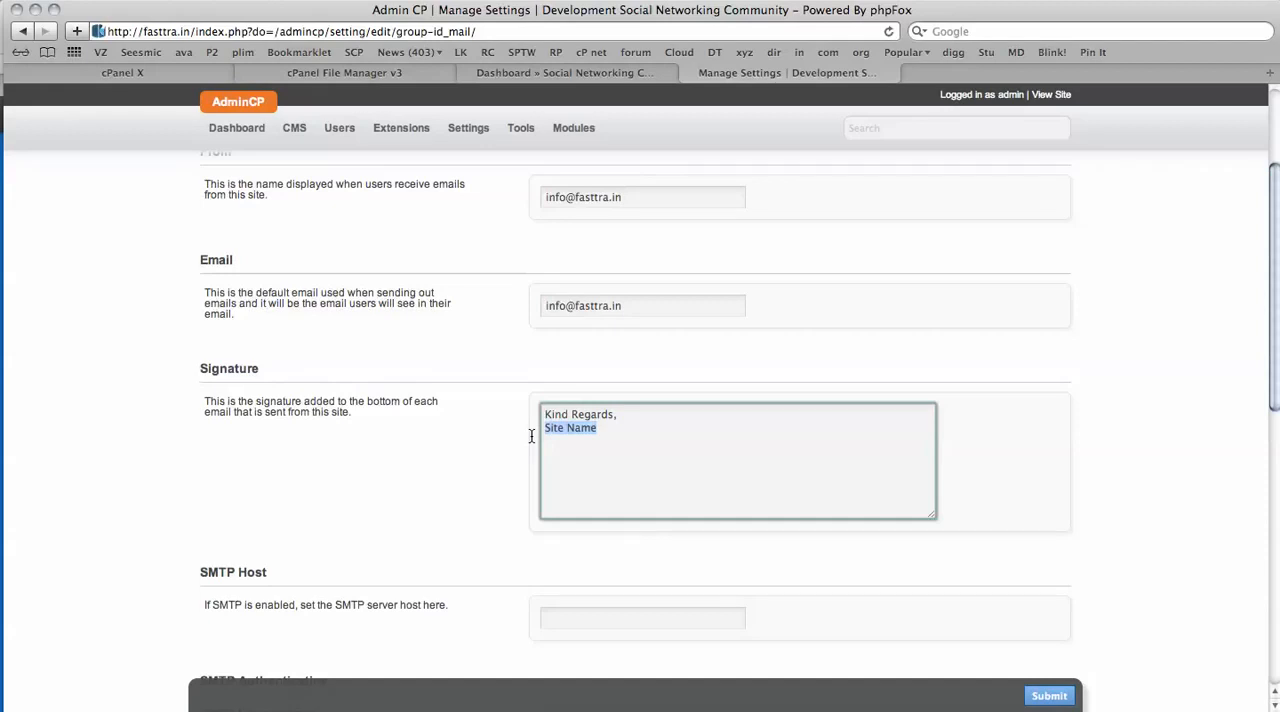
type("Fast")
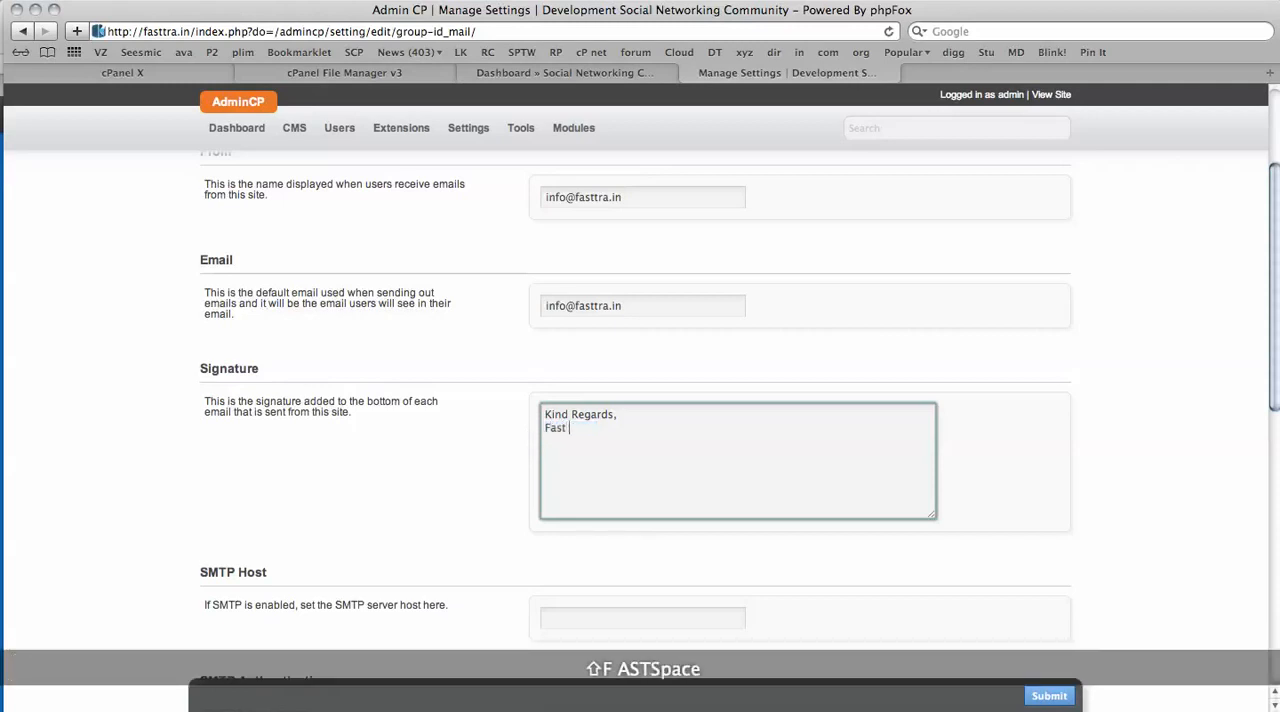
type("Train")
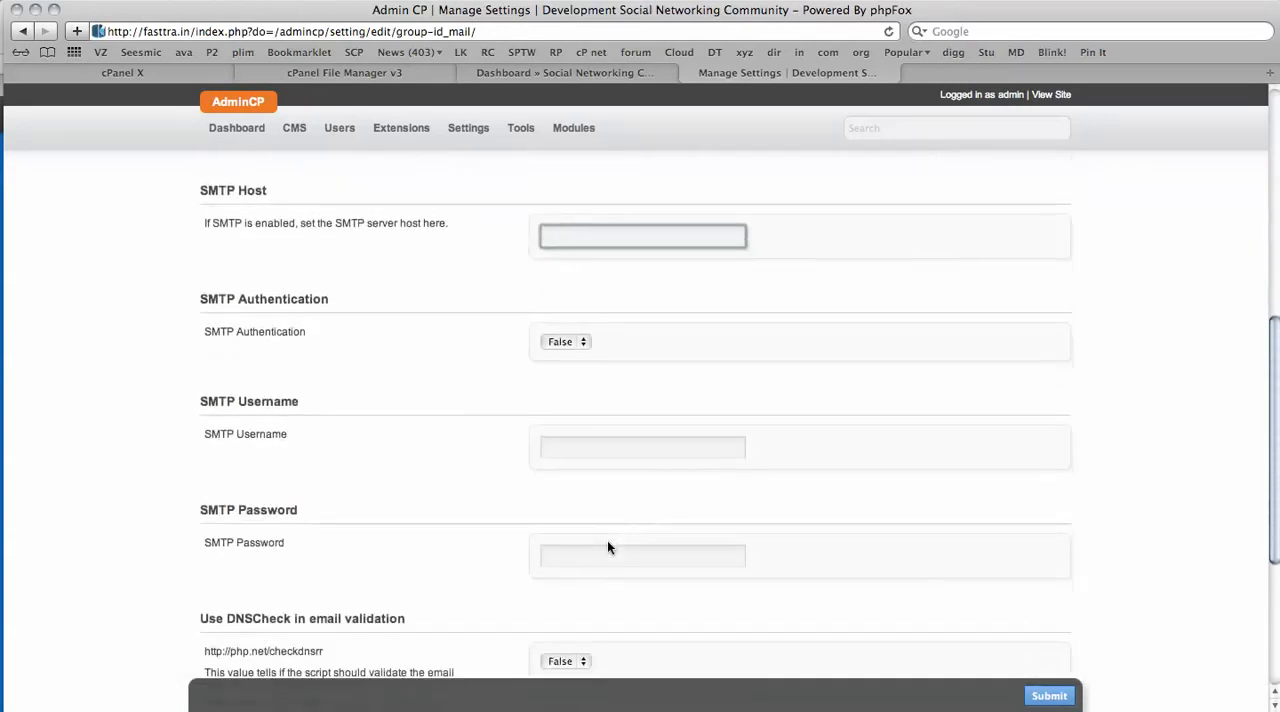
- Review the SMTP authentication choice and submit the Mail settings
scroll("down", 3)
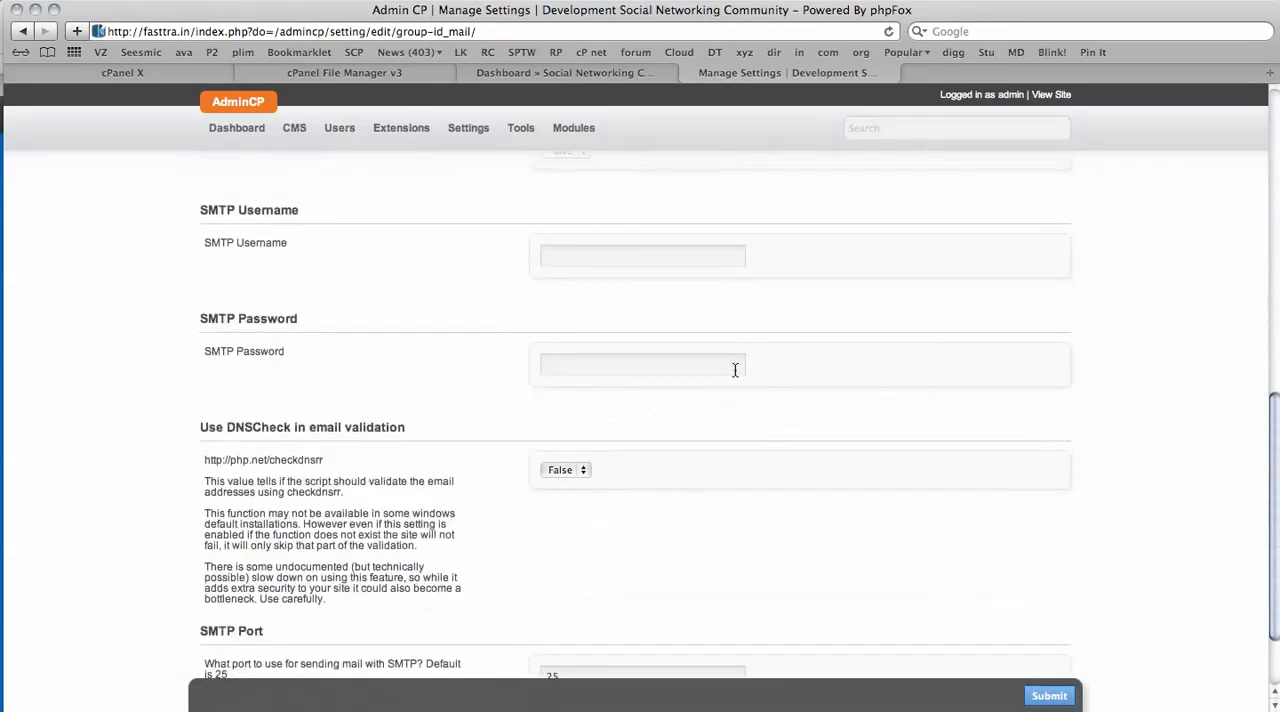
scroll("up", 3)
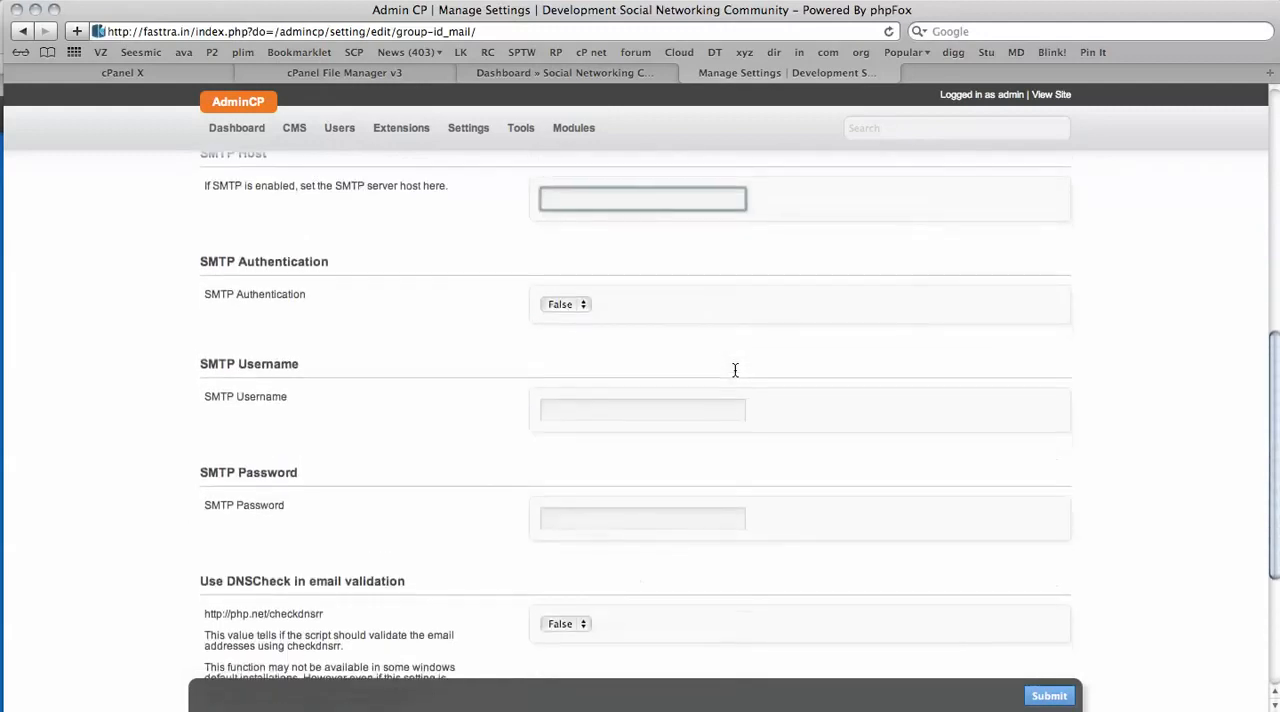
scroll("down", 3)
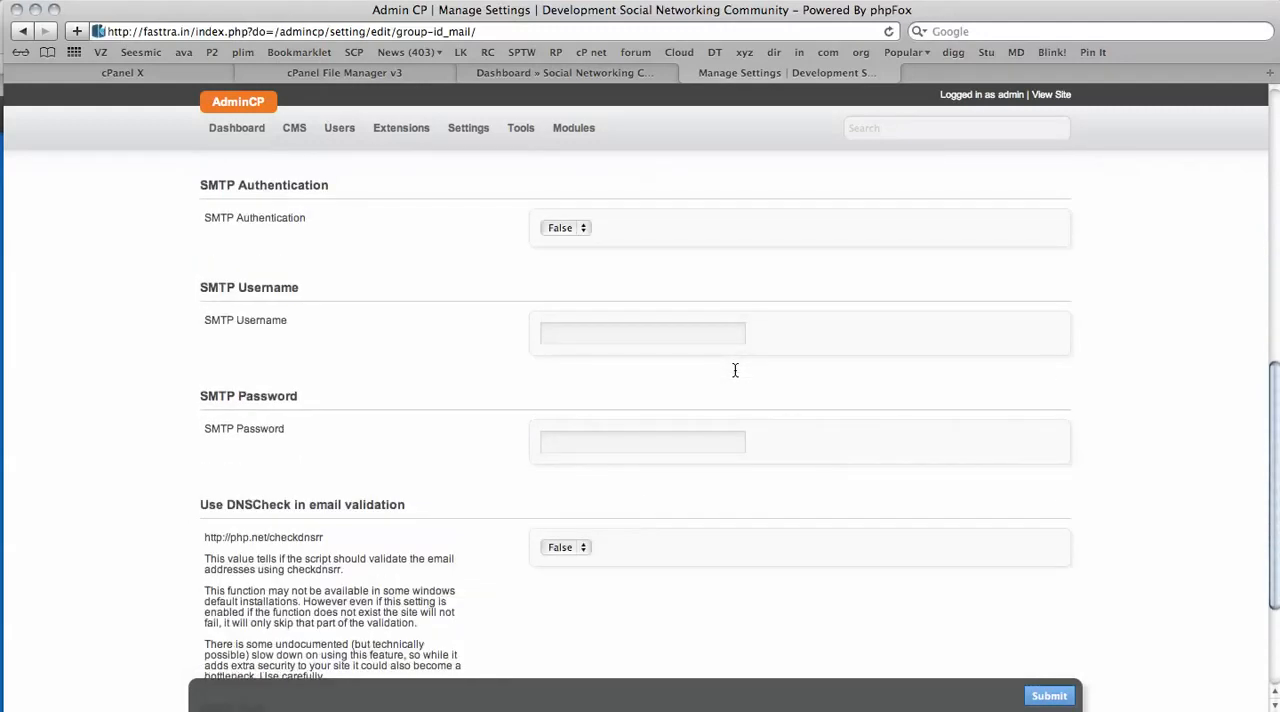
scroll("down", 3)
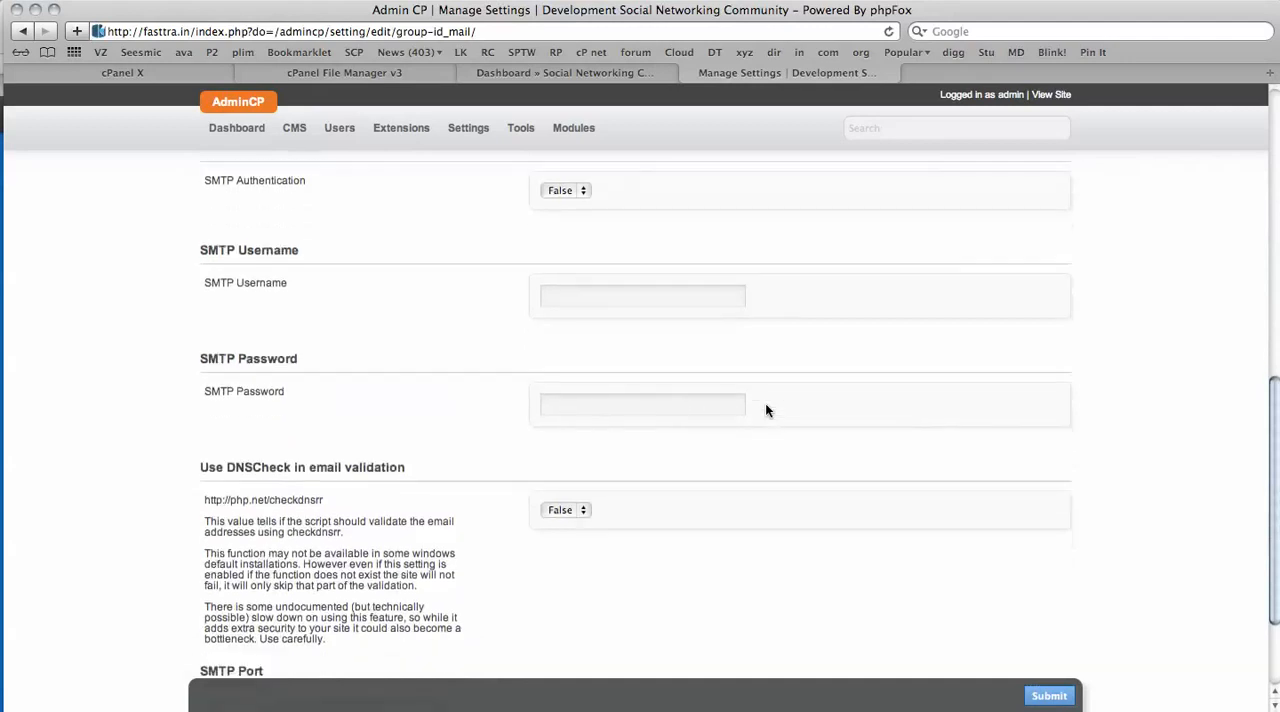
scroll("down", 3)
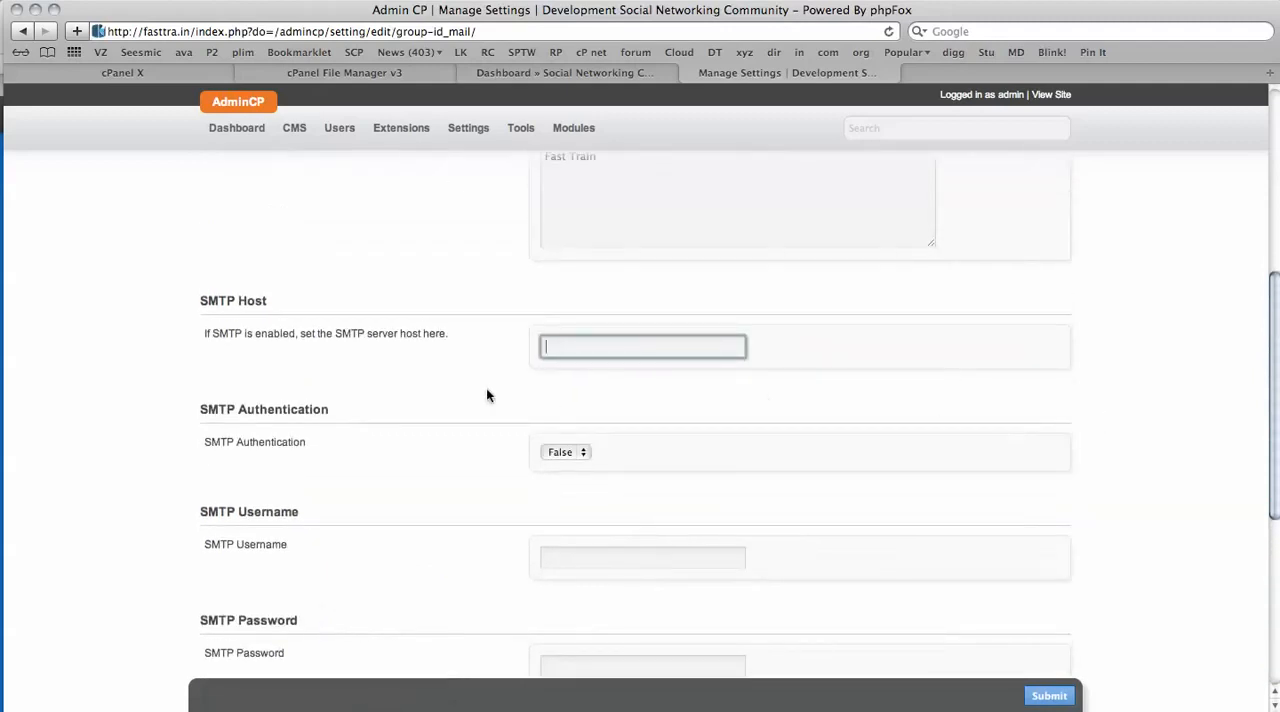
left_click(566, 452)
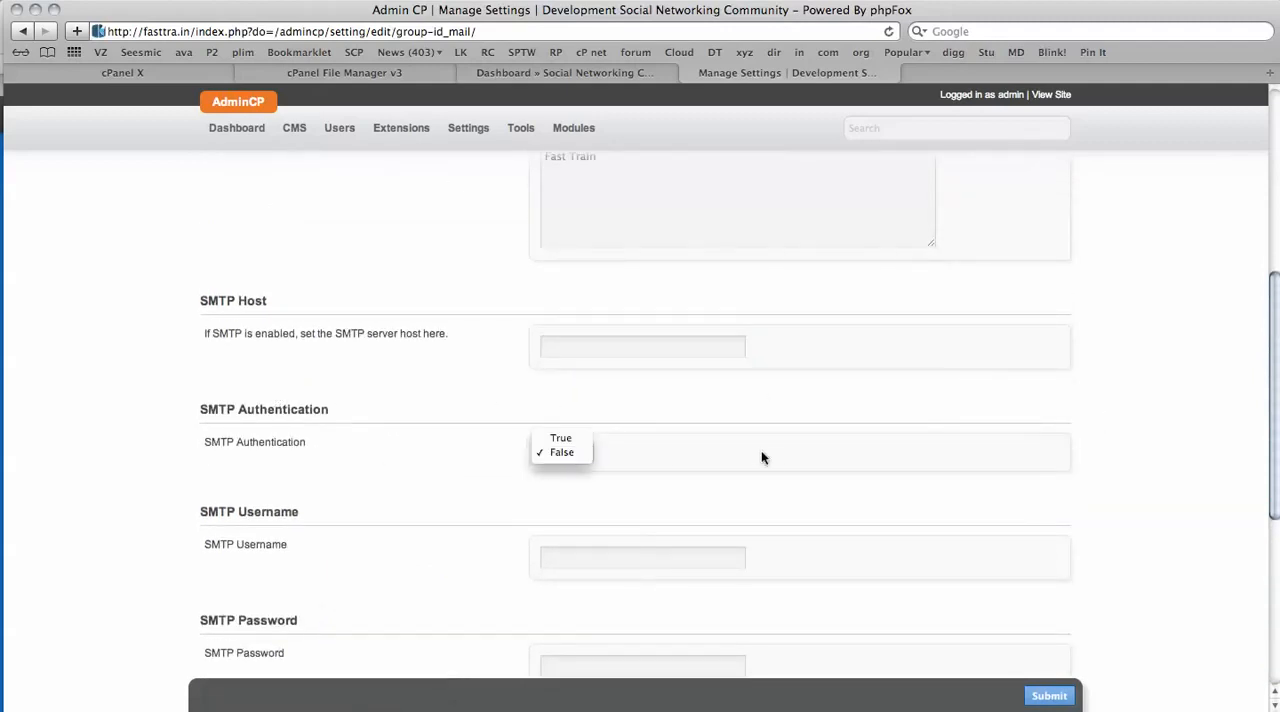
scroll("down", 3)
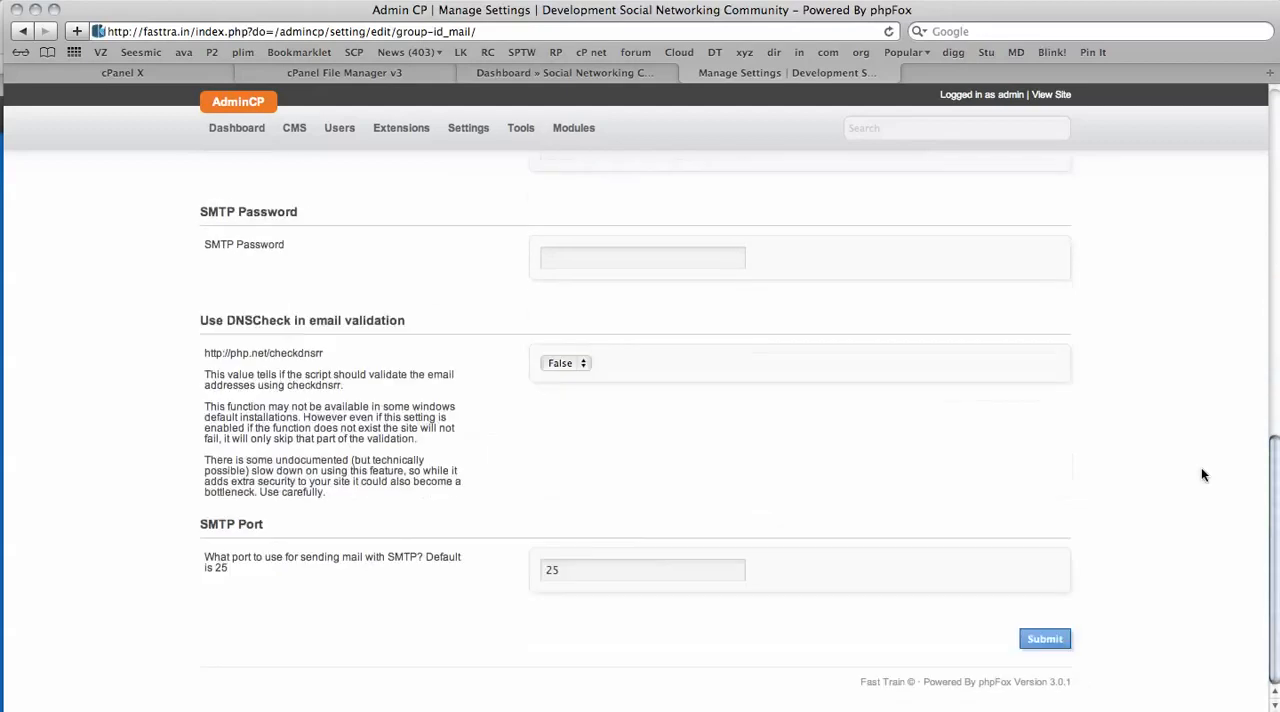
left_click(1044, 640)
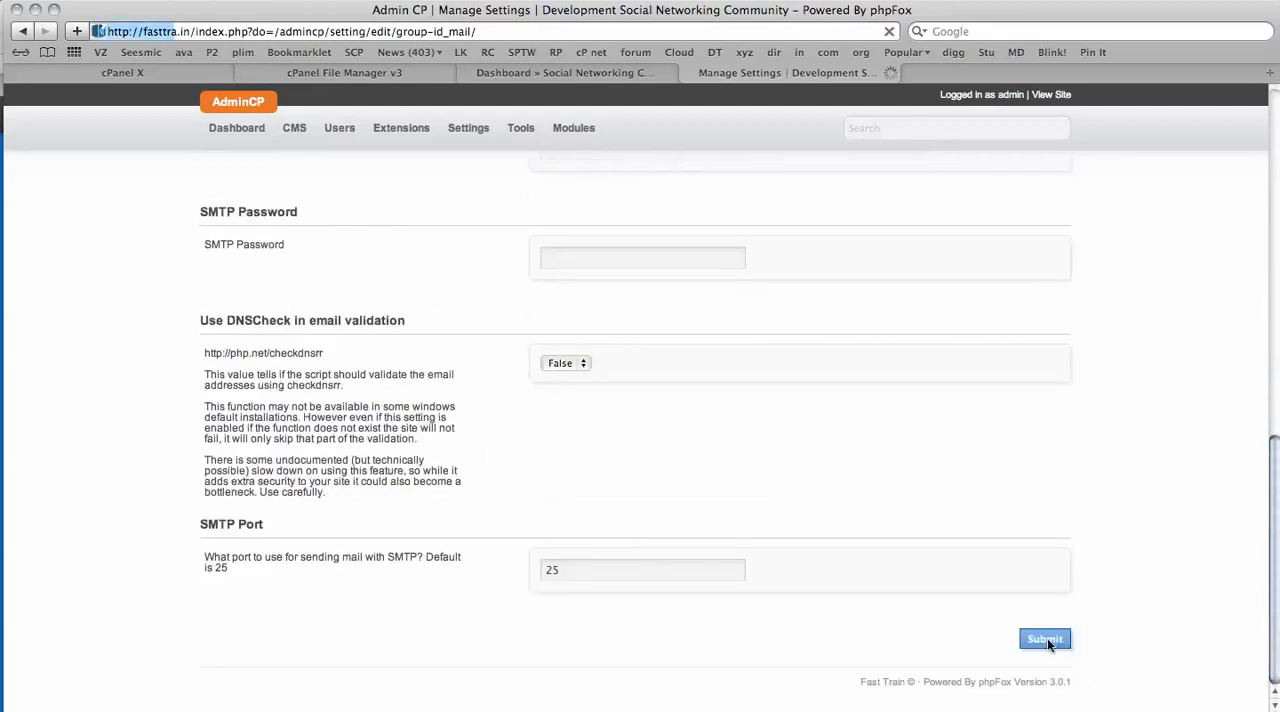
left_click(1044, 640)
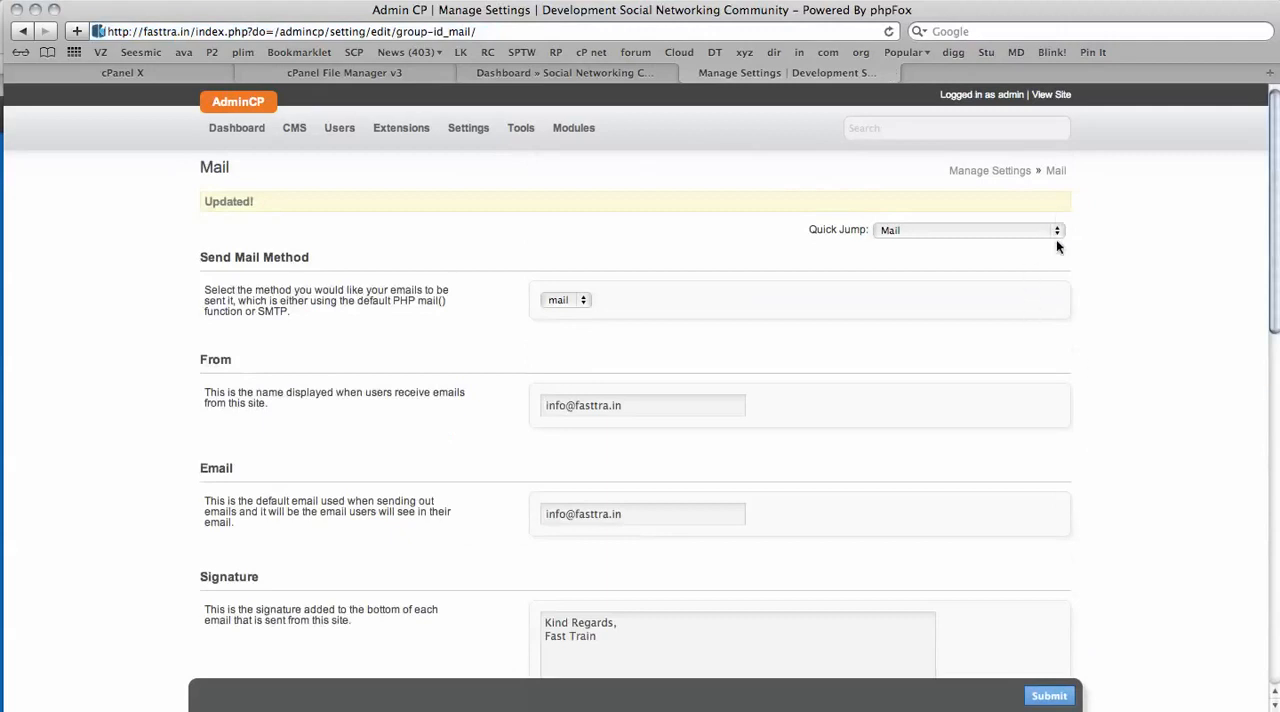
mouse_move(468, 128)
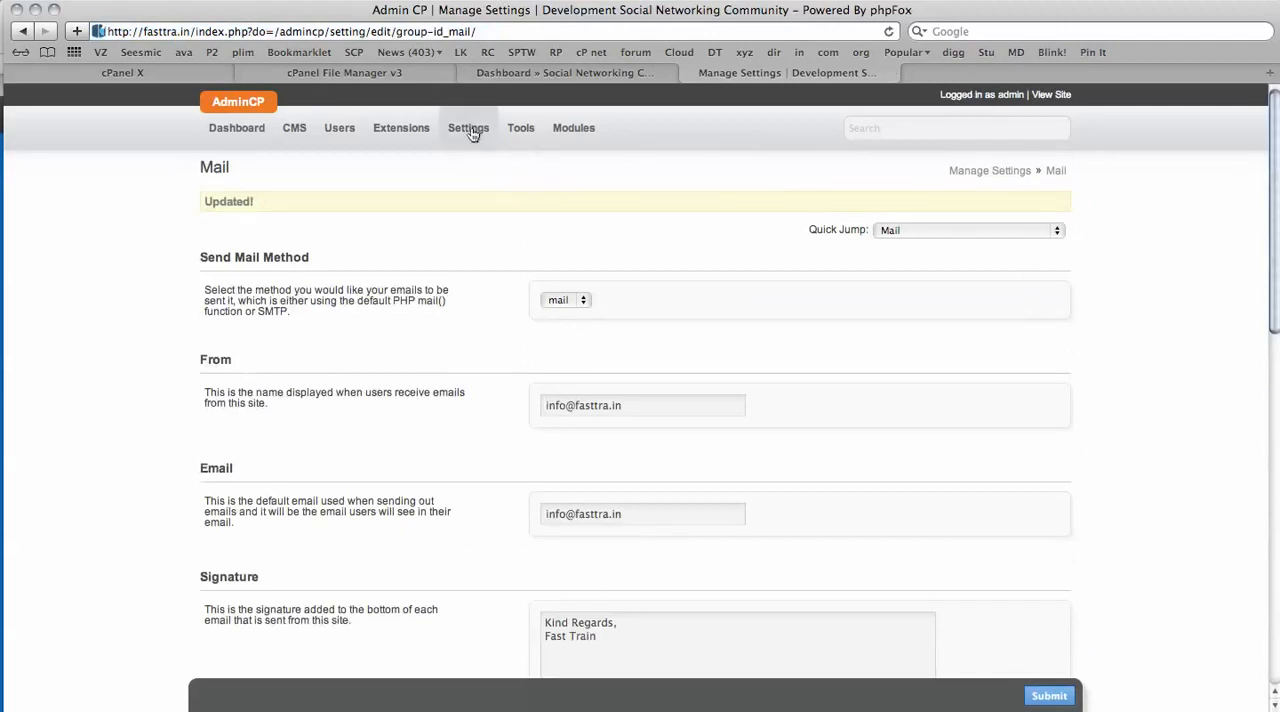
- Return to Manage Settings and open the Registration settings group under Global Settings
left_click(468, 128)
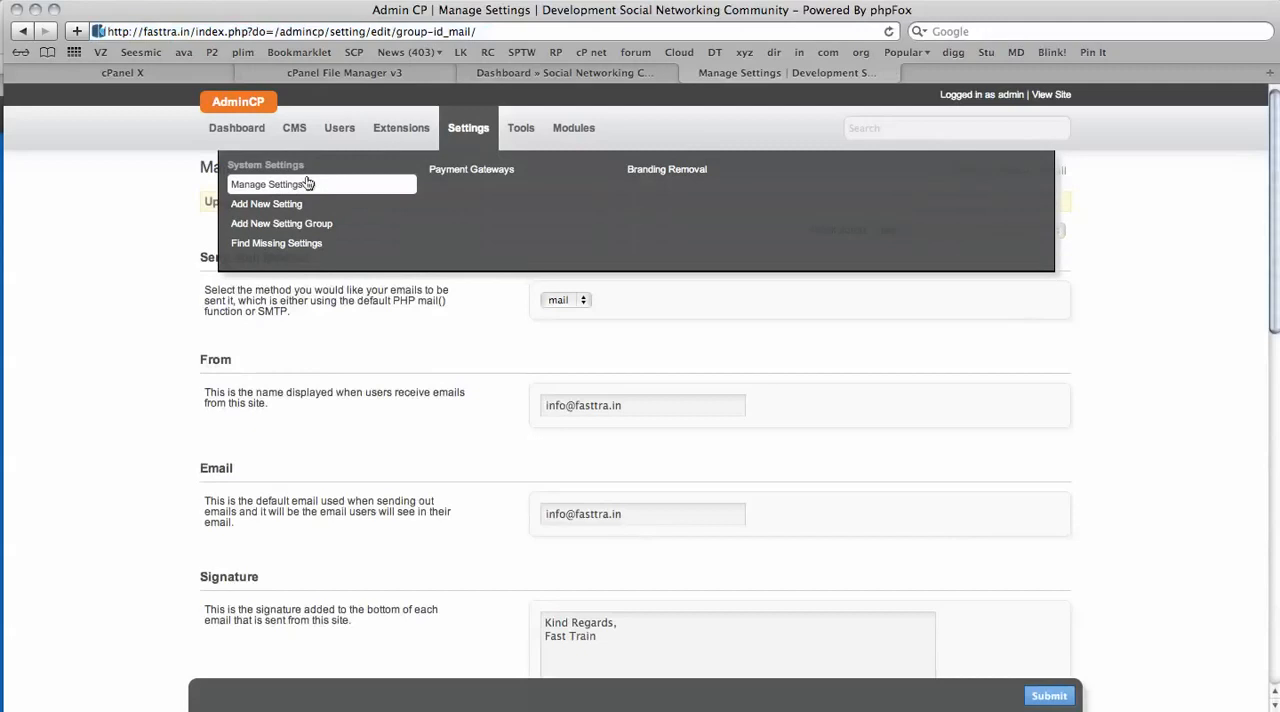
left_click(268, 184)
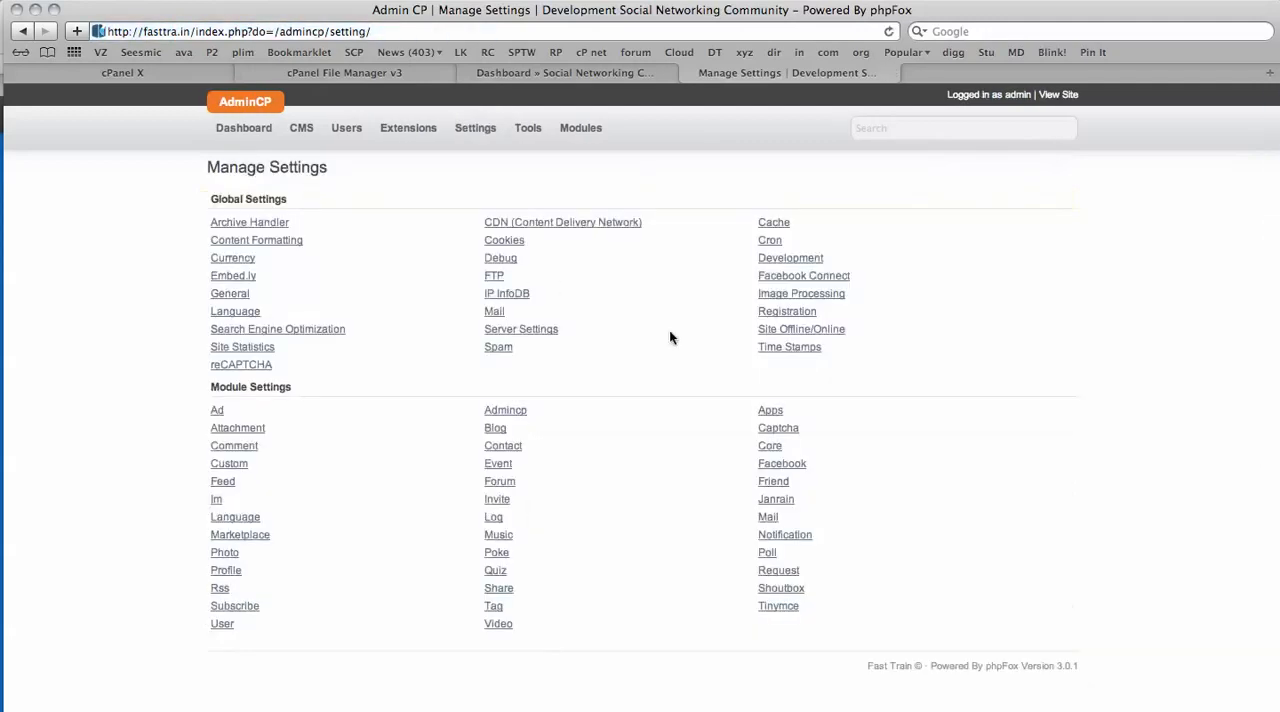
mouse_move(560, 268)
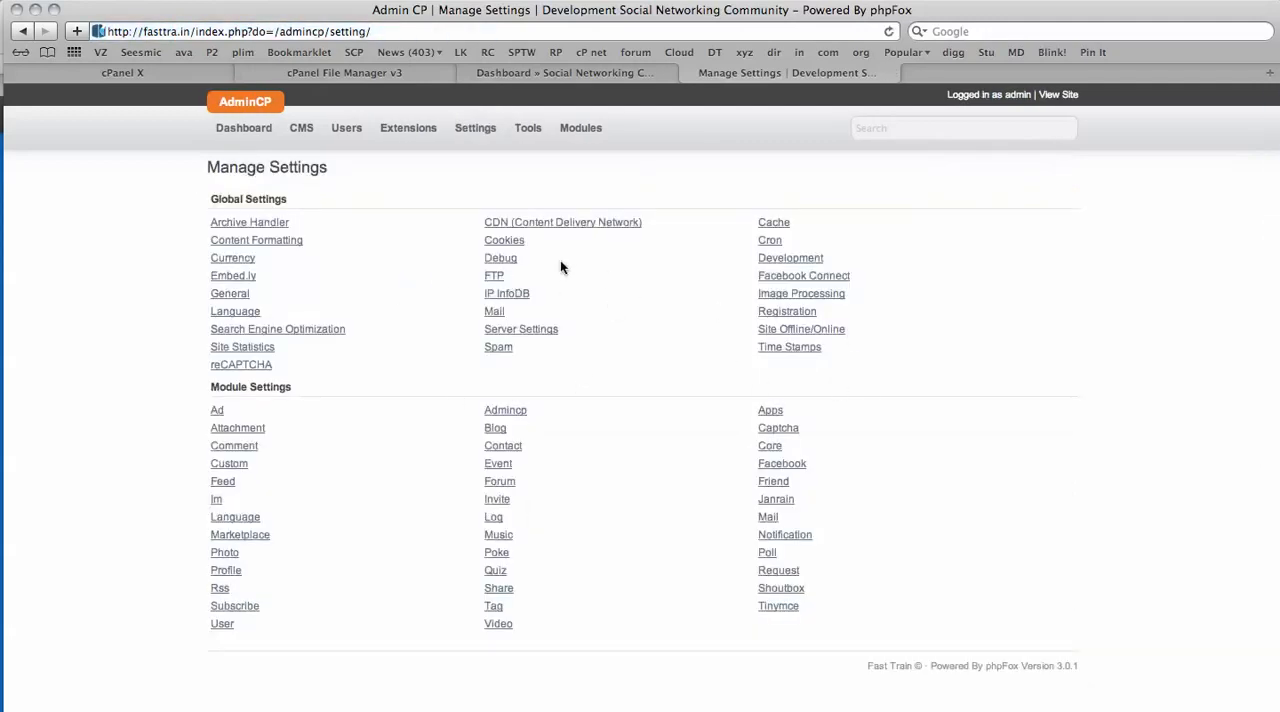
mouse_move(804, 276)
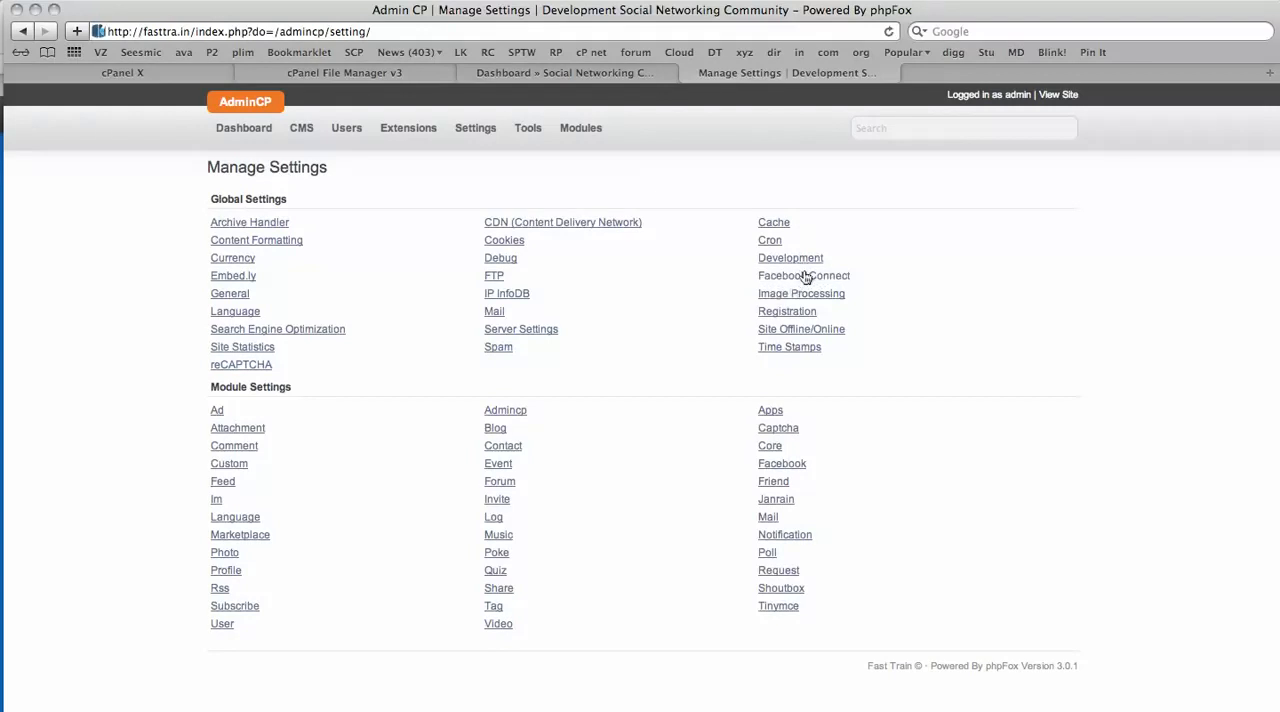
left_click(788, 312)
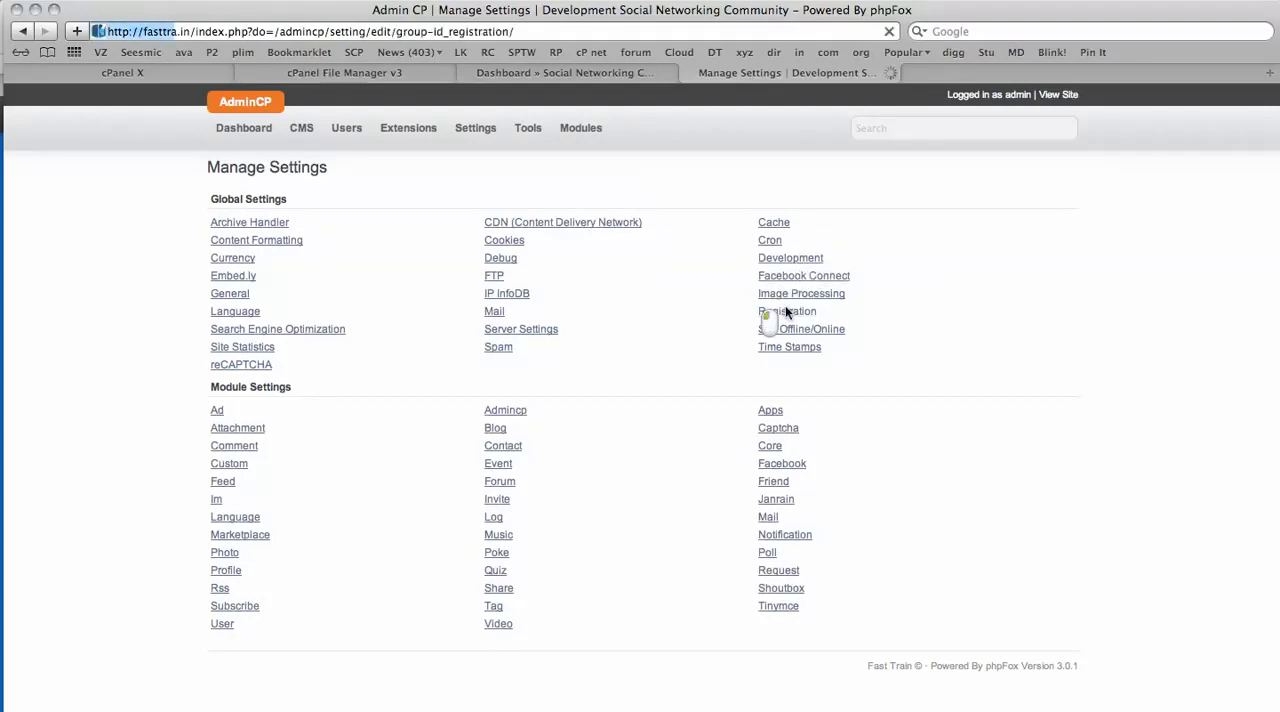
left_click(788, 312)
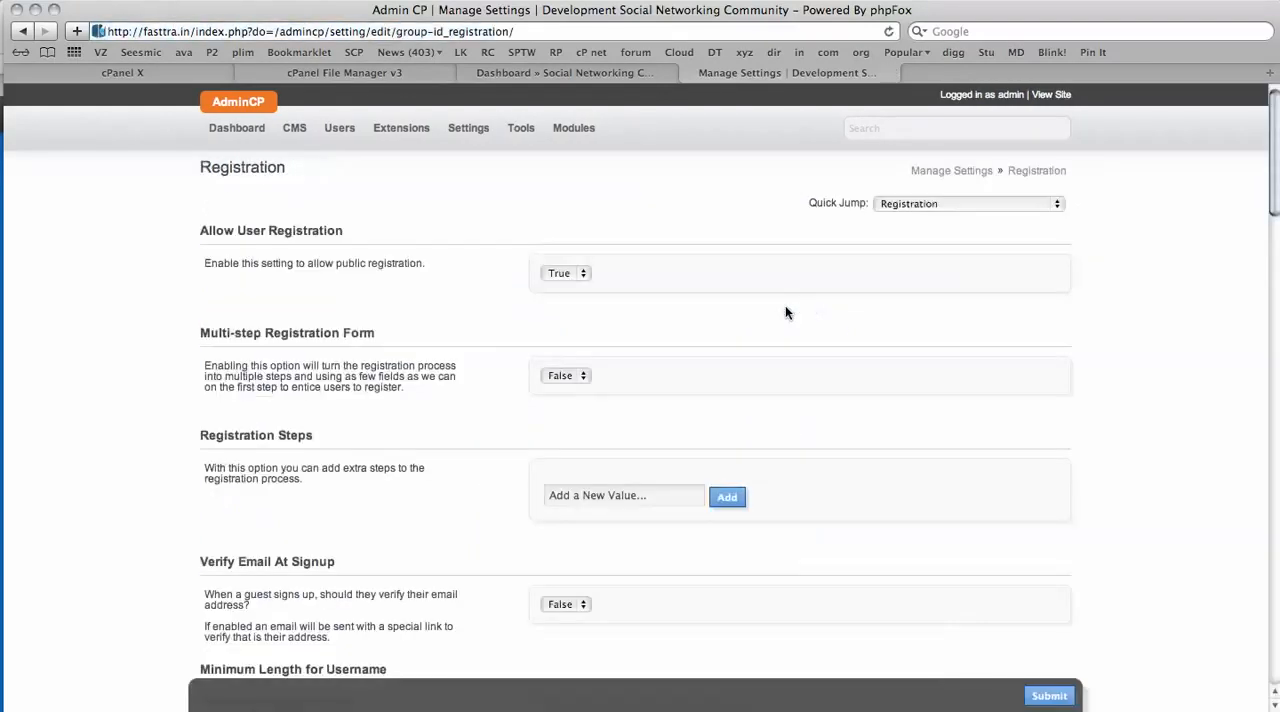
mouse_move(632, 380)
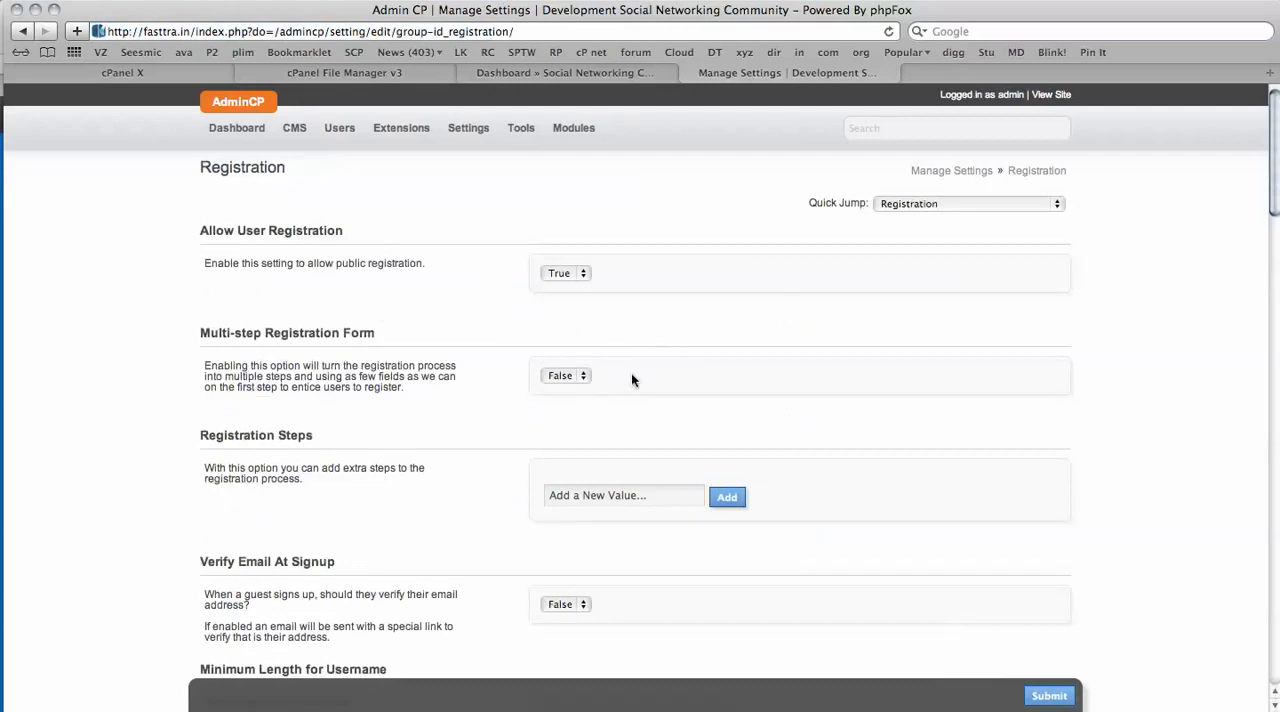
mouse_move(700, 378)
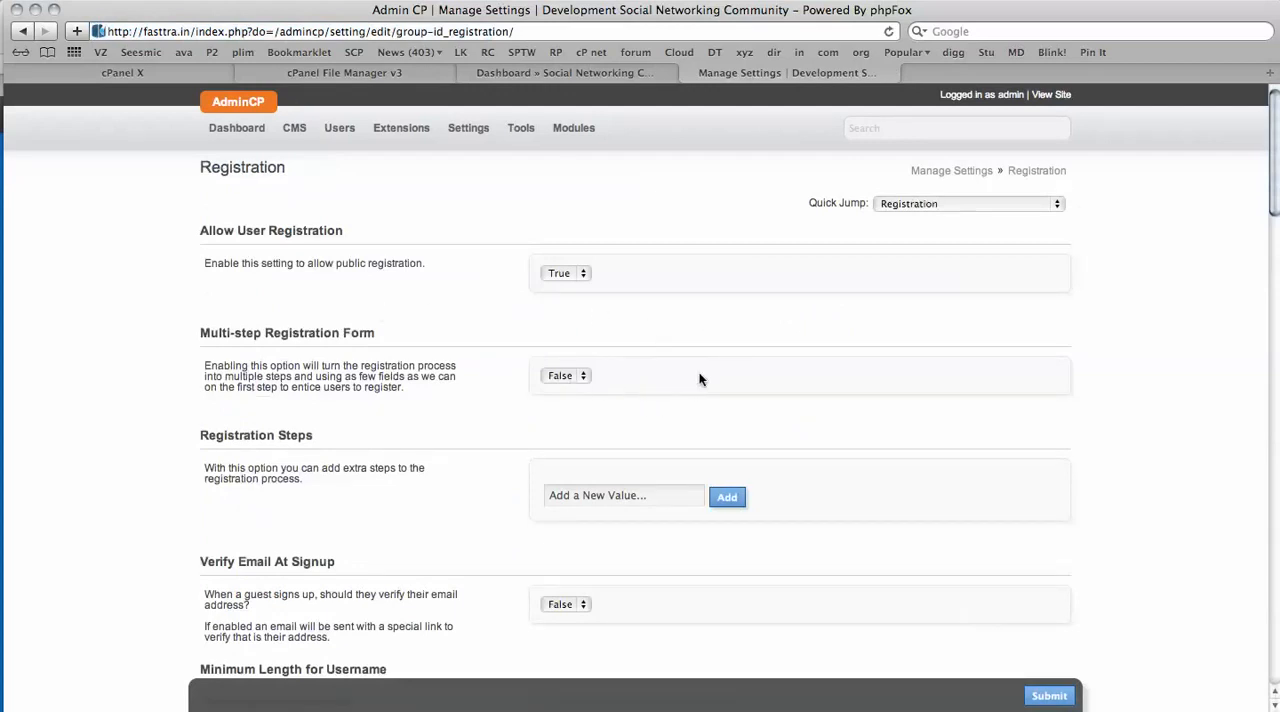
- Set Verify Email At Signup and Captcha on Registration to True
scroll("down", 3)
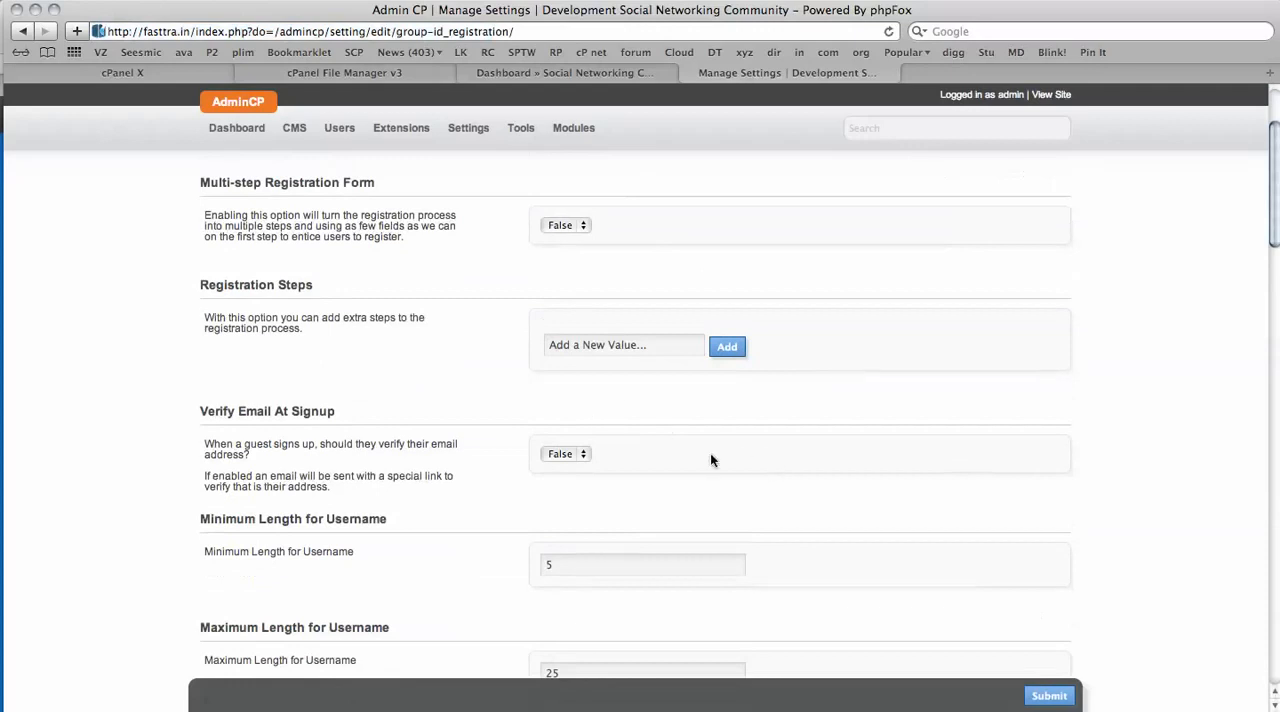
left_click(566, 452)
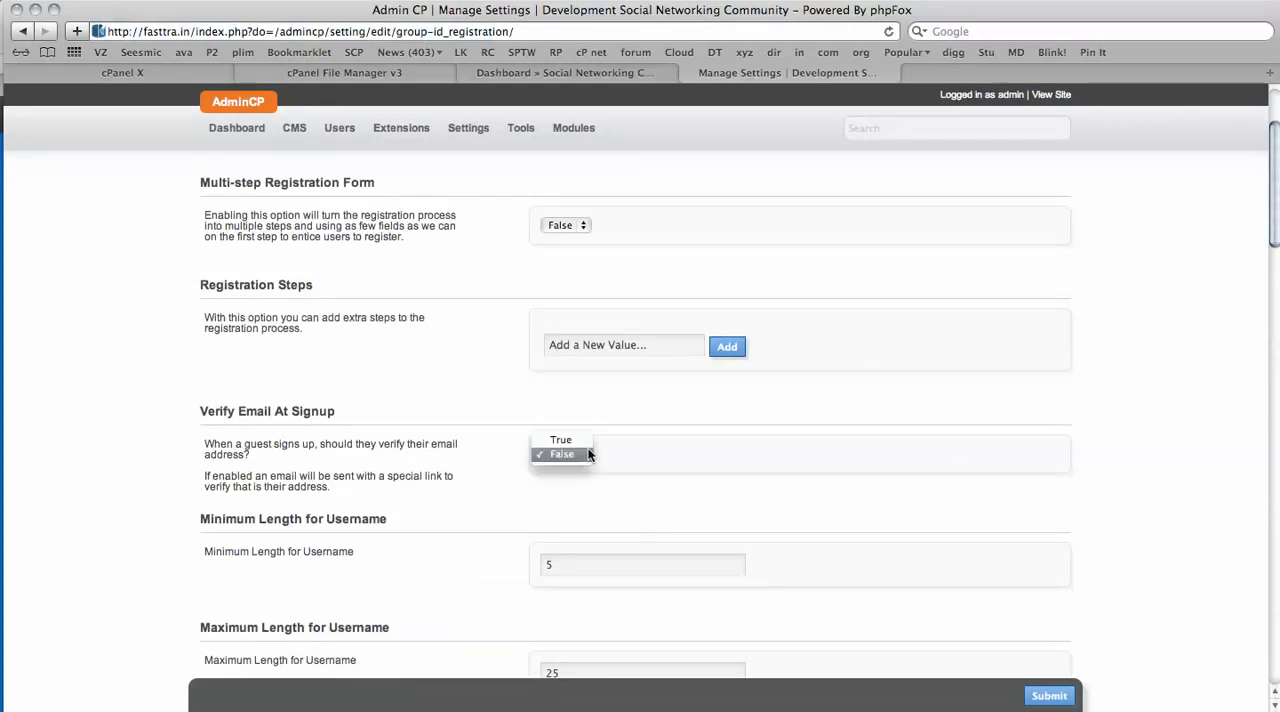
left_click(560, 440)
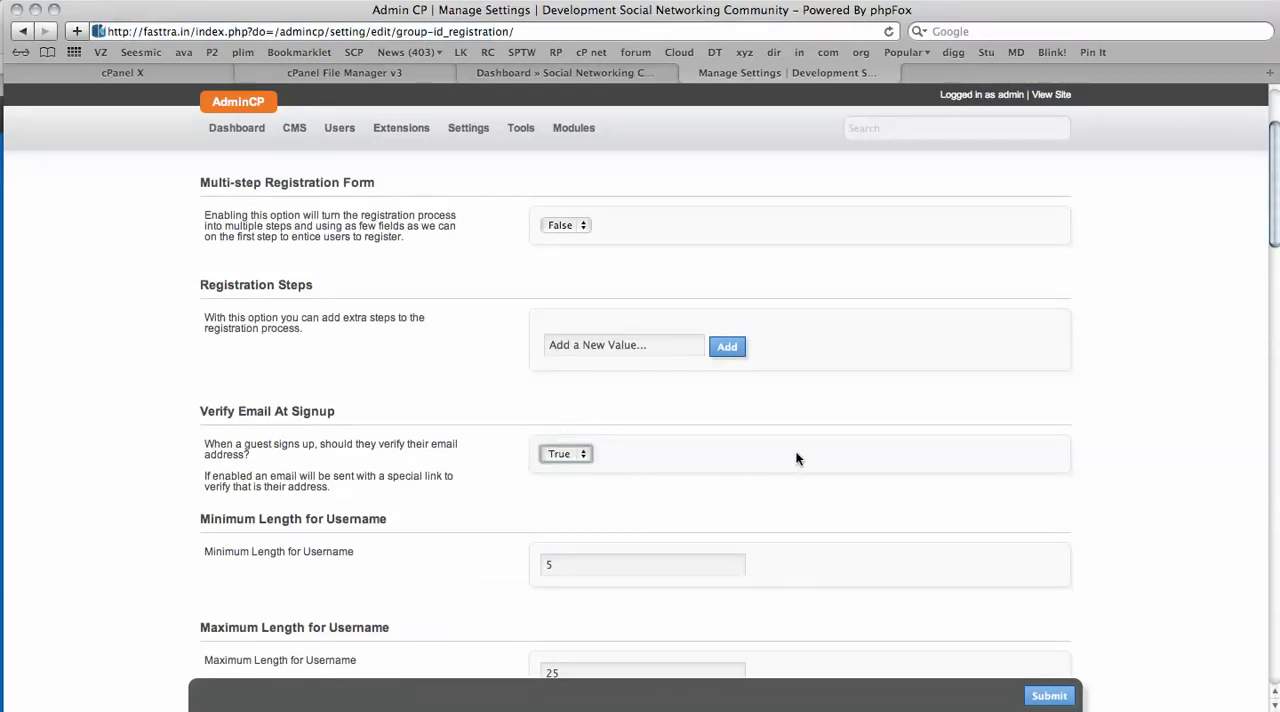
scroll("down", 3)
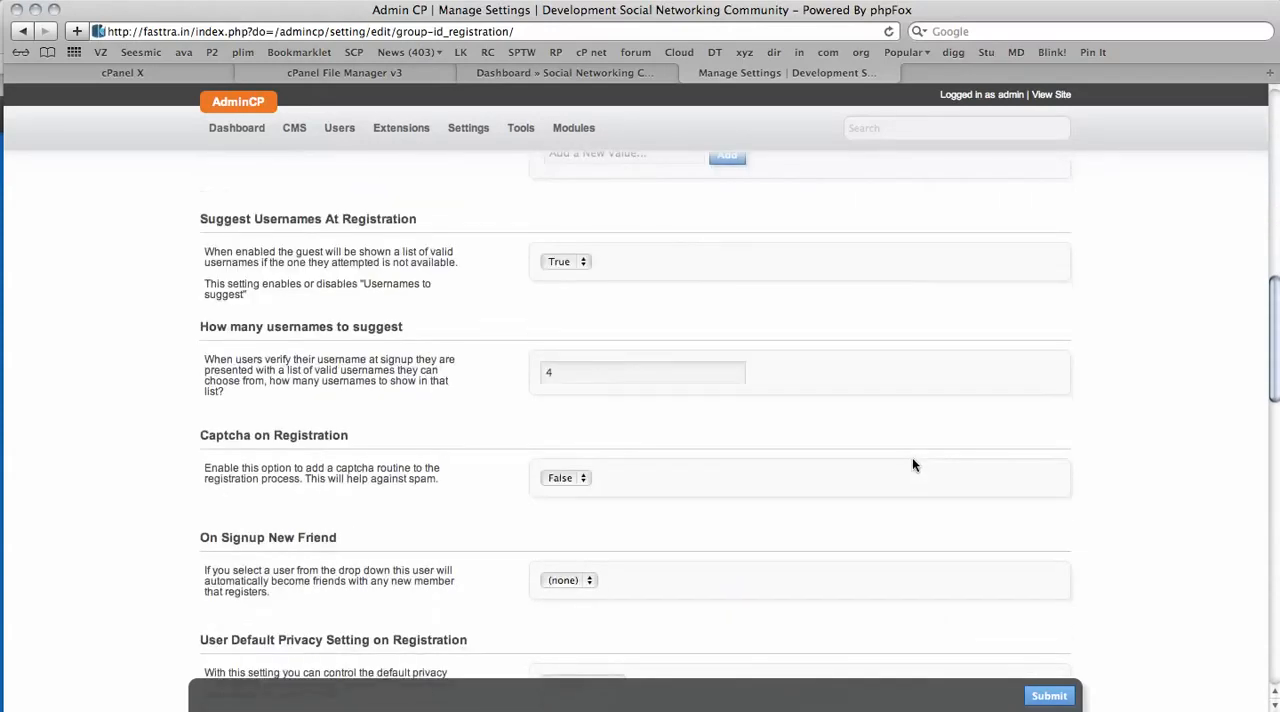
mouse_move(764, 318)
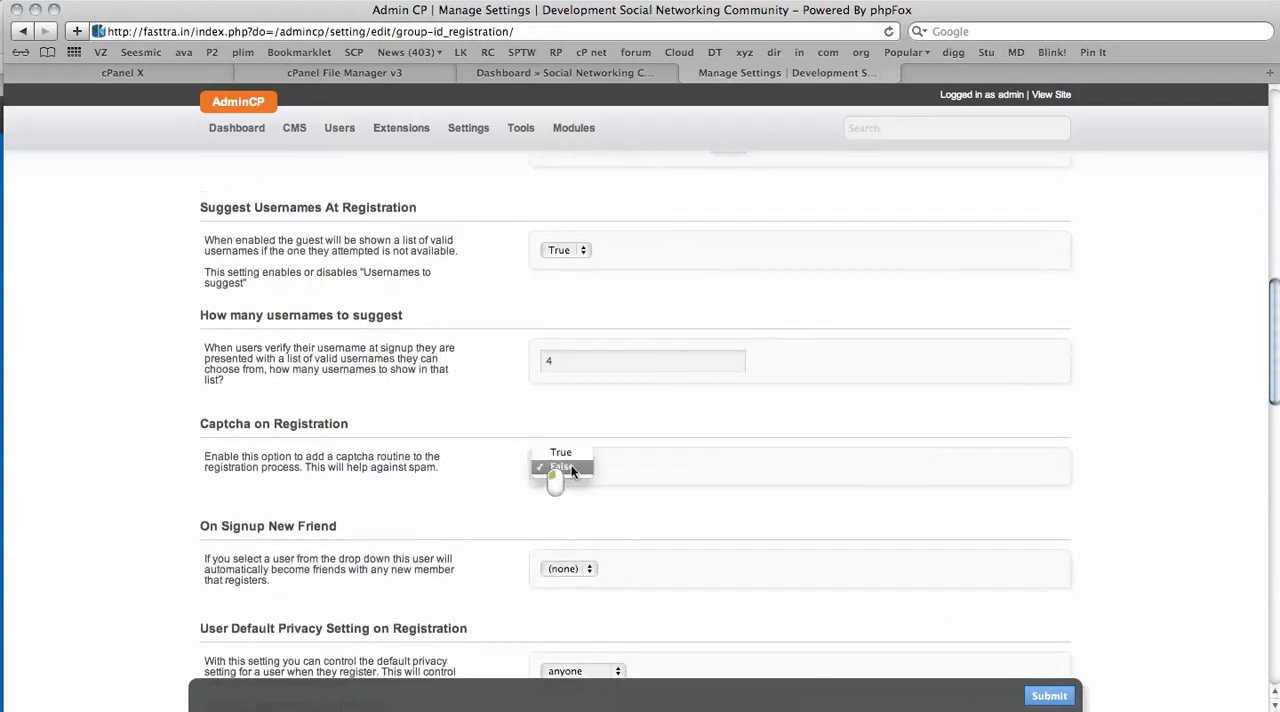
left_click(560, 452)
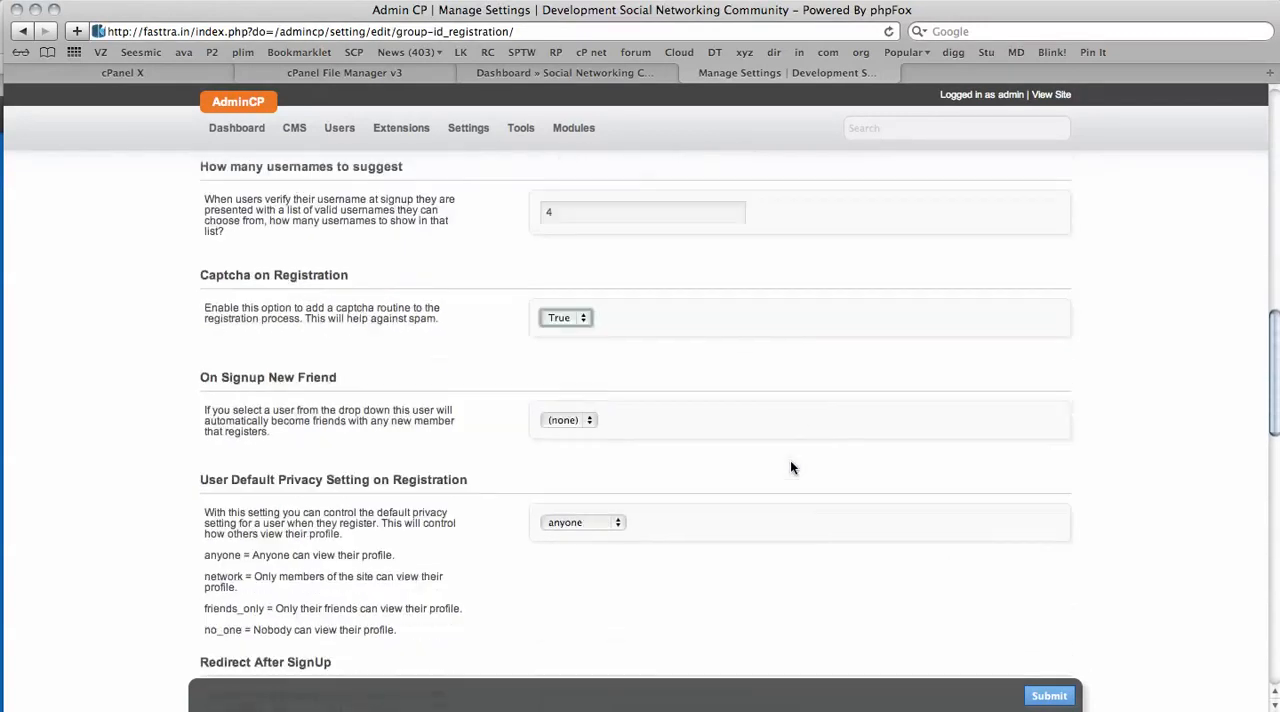
- Set Approve Users to True and submit the Registration settings
scroll("down", 3)
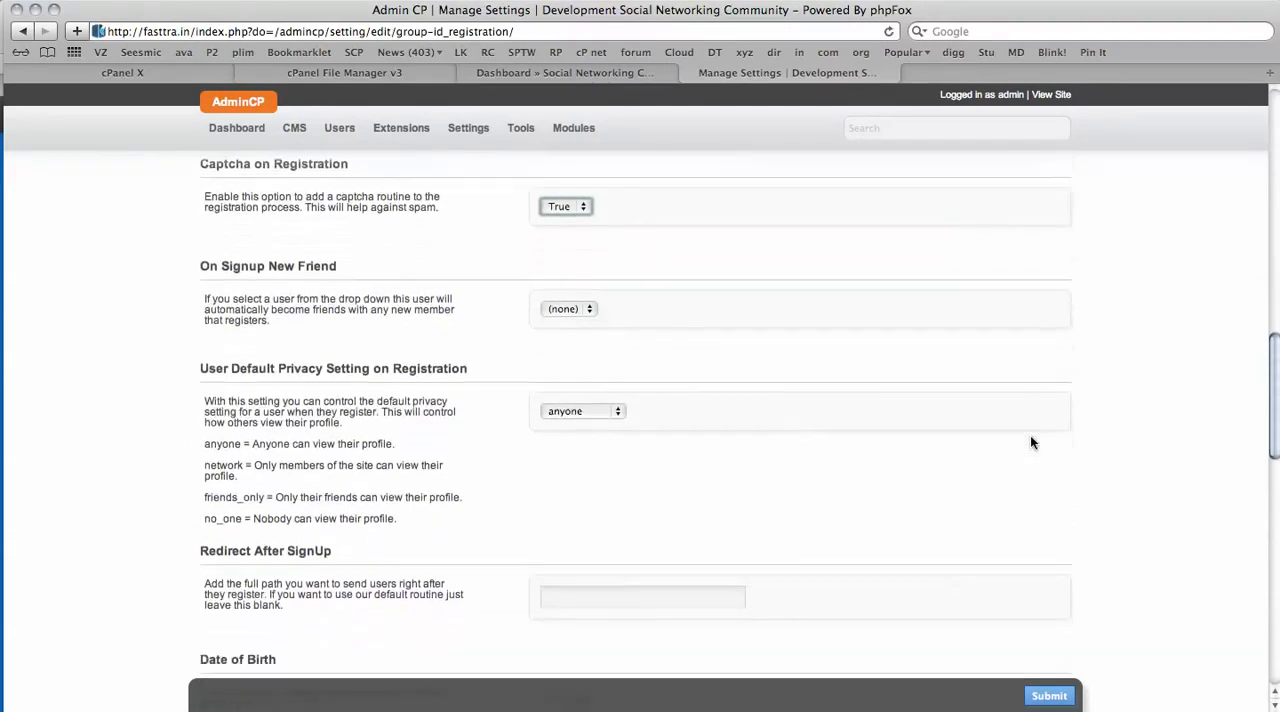
scroll("down", 3)
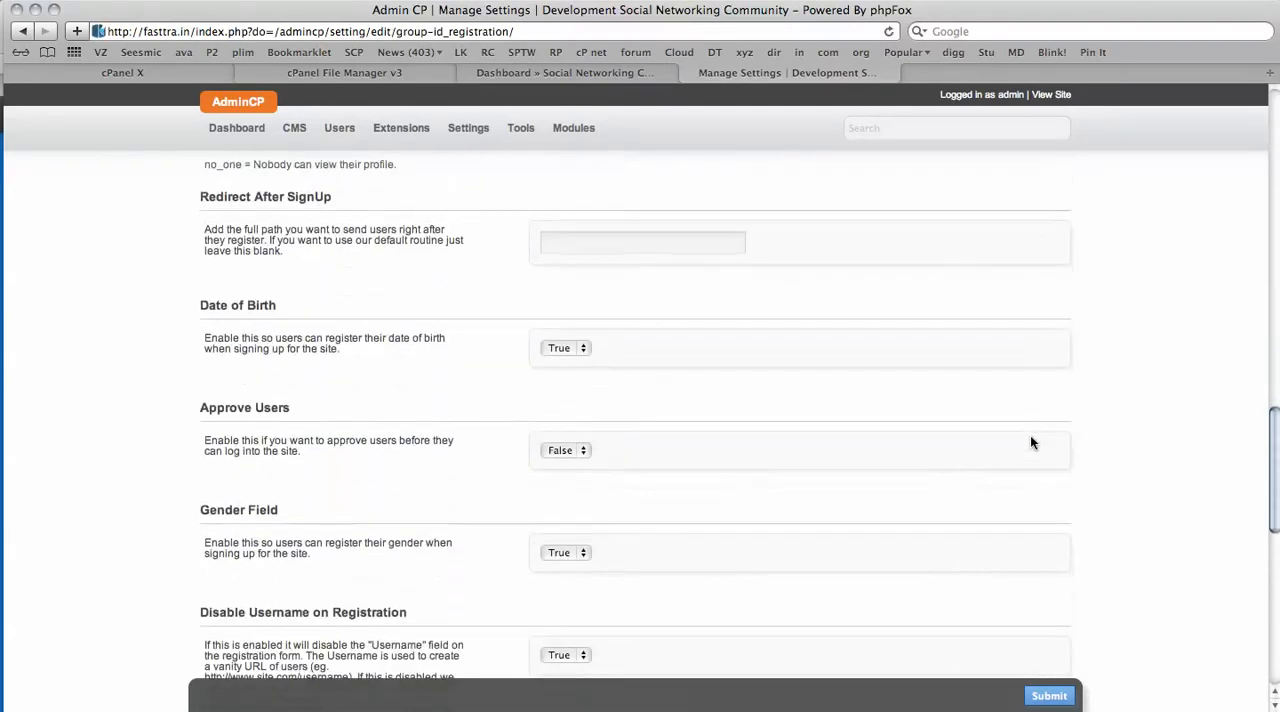
scroll("down", 3)
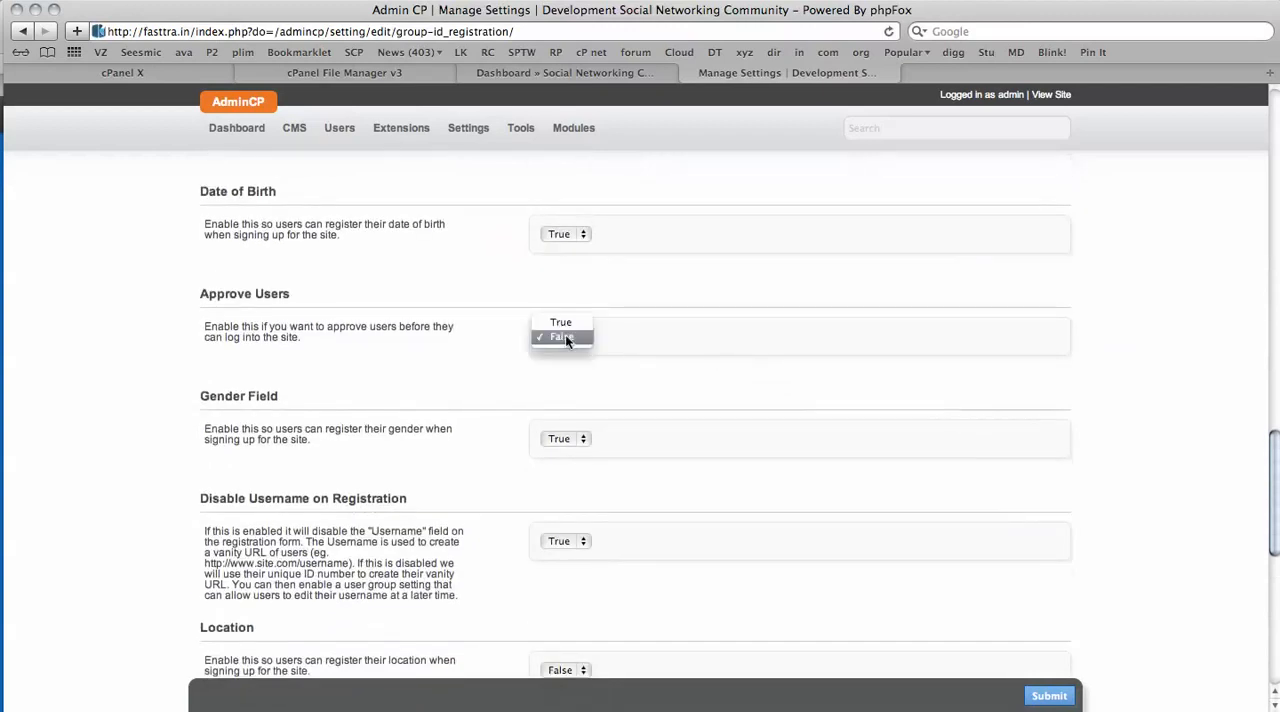
left_click(560, 322)
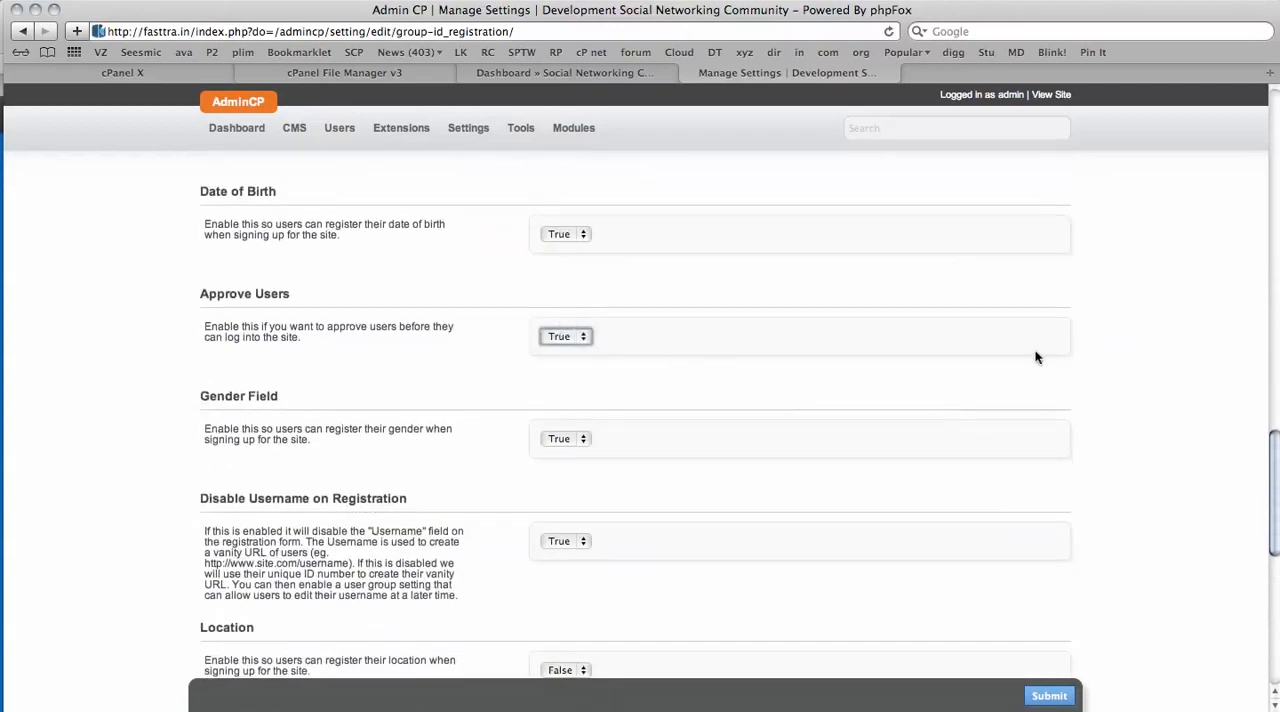
scroll("down", 3)
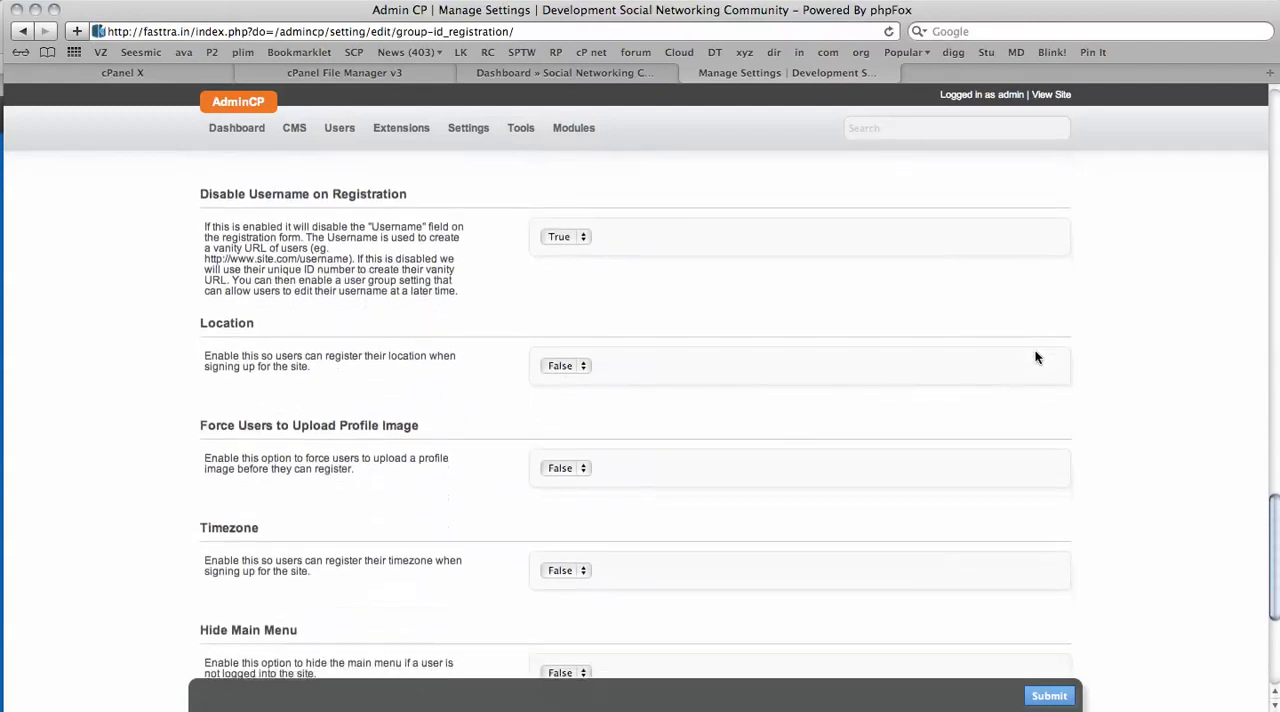
scroll("down", 3)
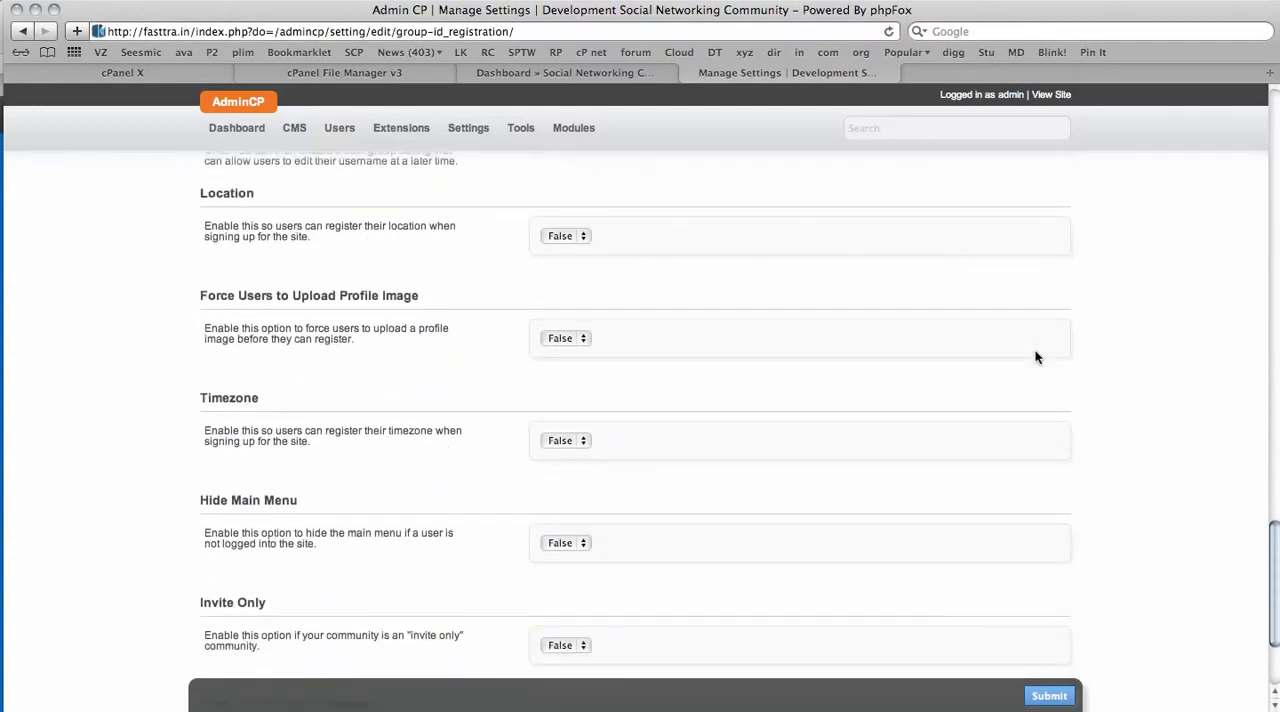
scroll("down", 3)
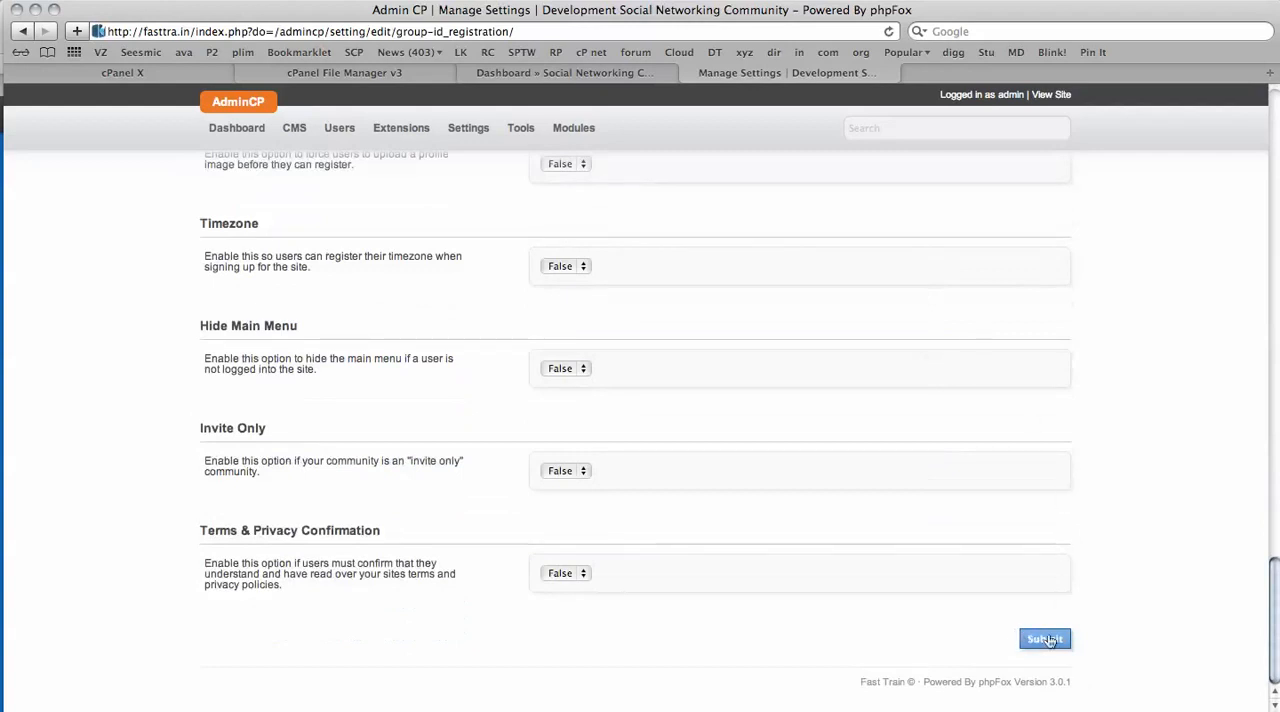
left_click(1044, 640)
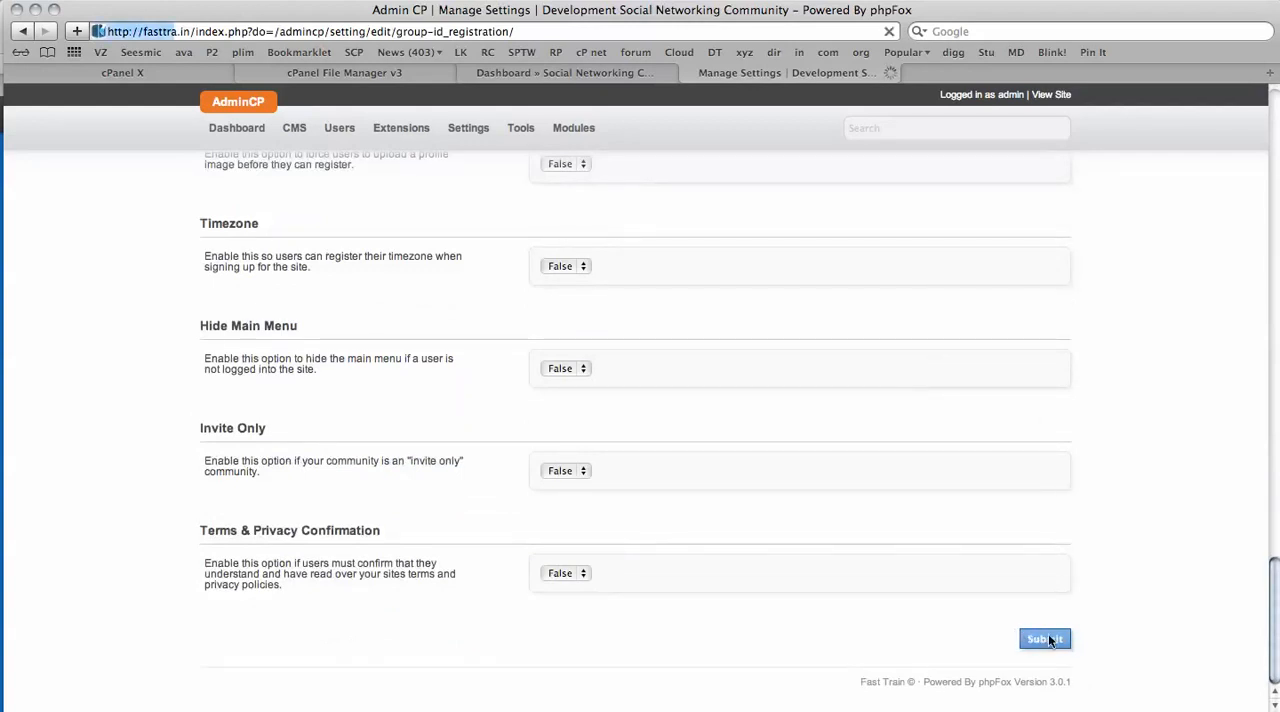
mouse_move(870, 382)
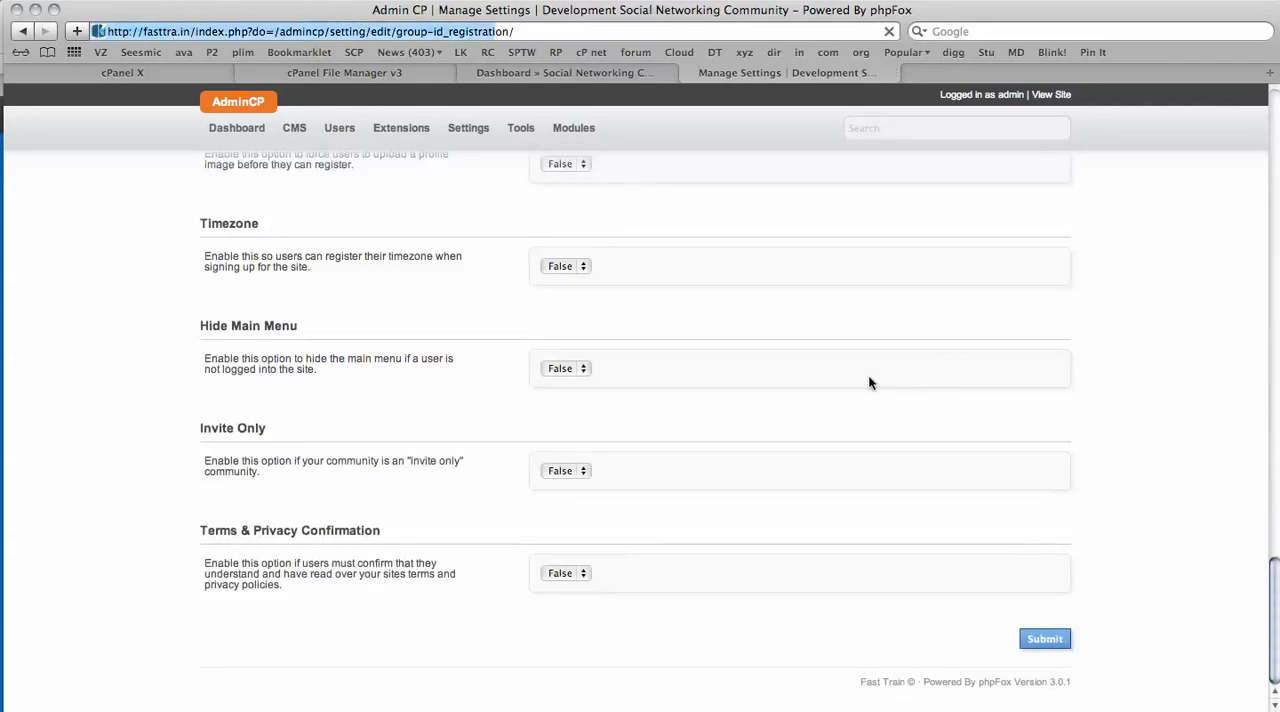
- With Registration reported updated, go back to the Manage Settings overview
left_click(1044, 638)
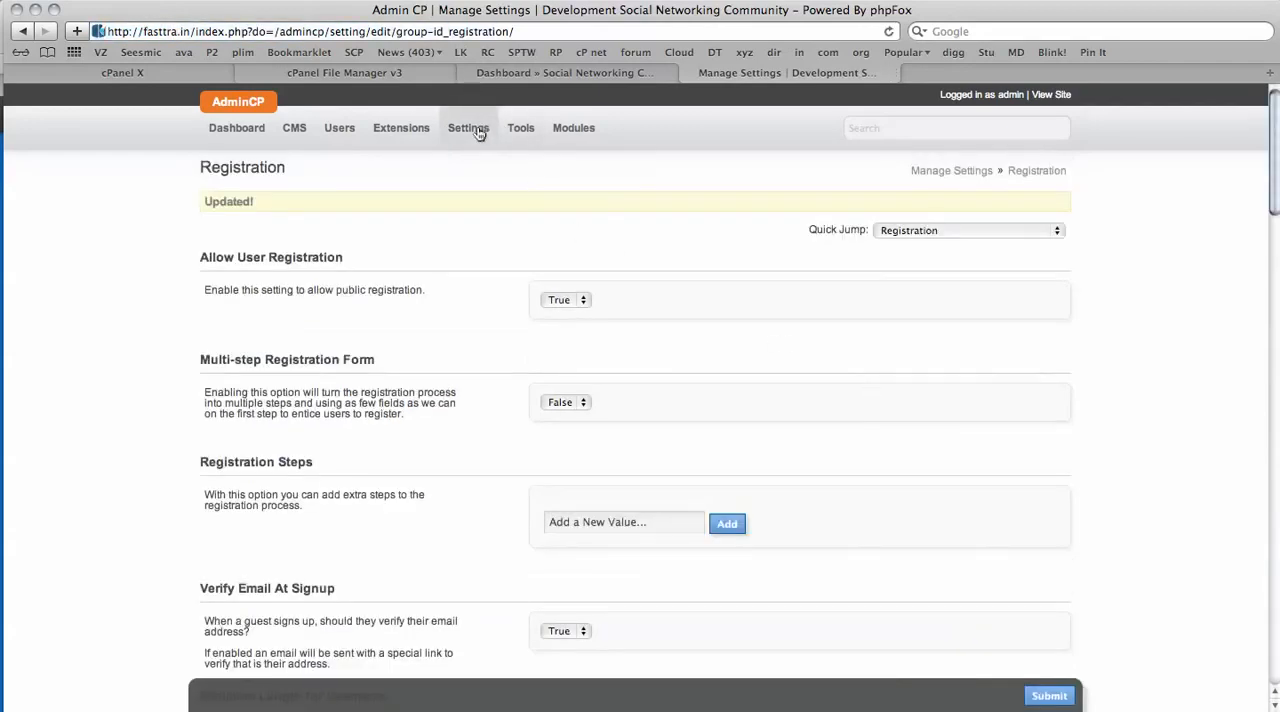
left_click(468, 128)
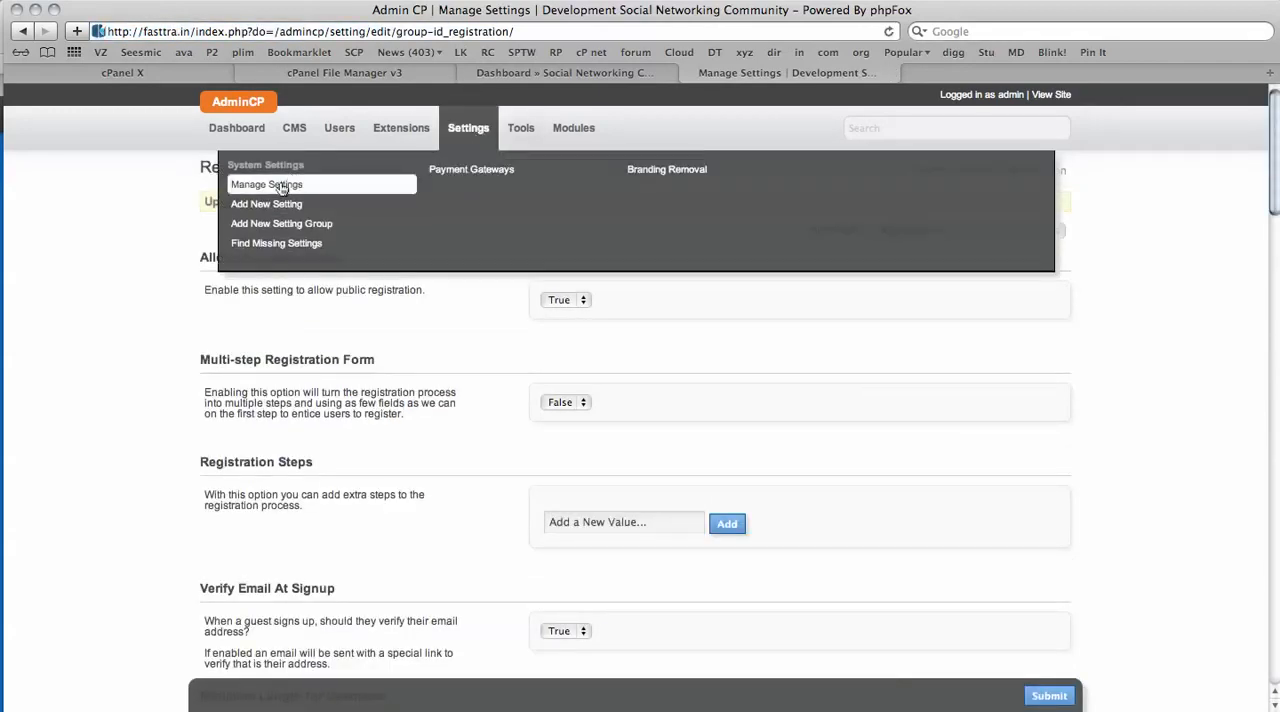
left_click(266, 184)
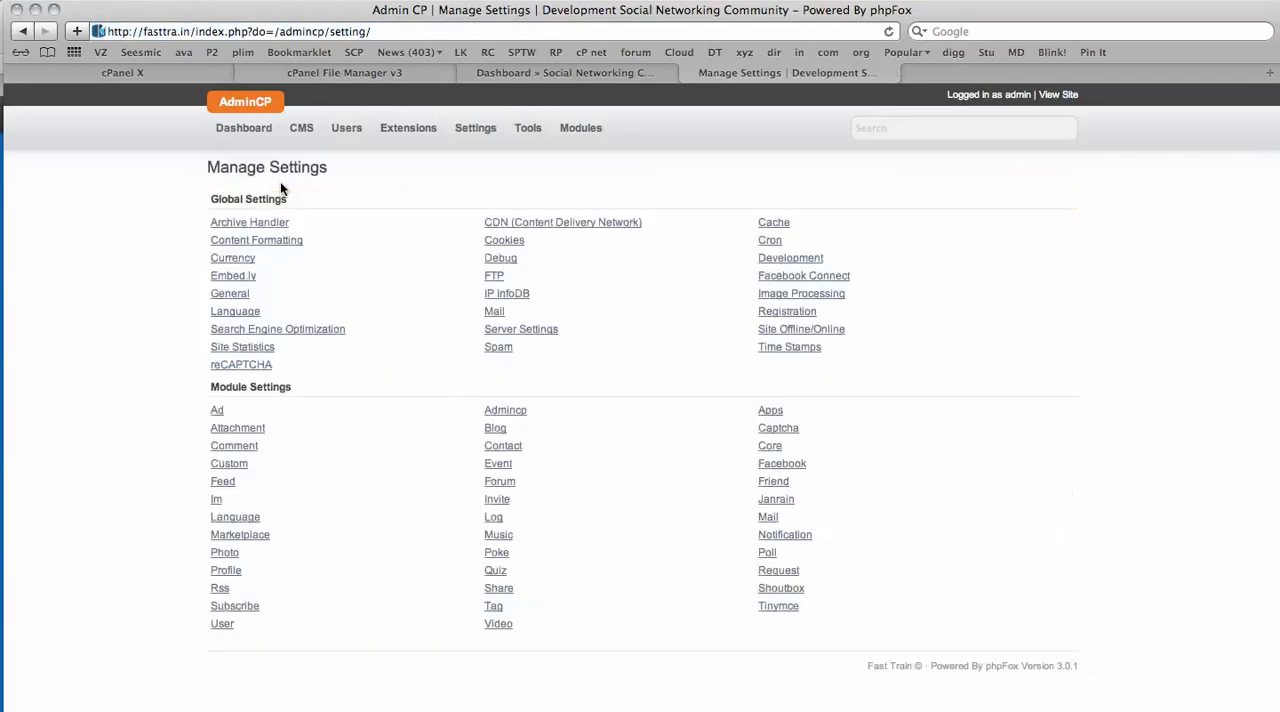
mouse_move(256, 446)
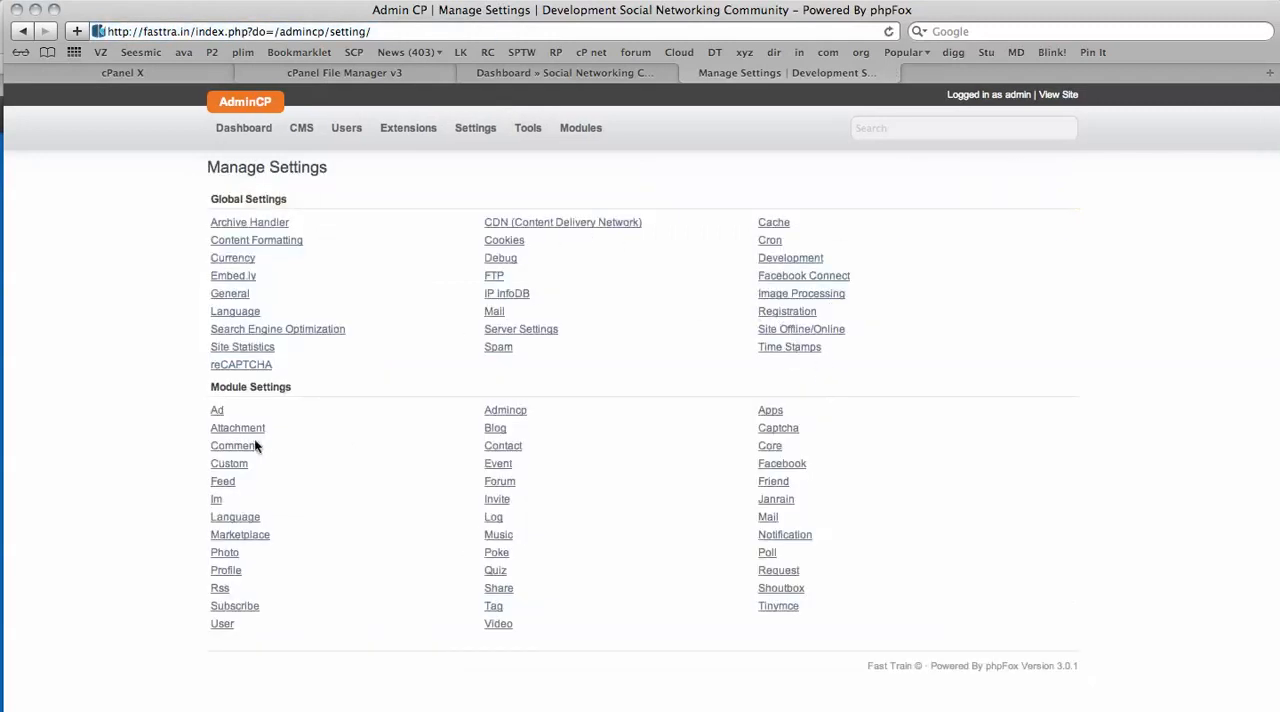
mouse_move(958, 352)
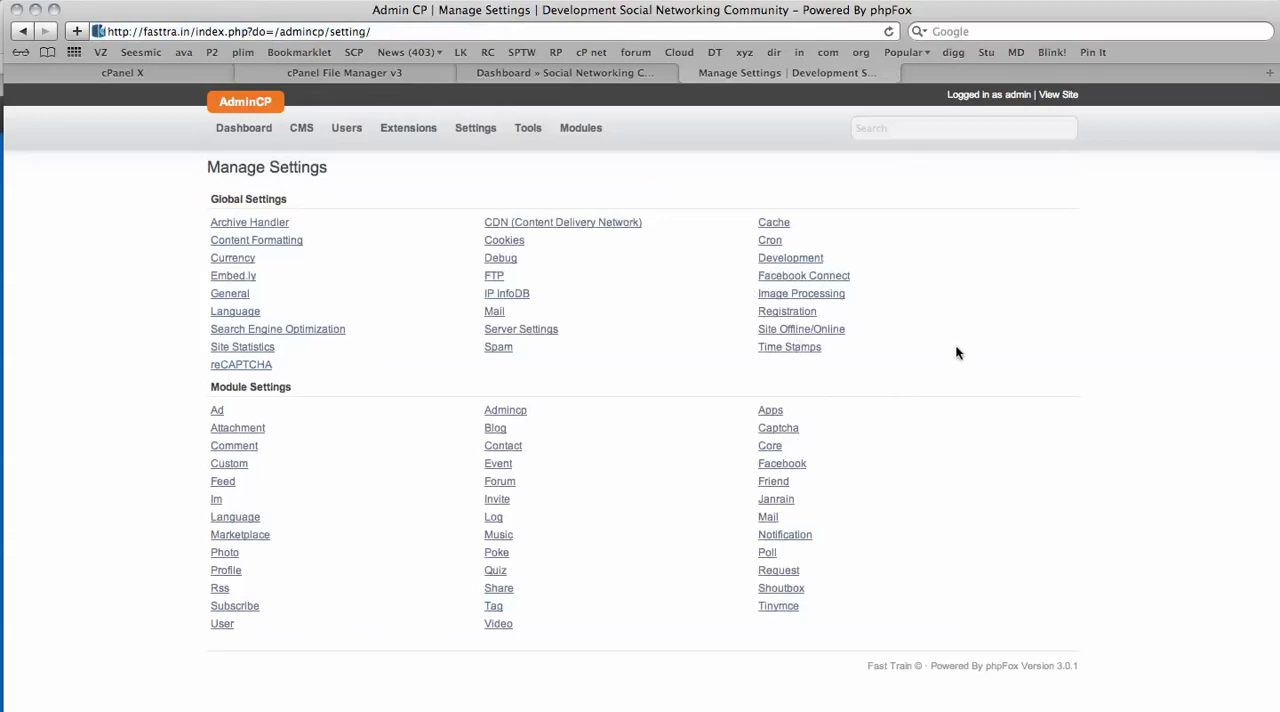
mouse_move(1032, 474)
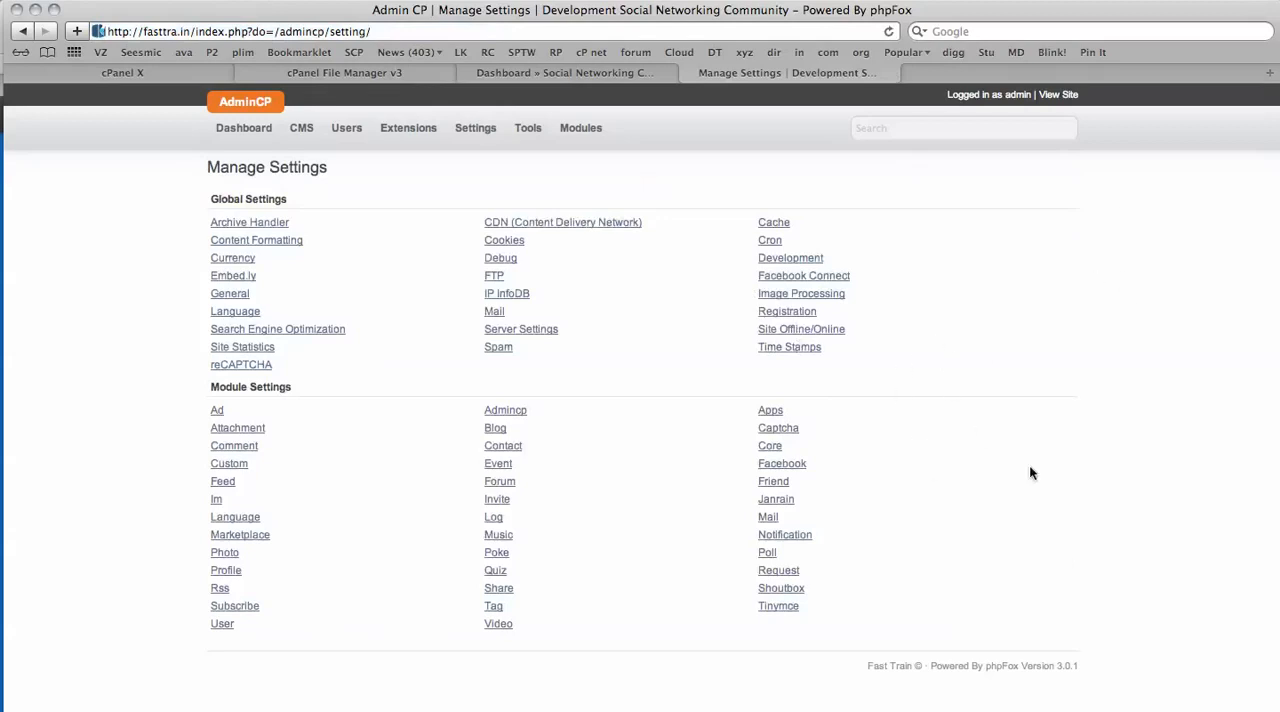
mouse_move(800, 8)
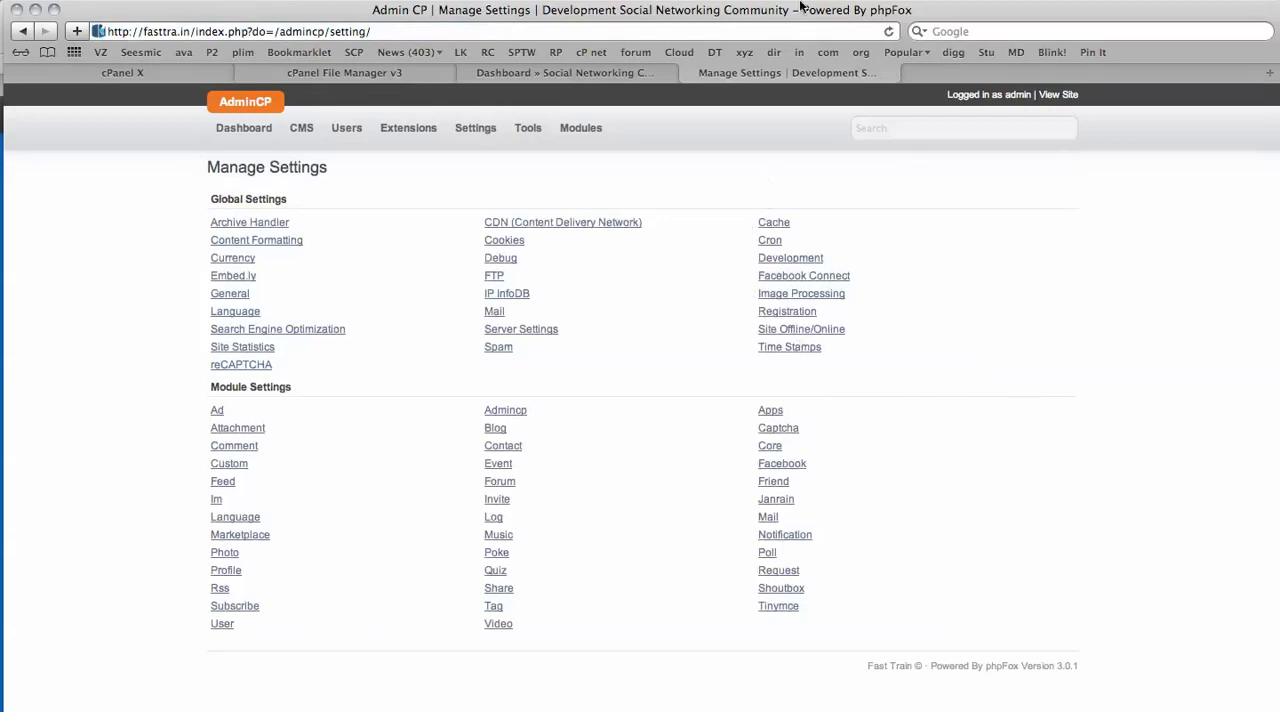